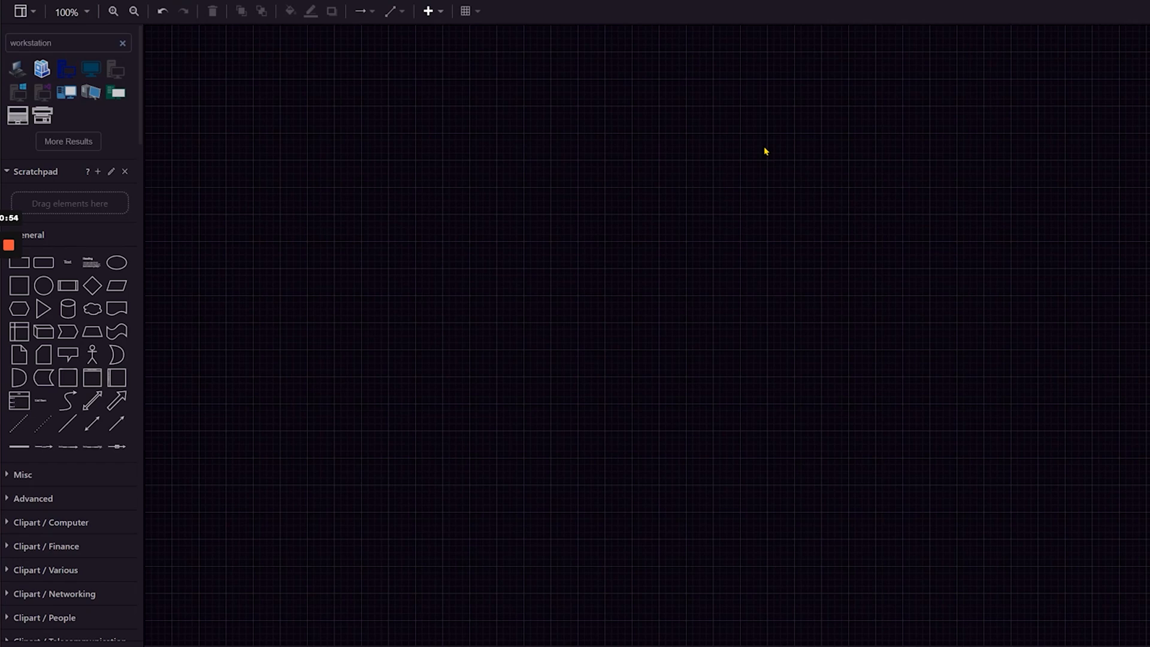
mouse_move(906, 335)
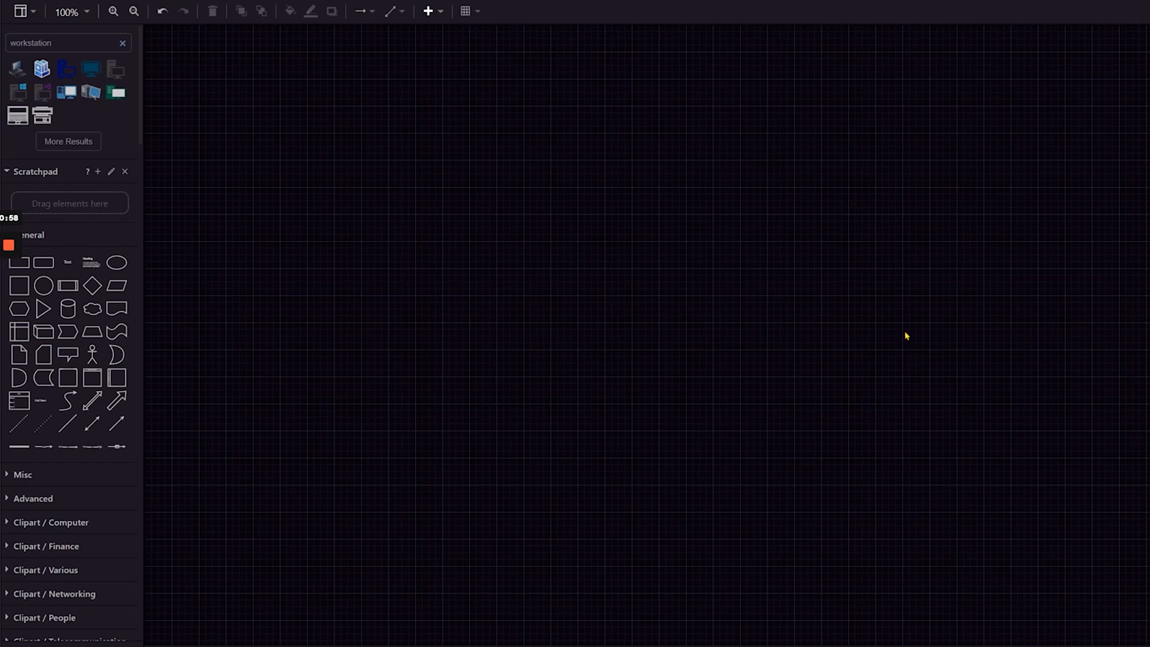
mouse_move(878, 309)
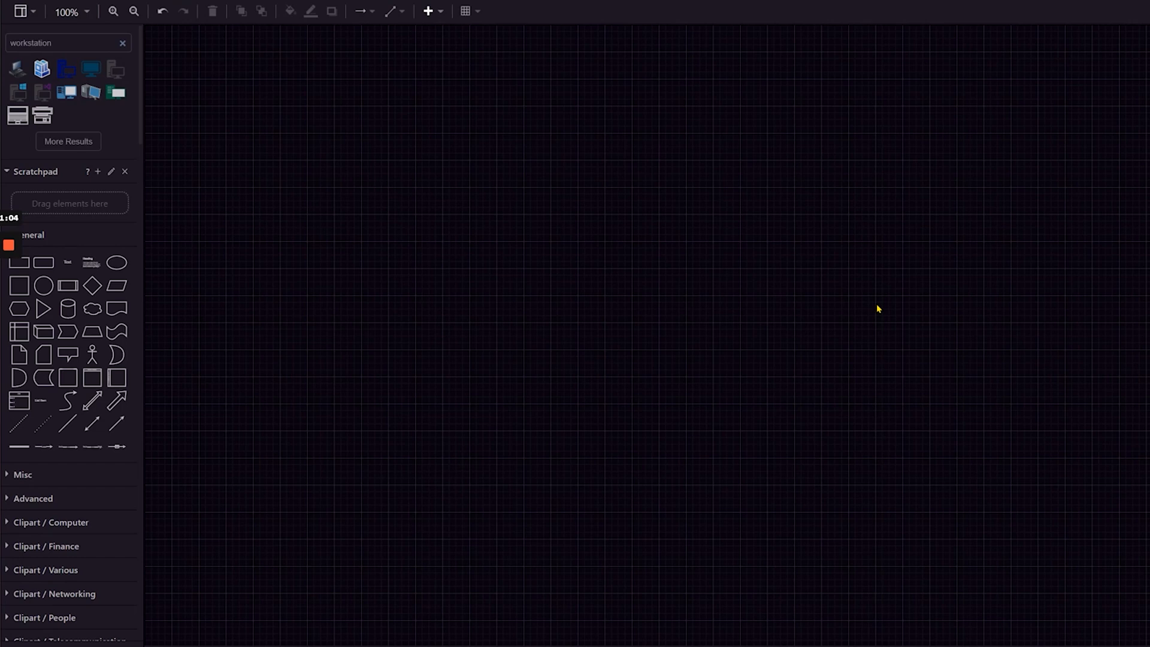
mouse_move(889, 239)
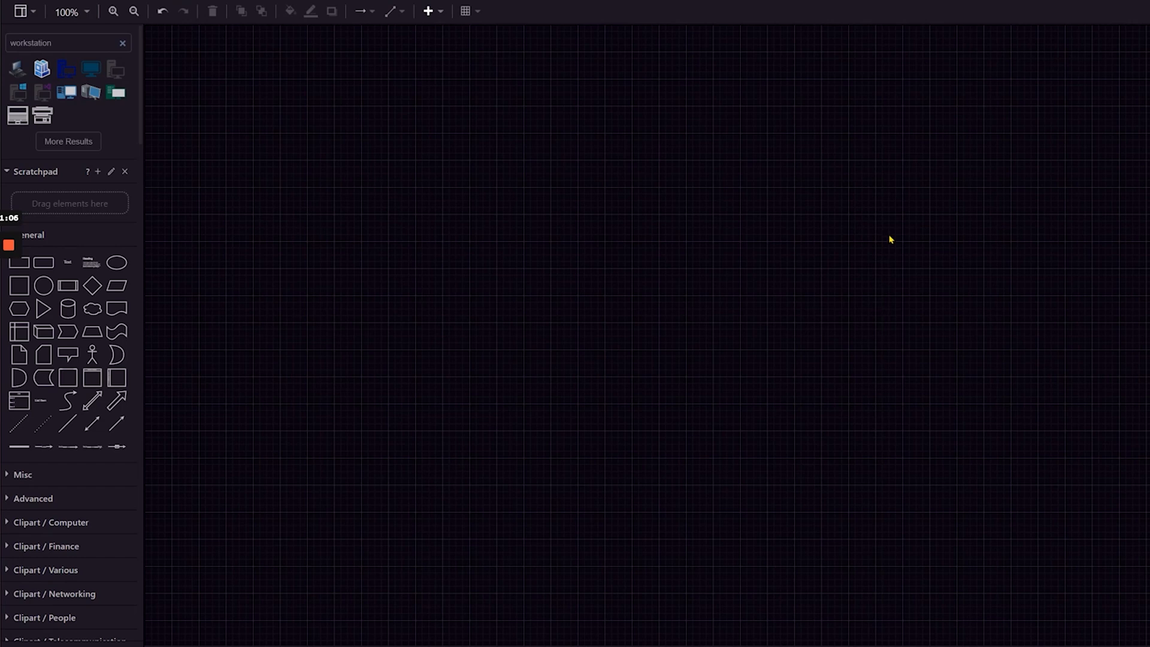
mouse_move(879, 223)
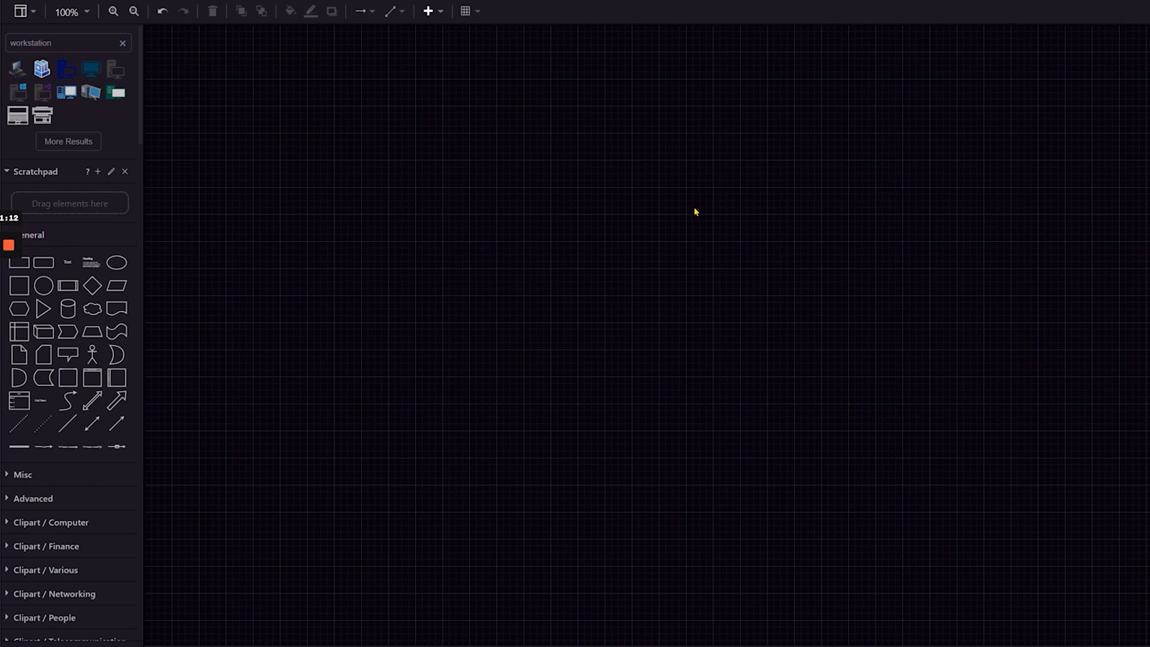
mouse_move(700, 209)
type("switch")
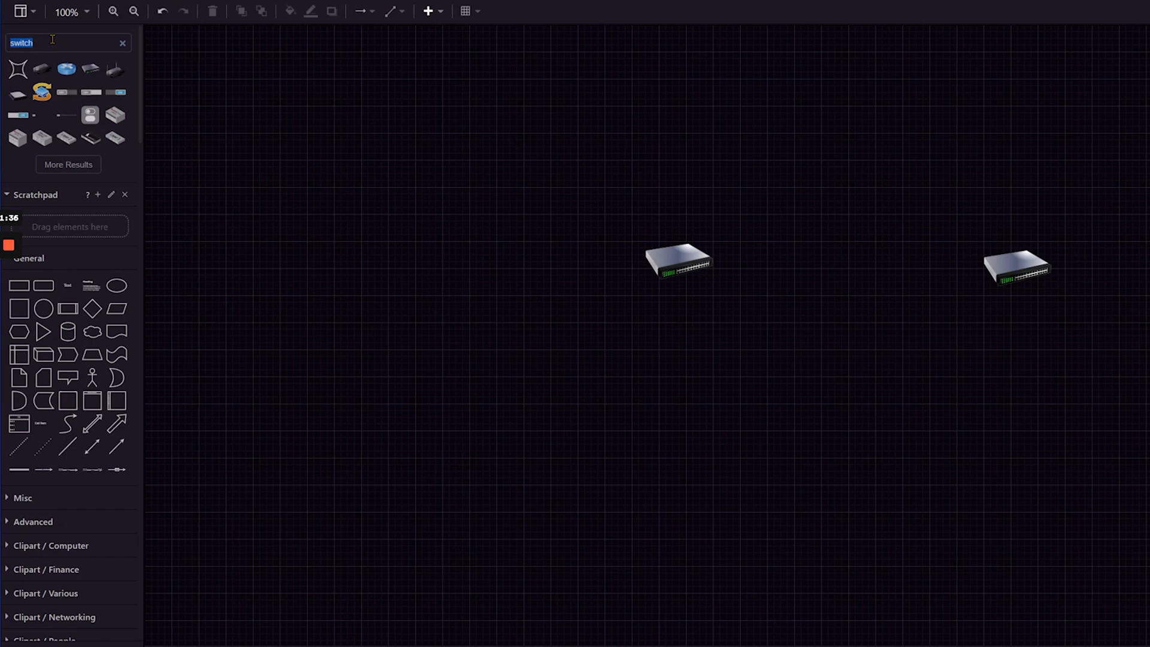
Step: Search for workstations and add a second workstation above the first one
type("workstations")
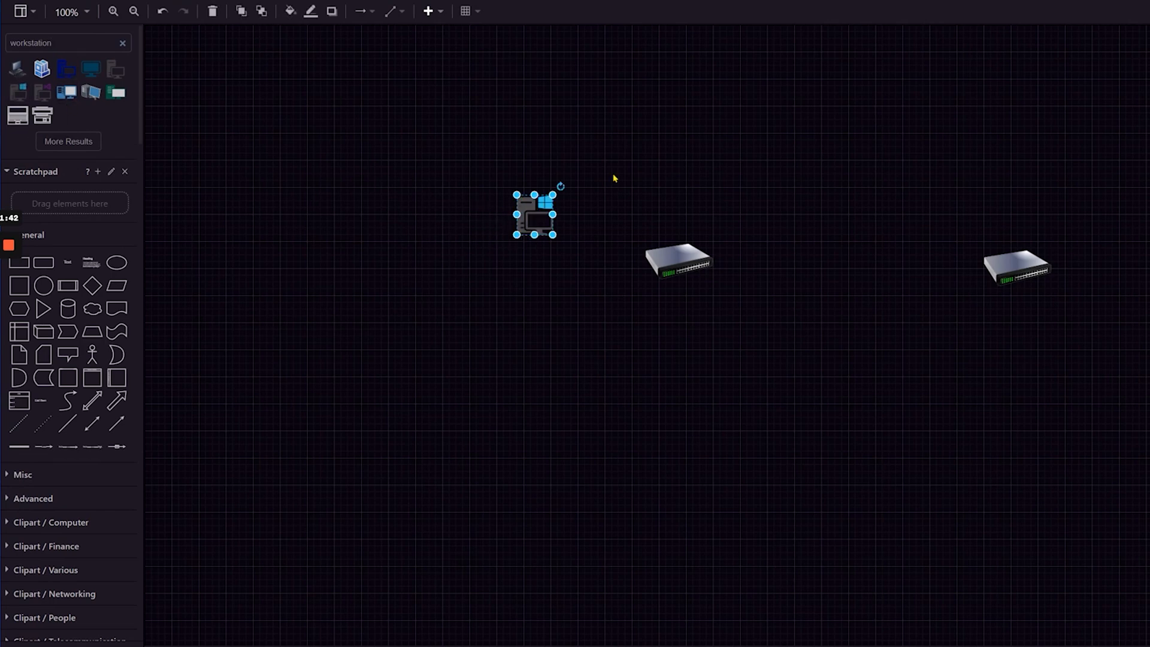
left_click_drag(536, 215, 616, 154)
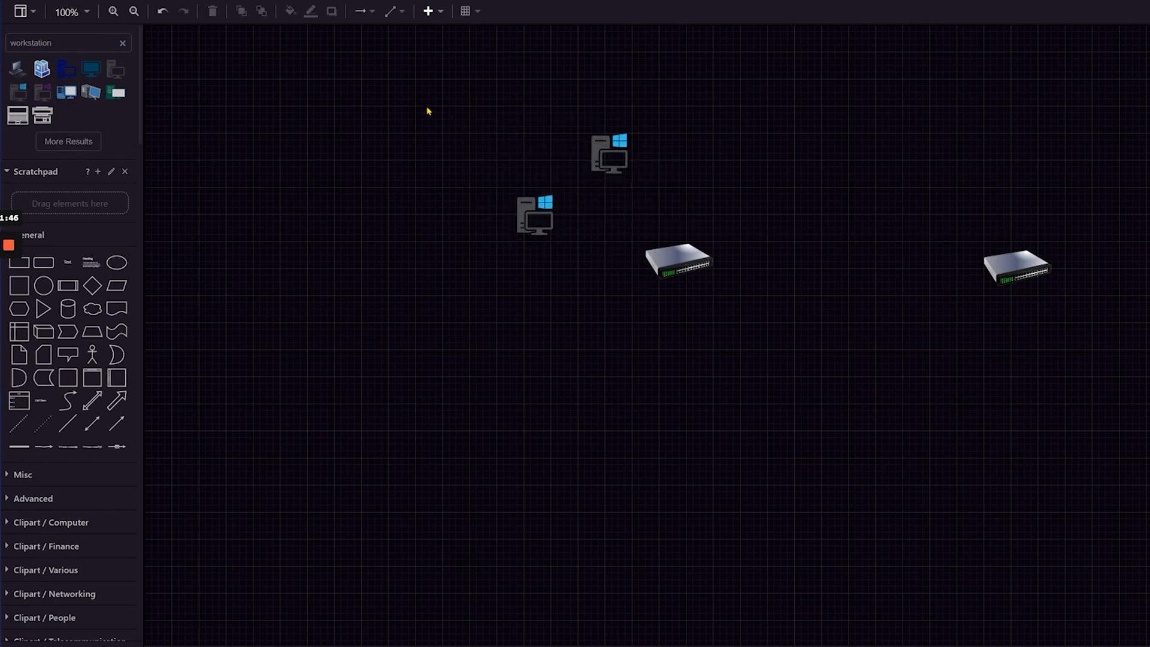
left_click(611, 154)
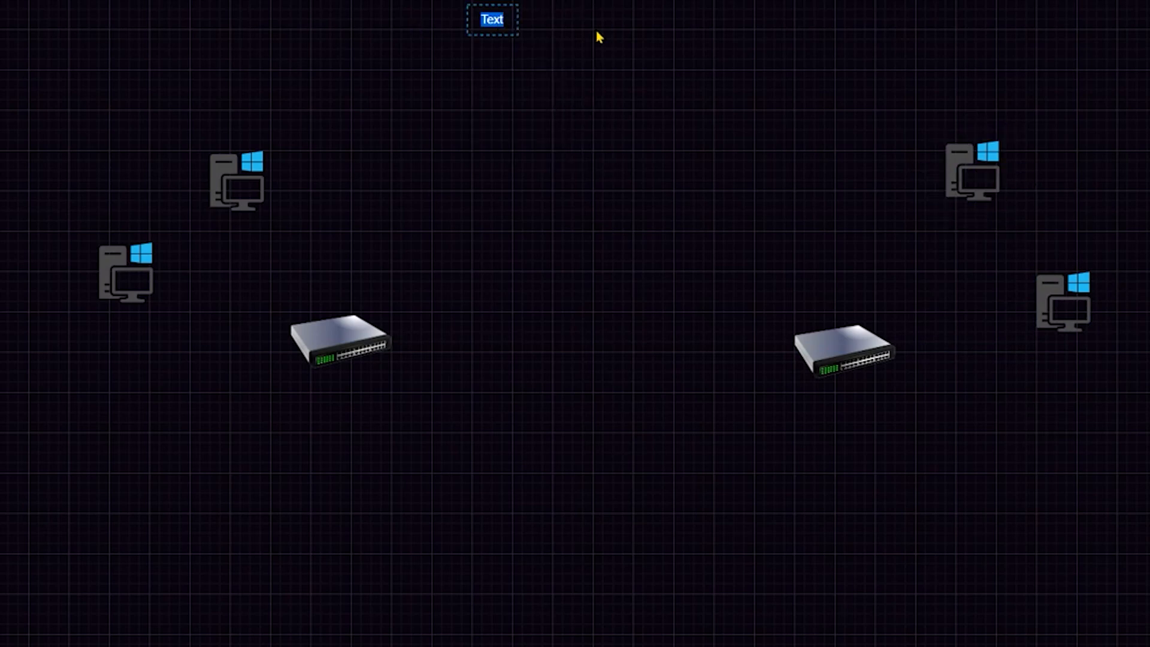
Step: Title the diagram 'Single Office' and reposition the upper C Suite workstation
type("Single")
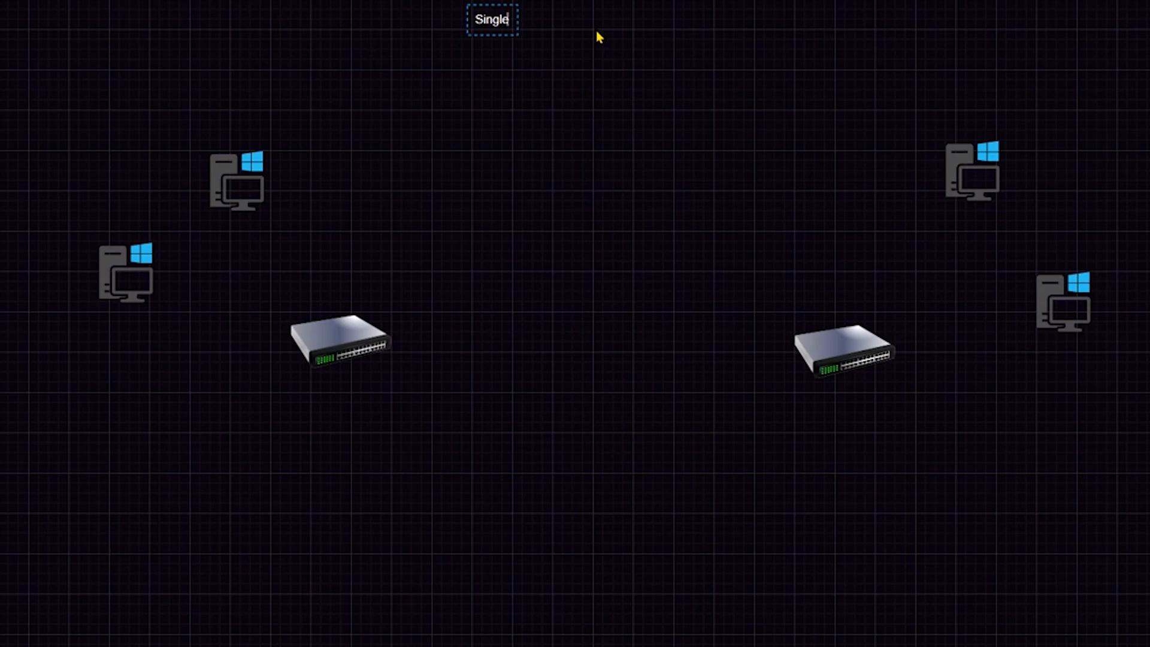
type("Office")
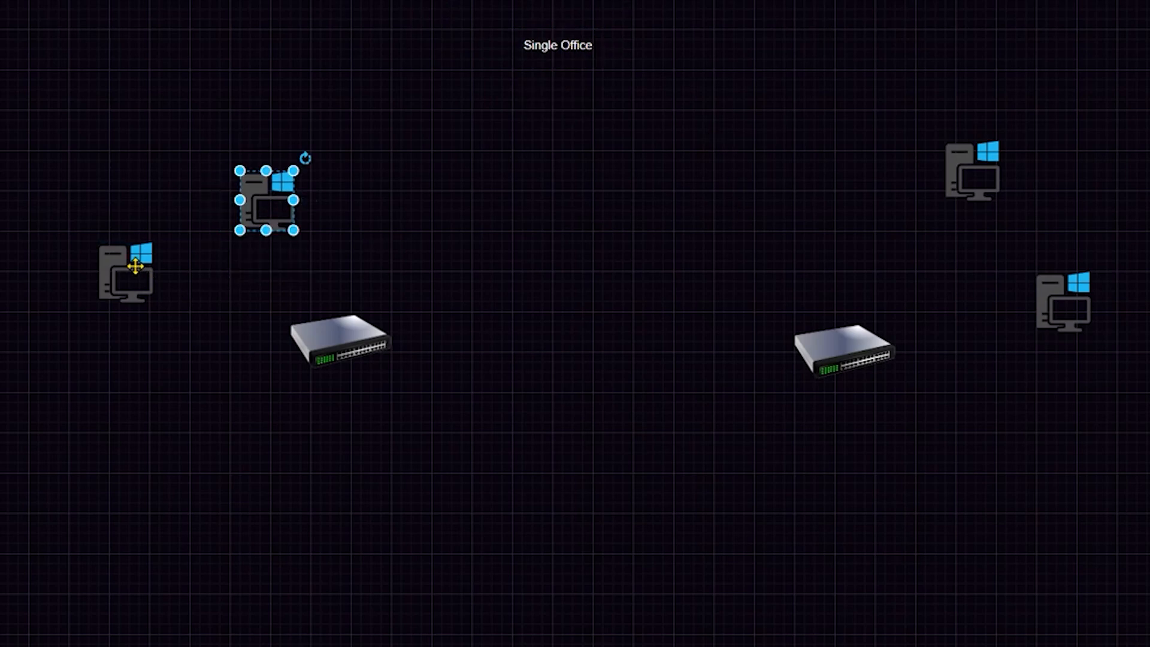
left_click_drag(266, 202, 923, 209)
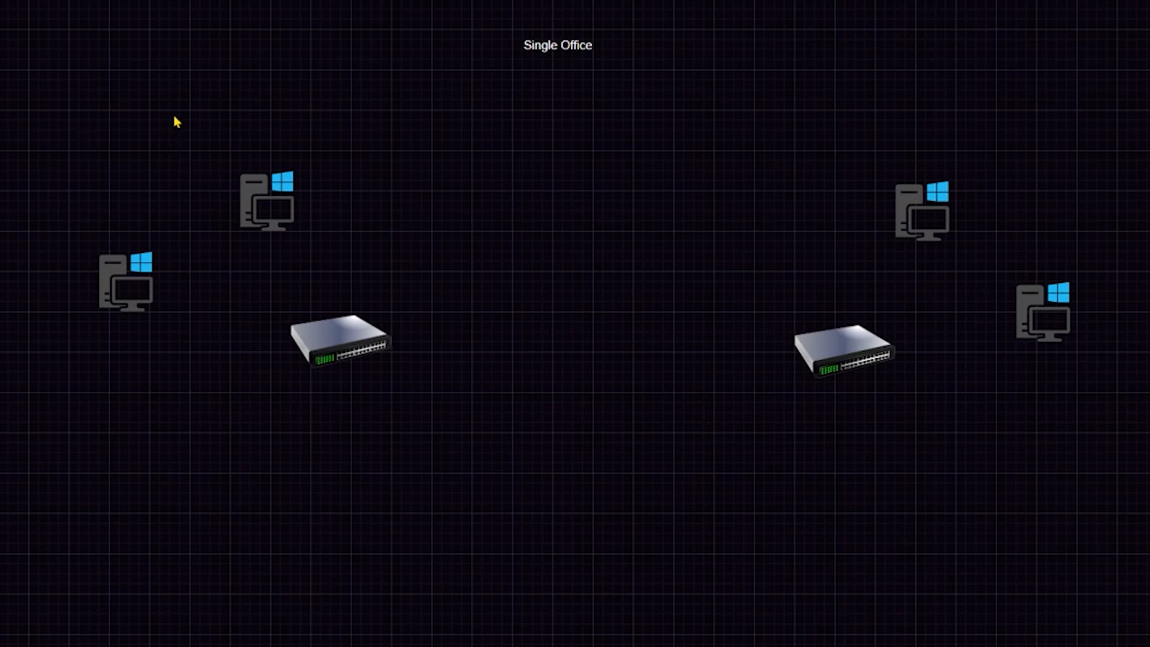
Step: Label the left group 'C Suite' and the right group 'Intern'
left_click(175, 121)
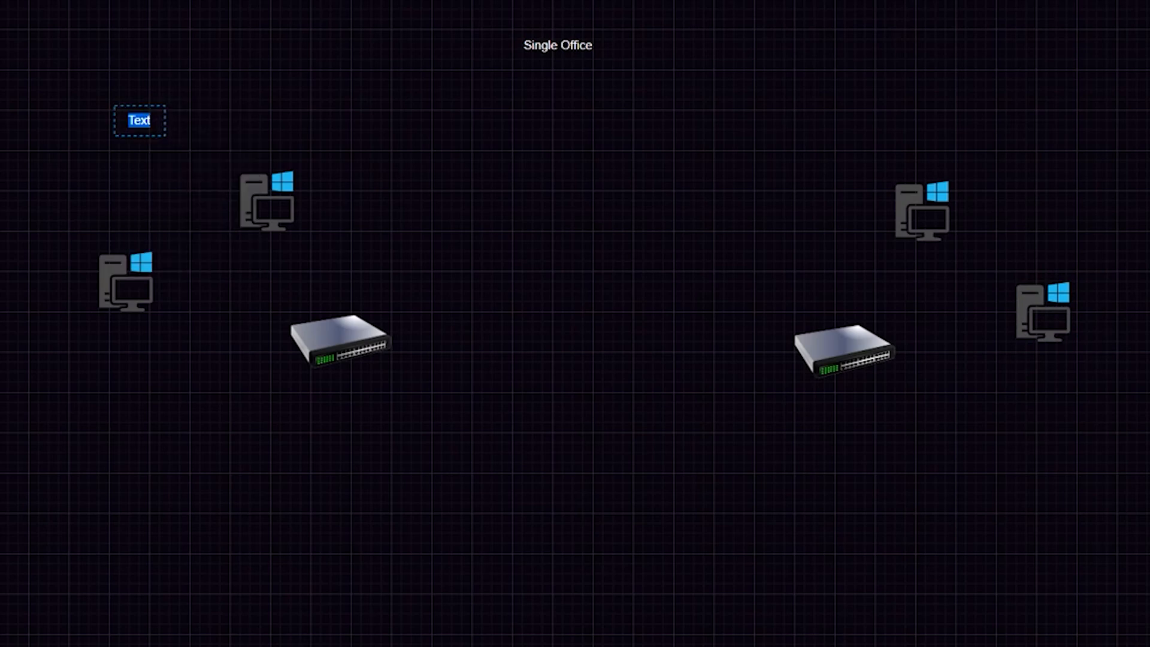
type("C Suite")
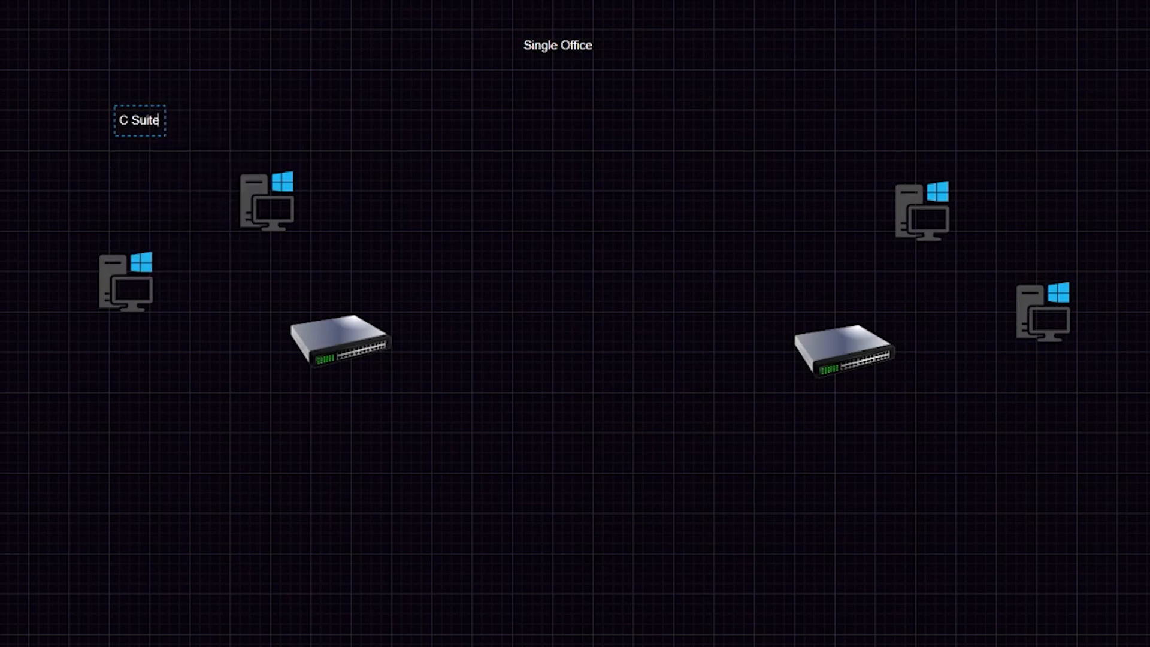
left_click(141, 119)
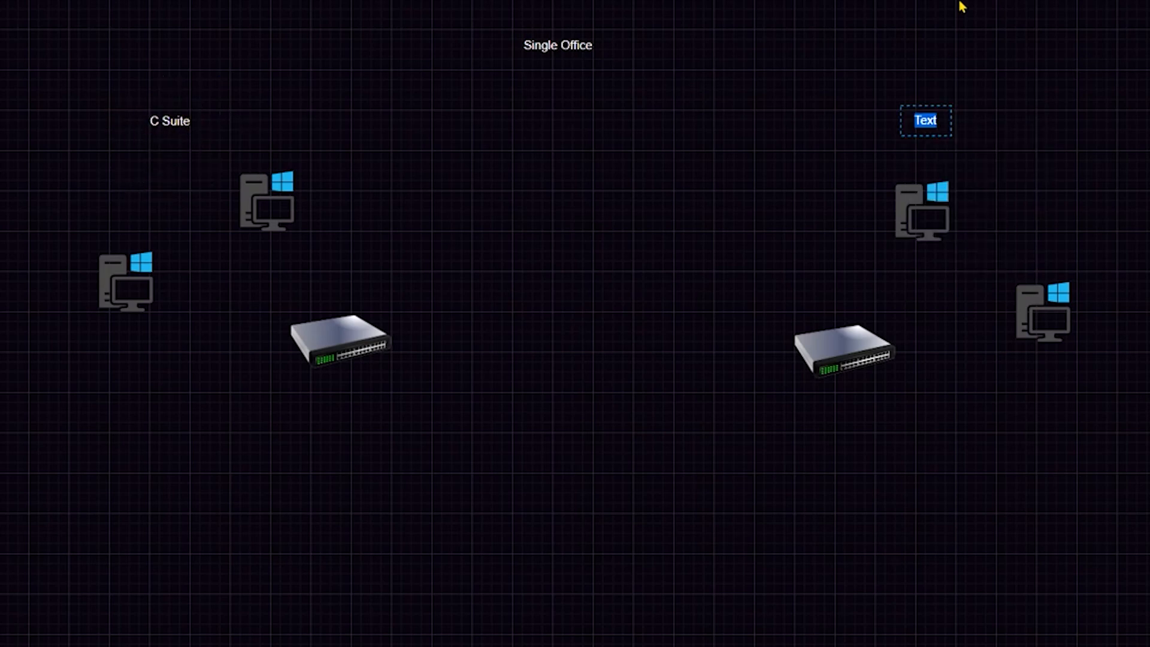
type("Intern")
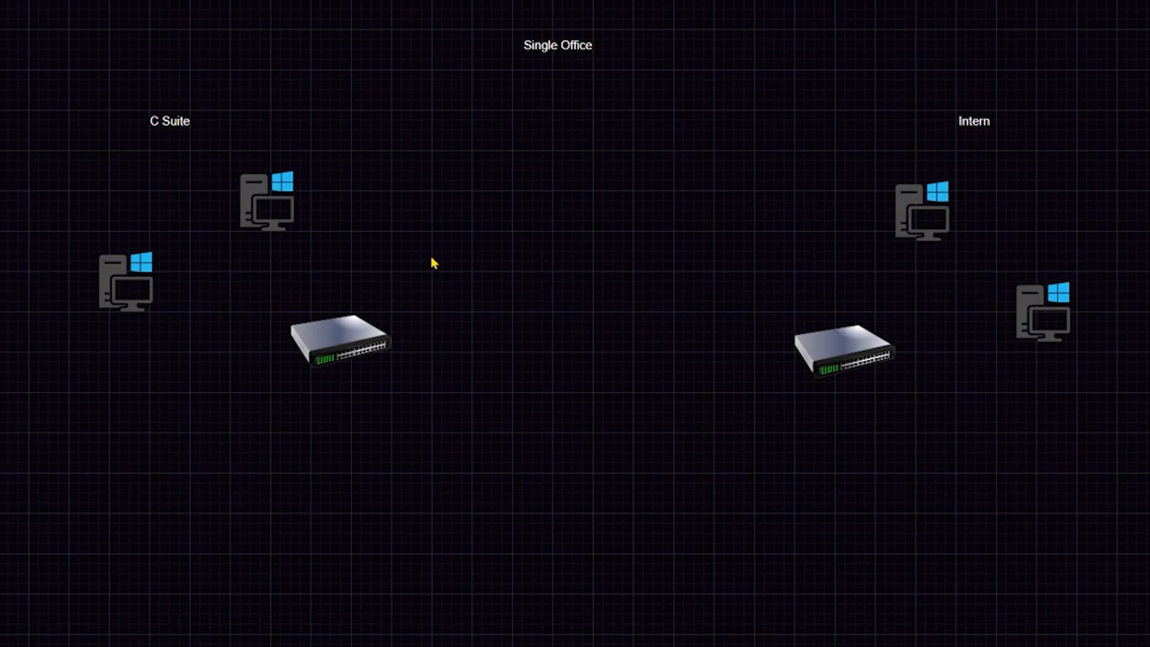
mouse_move(166, 322)
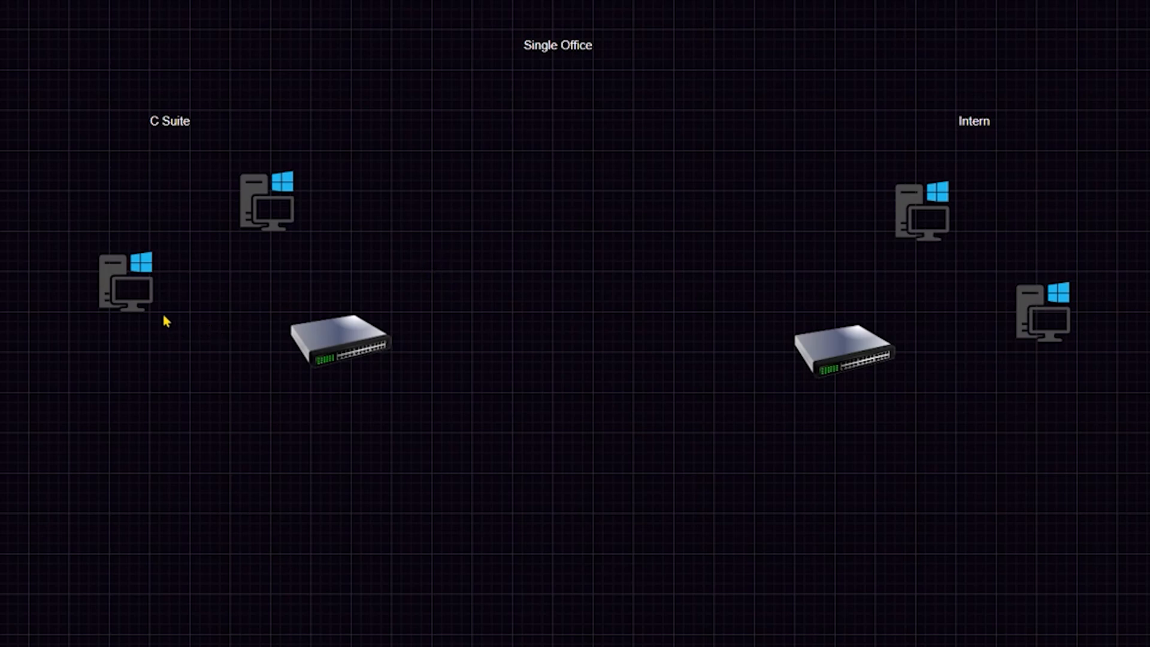
mouse_move(383, 162)
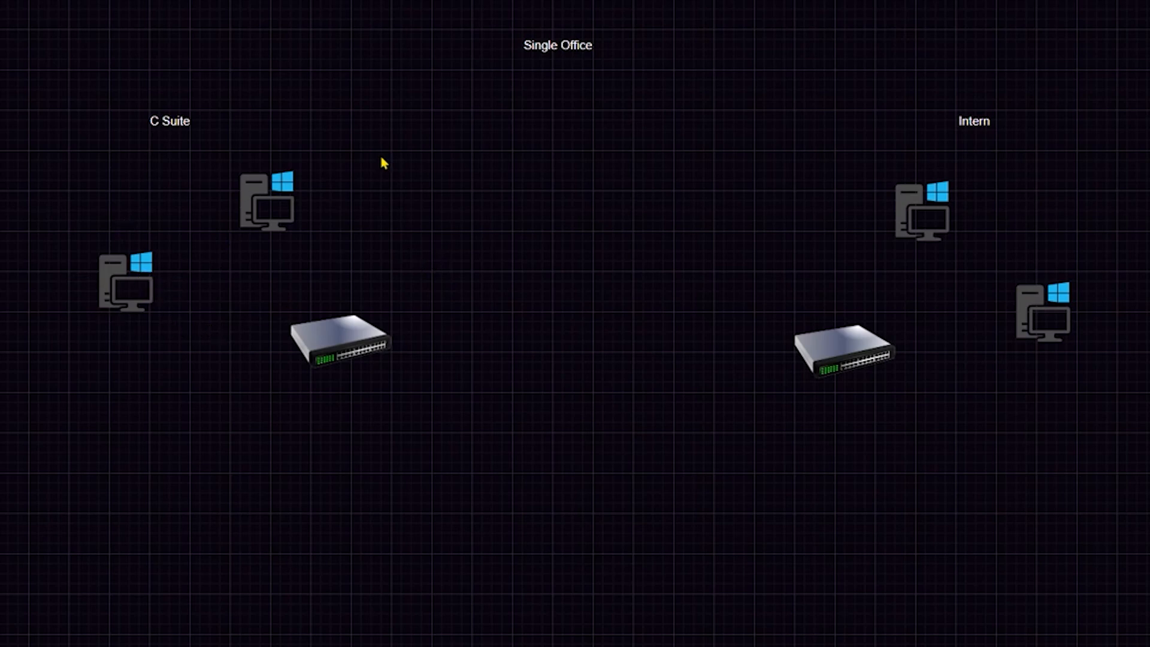
mouse_move(37, 323)
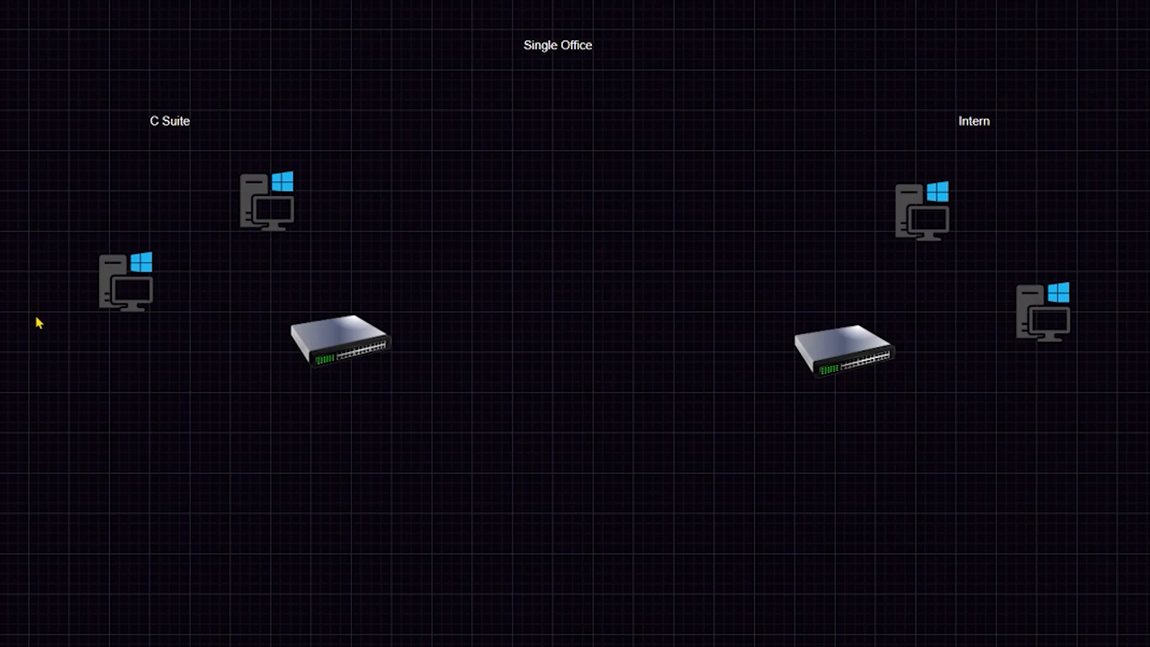
mouse_move(1016, 154)
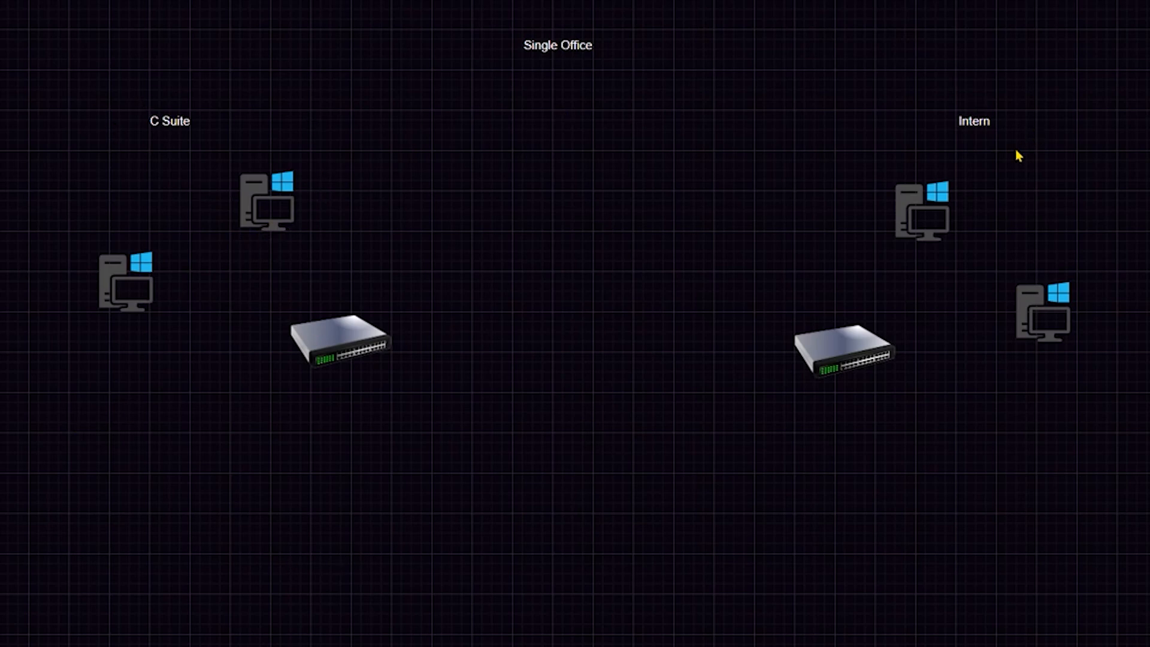
mouse_move(1012, 166)
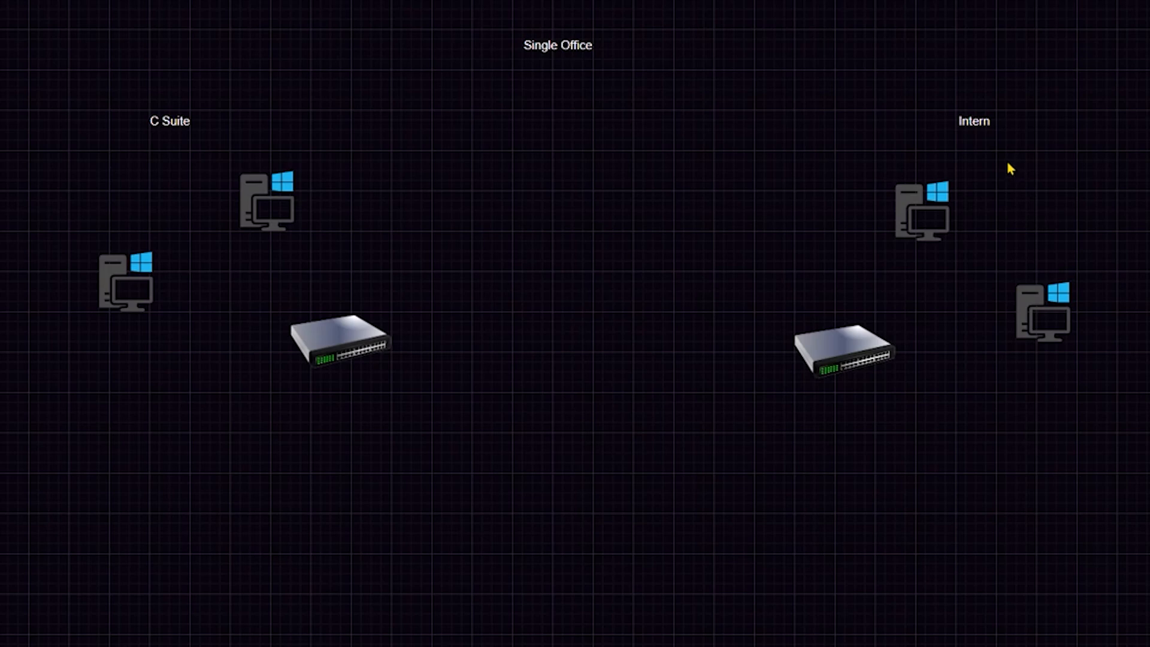
Step: Draw arrow connectors from the left switch to its nearby workstations
left_click(348, 354)
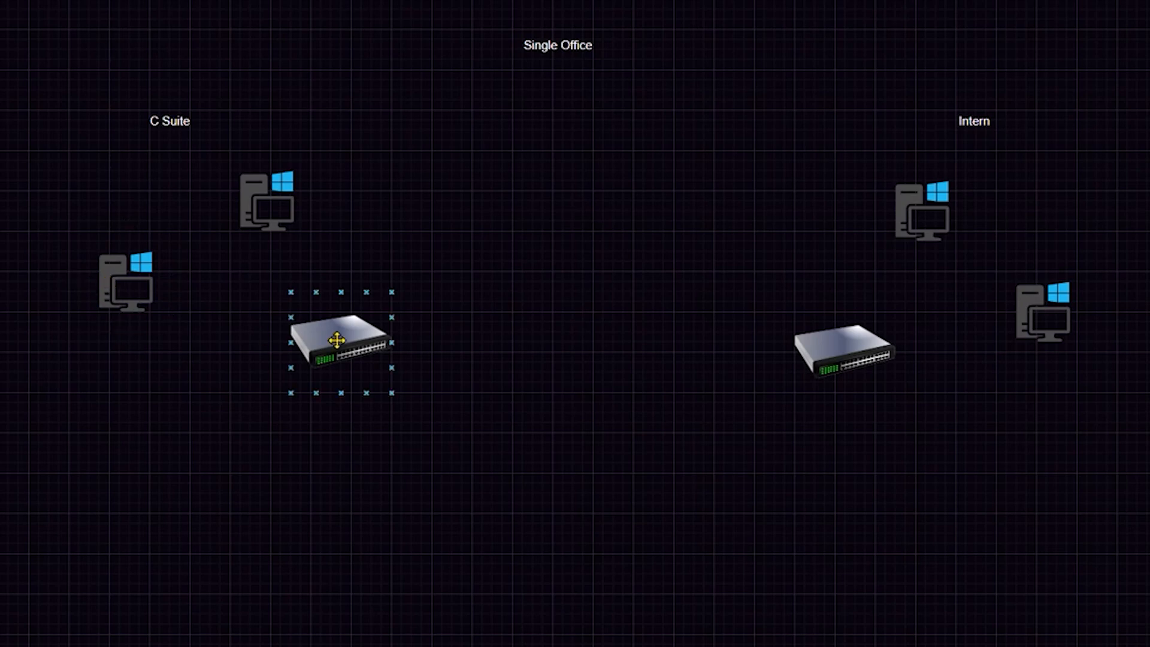
left_click_drag(151, 287, 293, 320)
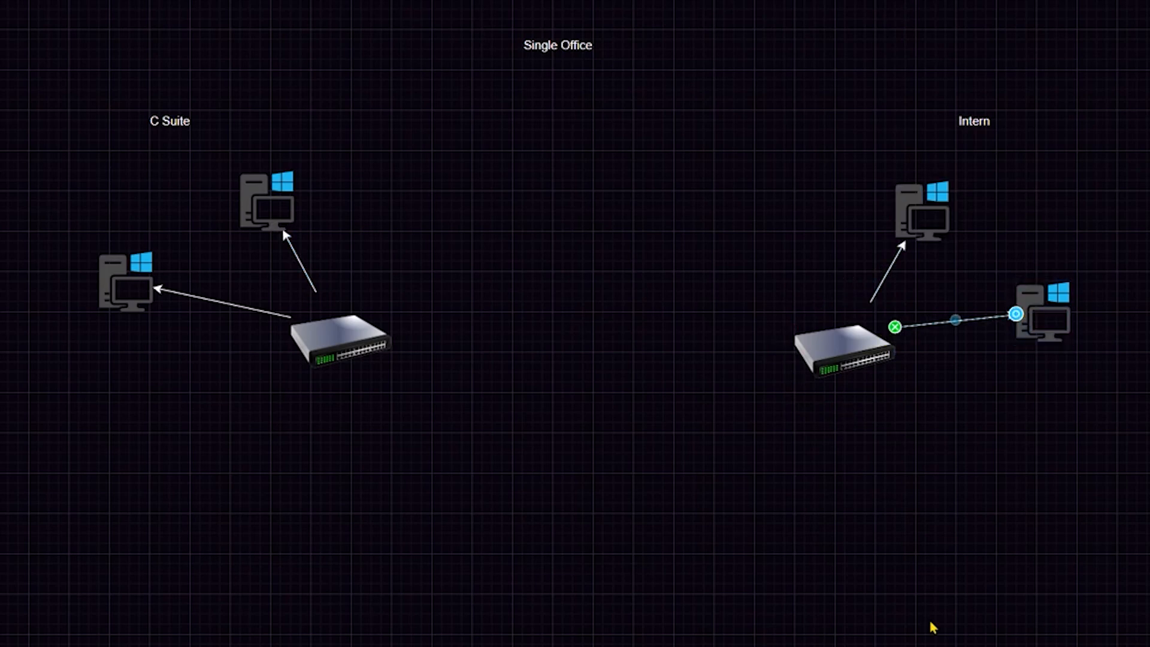
left_click(342, 347)
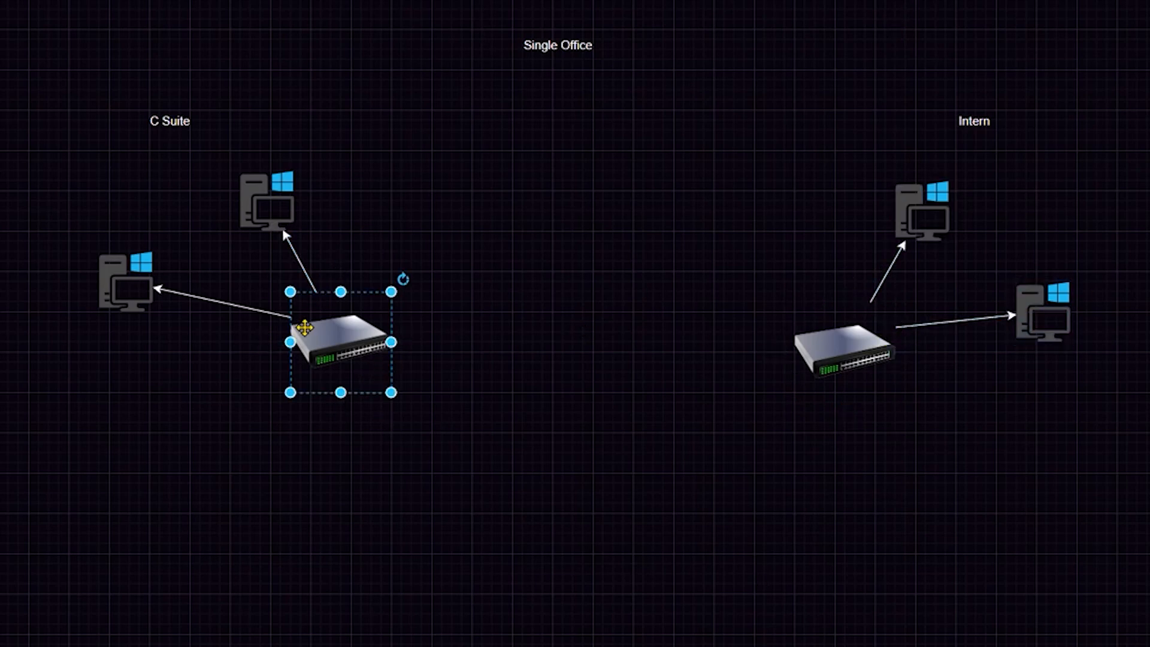
mouse_move(644, 94)
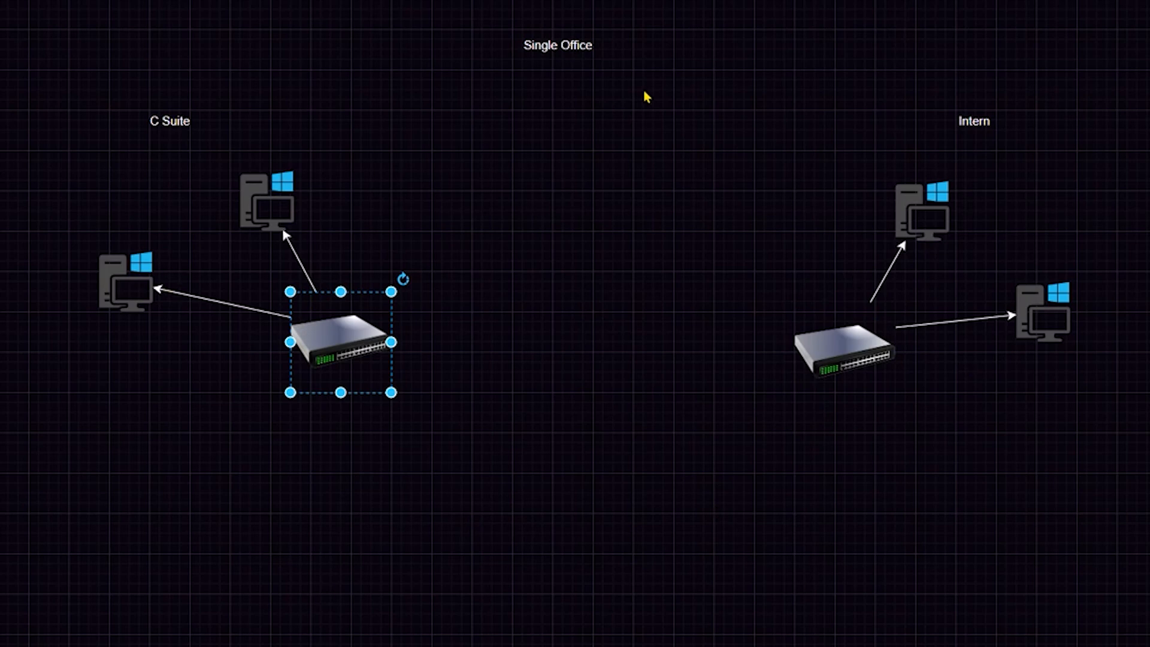
left_click(476, 425)
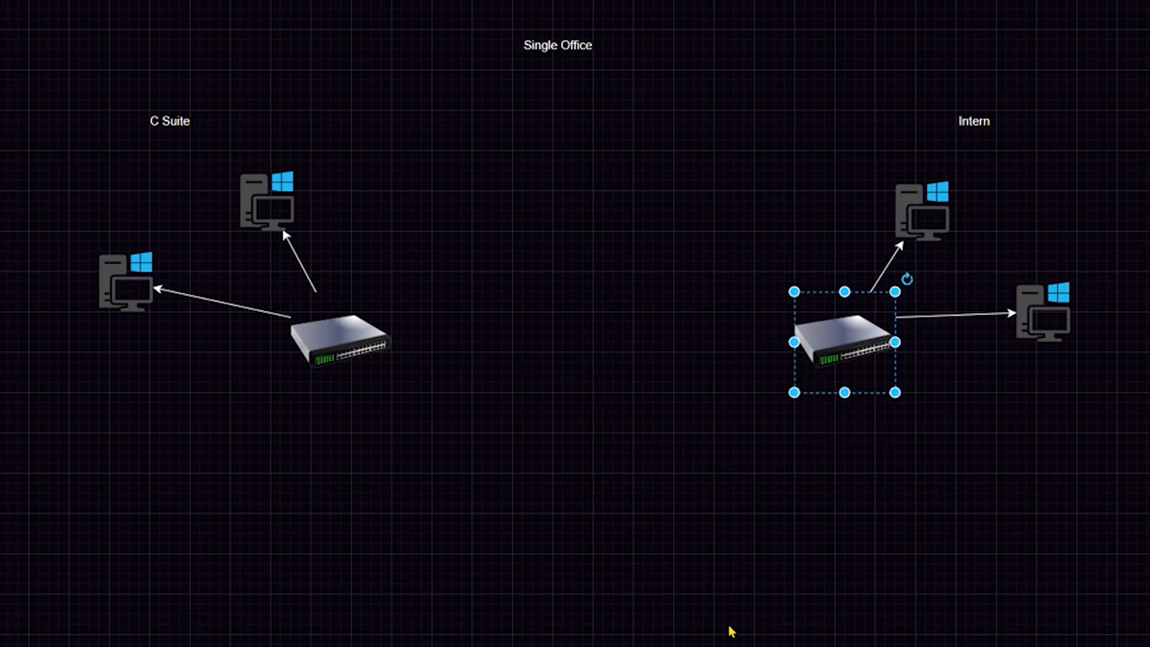
left_click(617, 323)
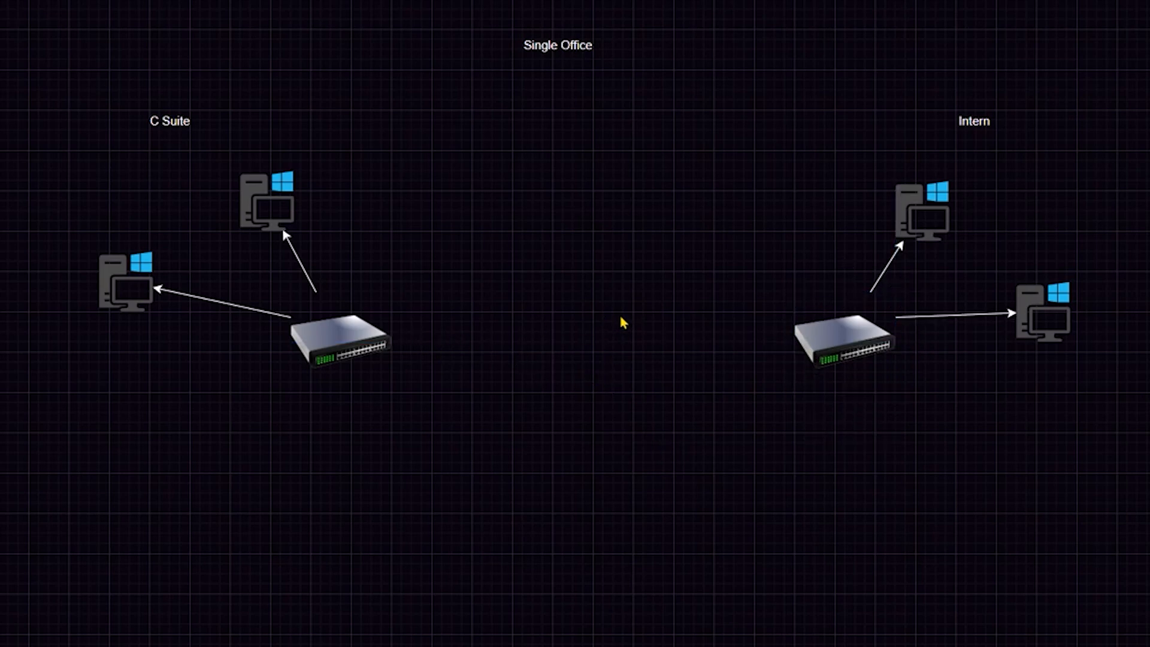
mouse_move(628, 146)
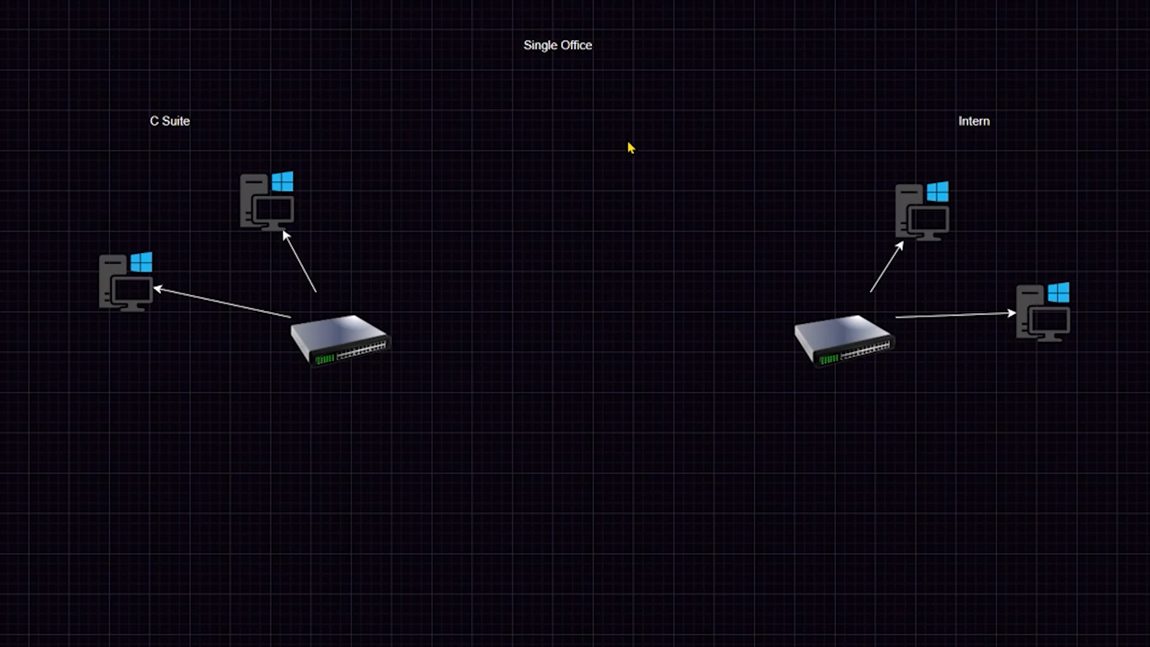
mouse_move(610, 255)
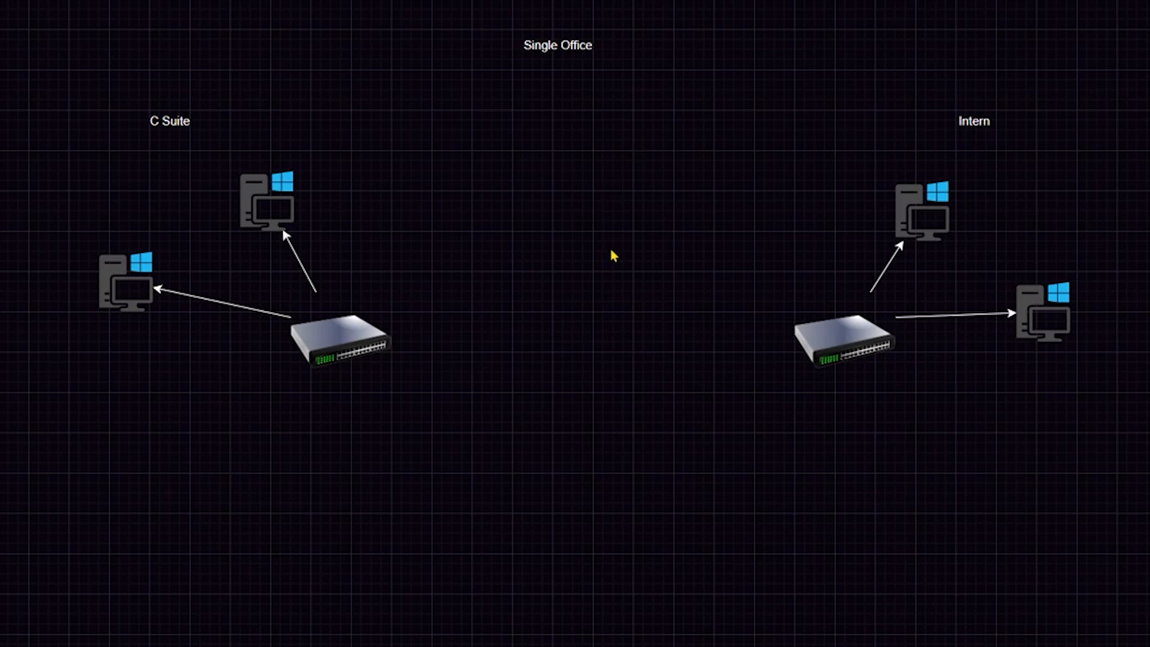
mouse_move(580, 291)
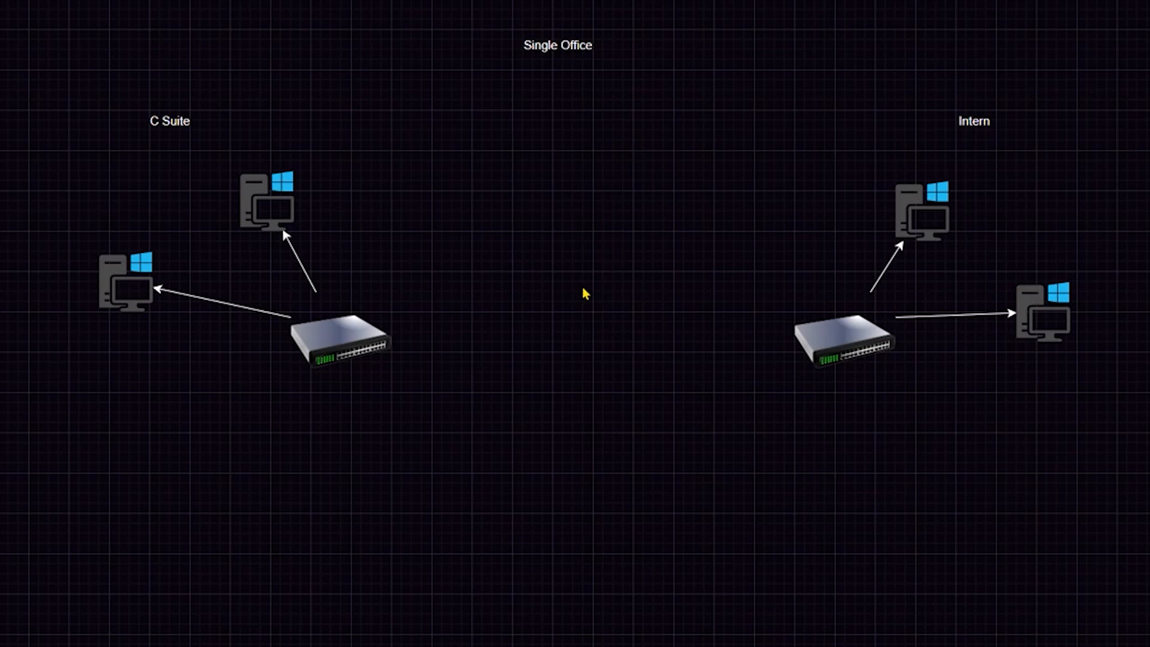
mouse_move(433, 319)
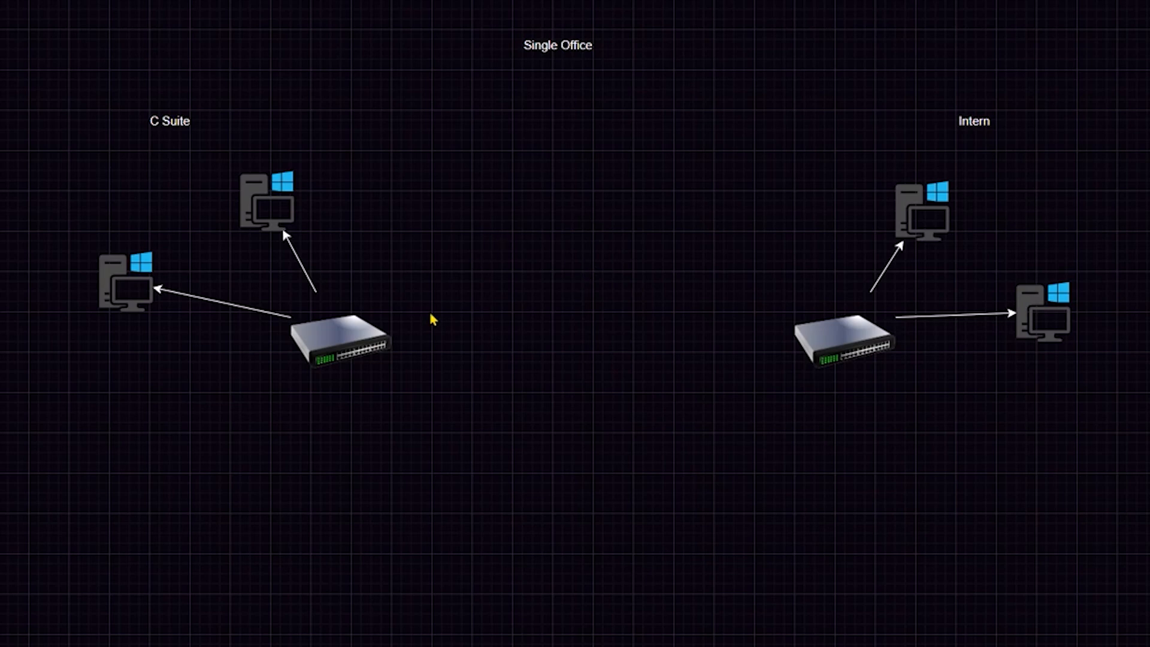
mouse_move(422, 624)
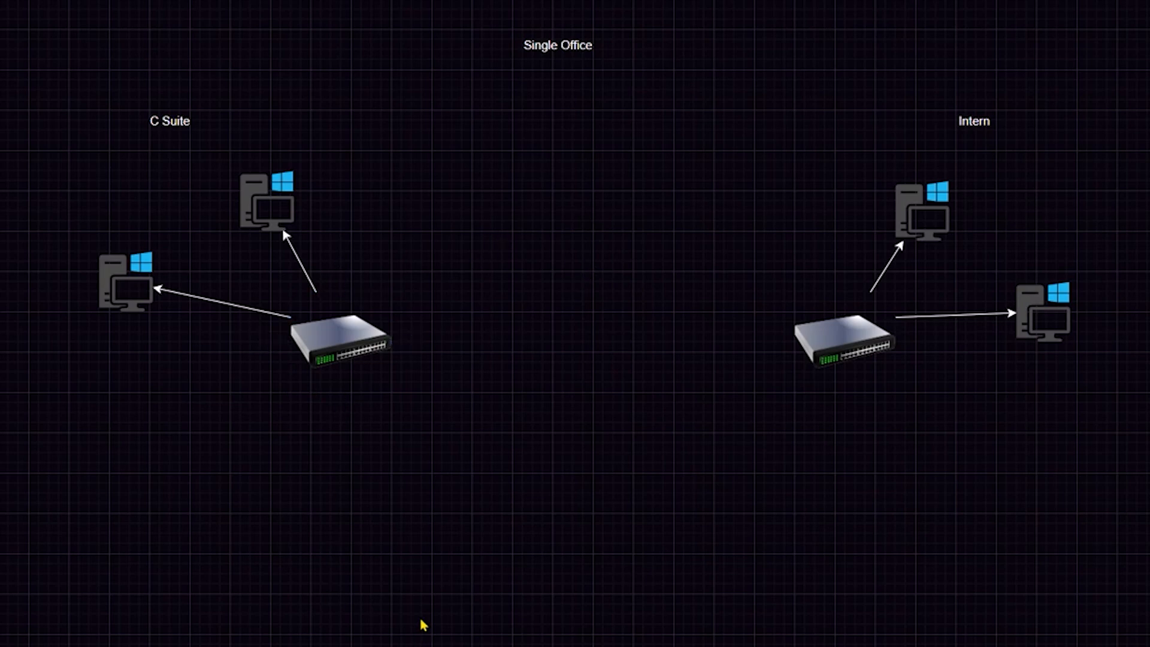
mouse_move(427, 571)
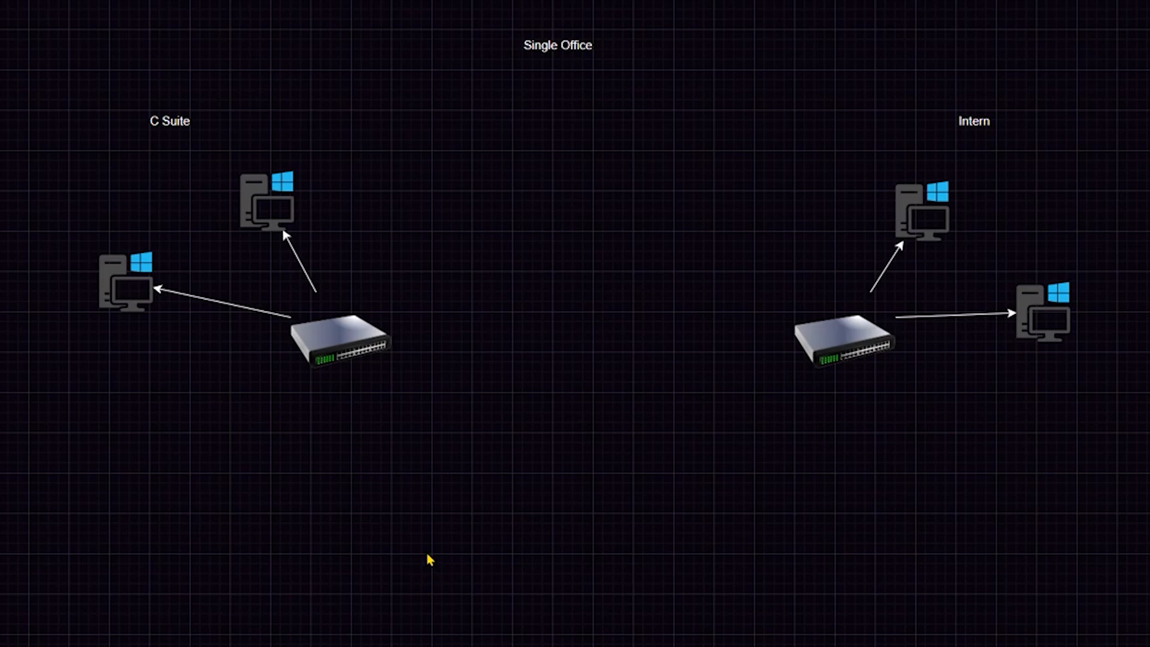
mouse_move(613, 584)
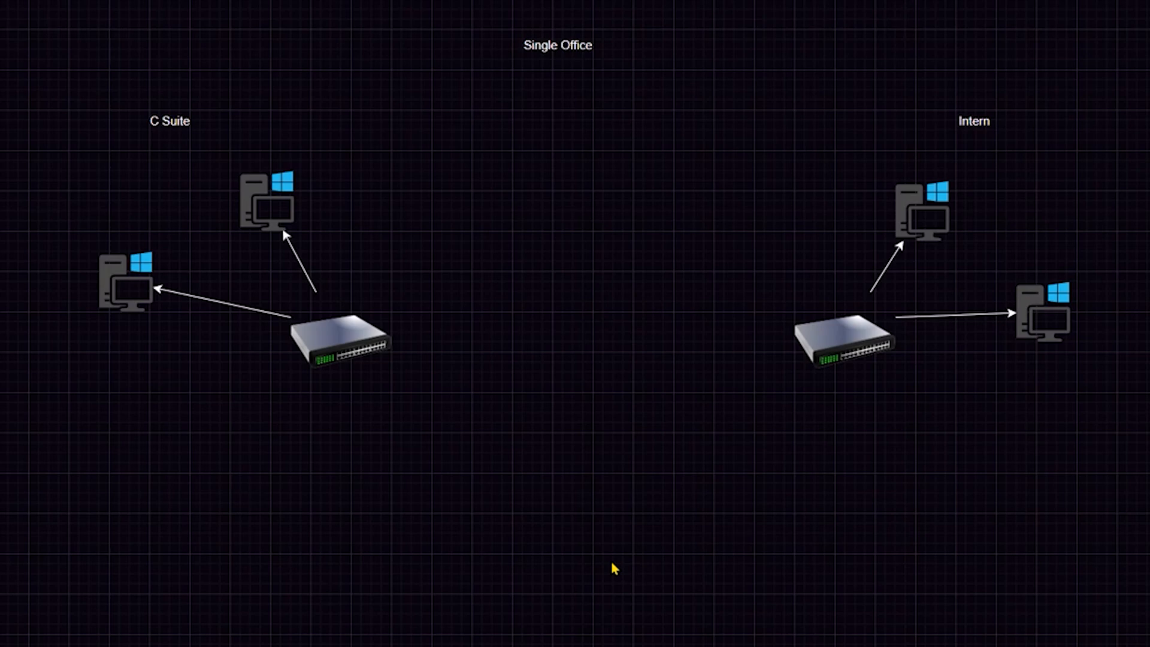
left_click(321, 350)
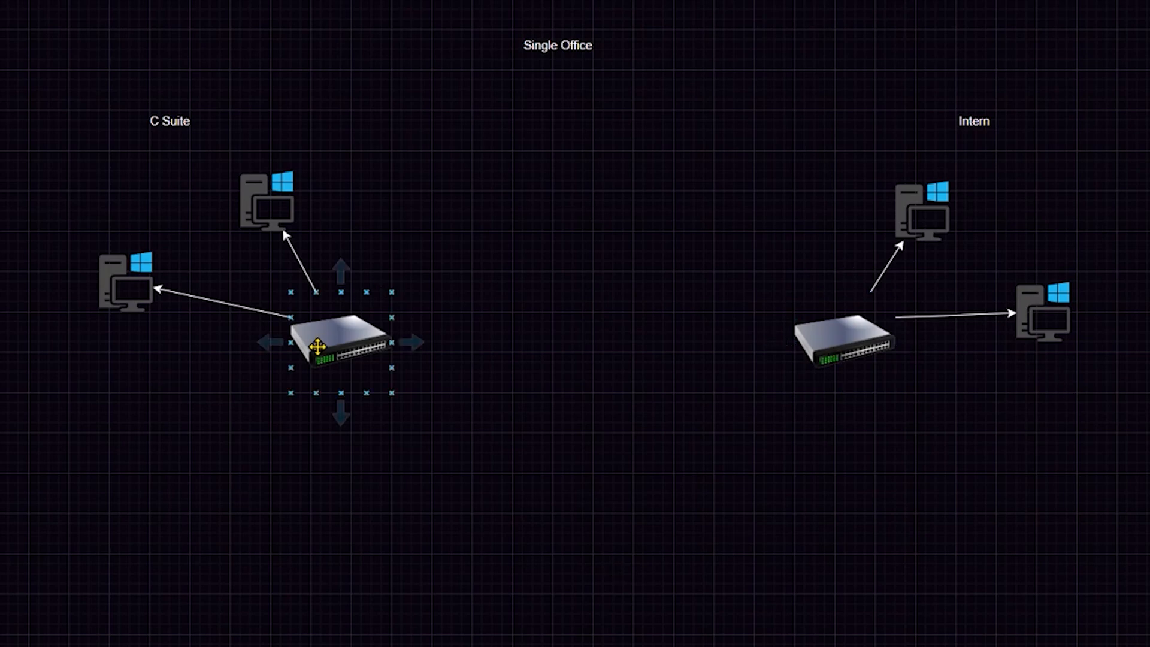
left_click(566, 223)
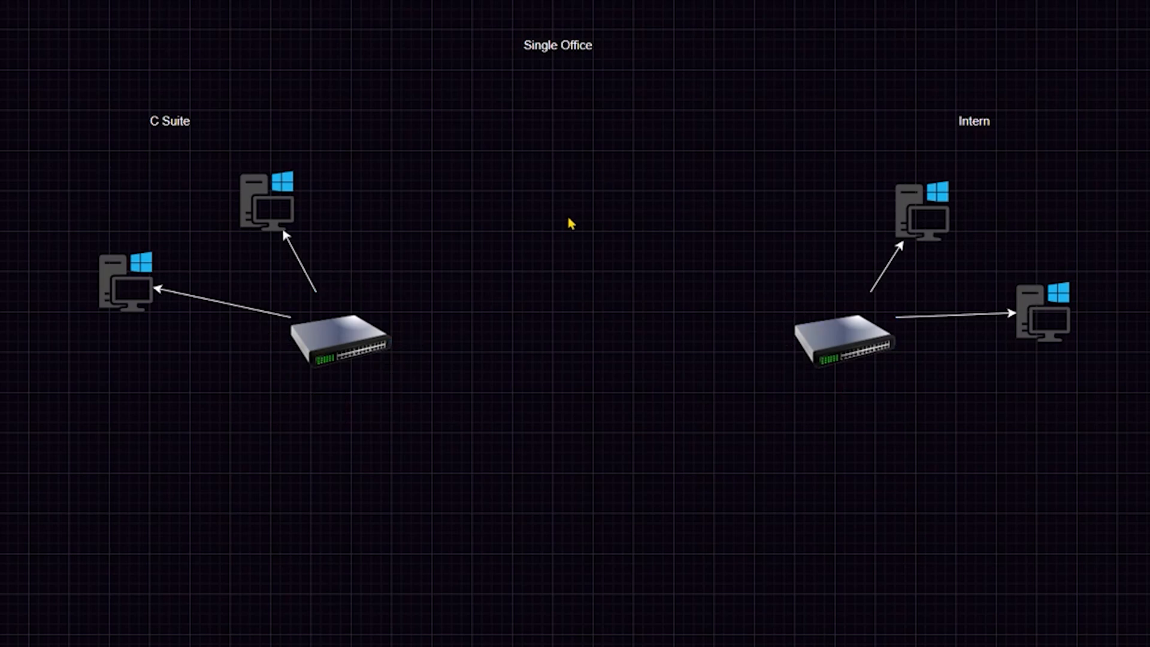
mouse_move(563, 238)
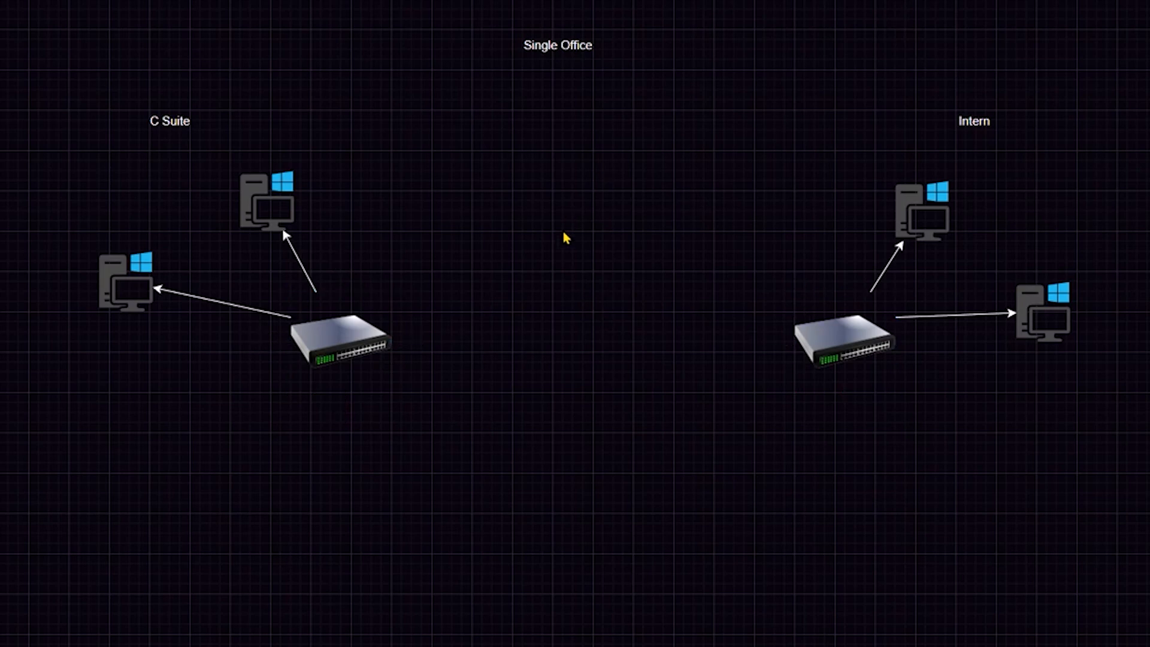
mouse_move(572, 231)
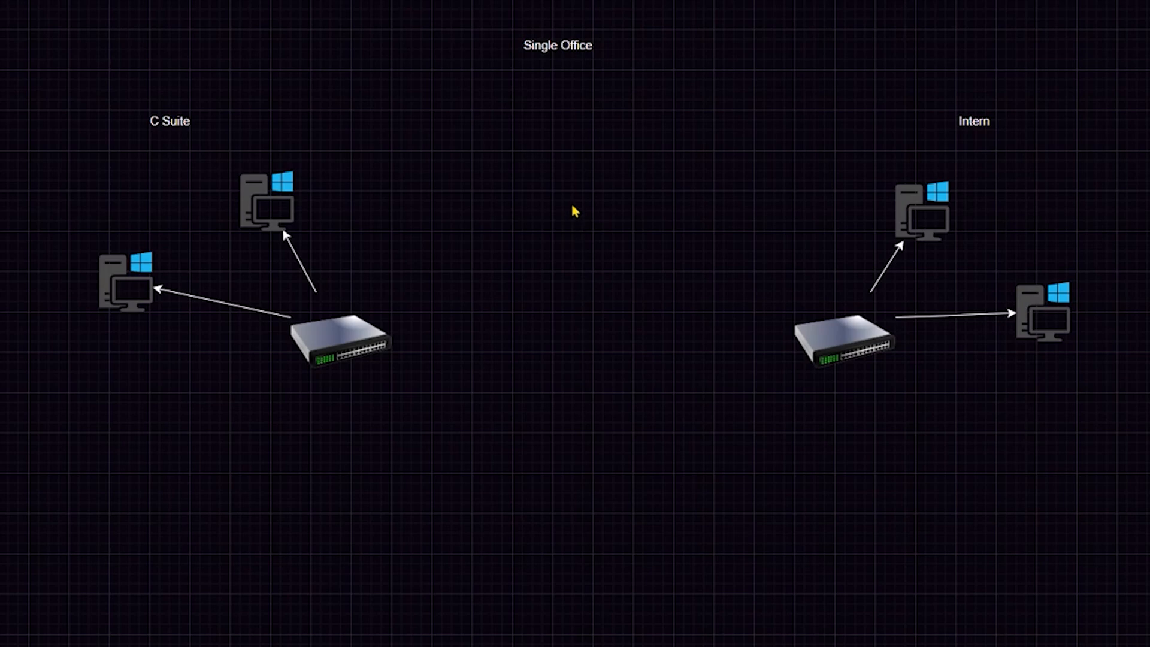
mouse_move(574, 191)
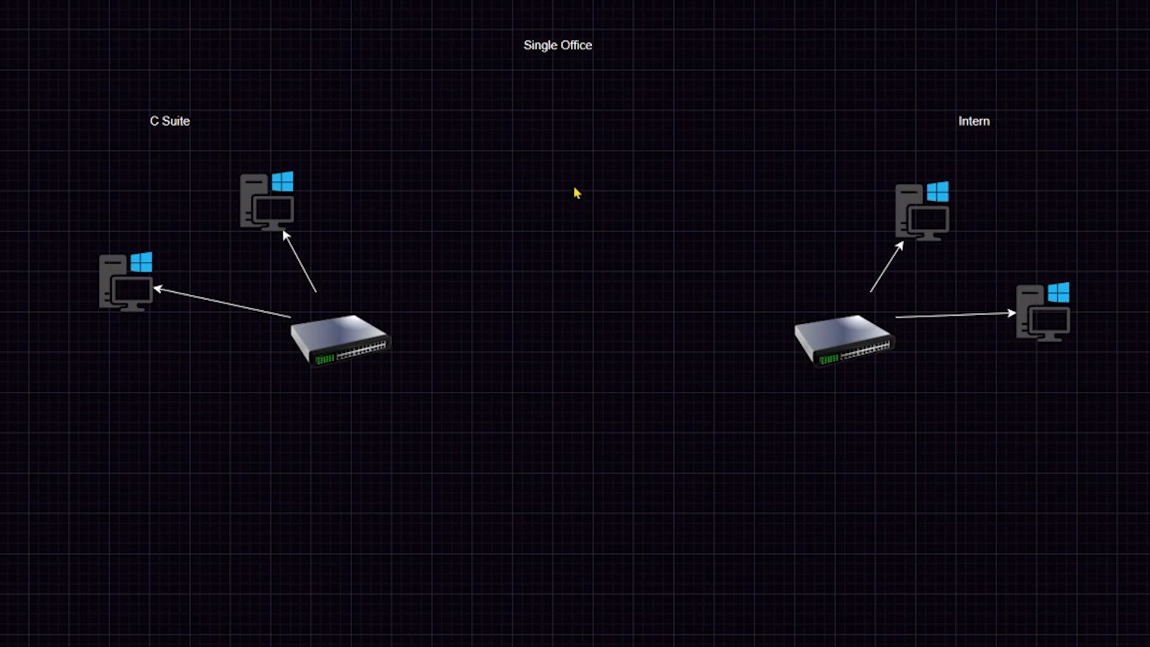
mouse_move(339, 486)
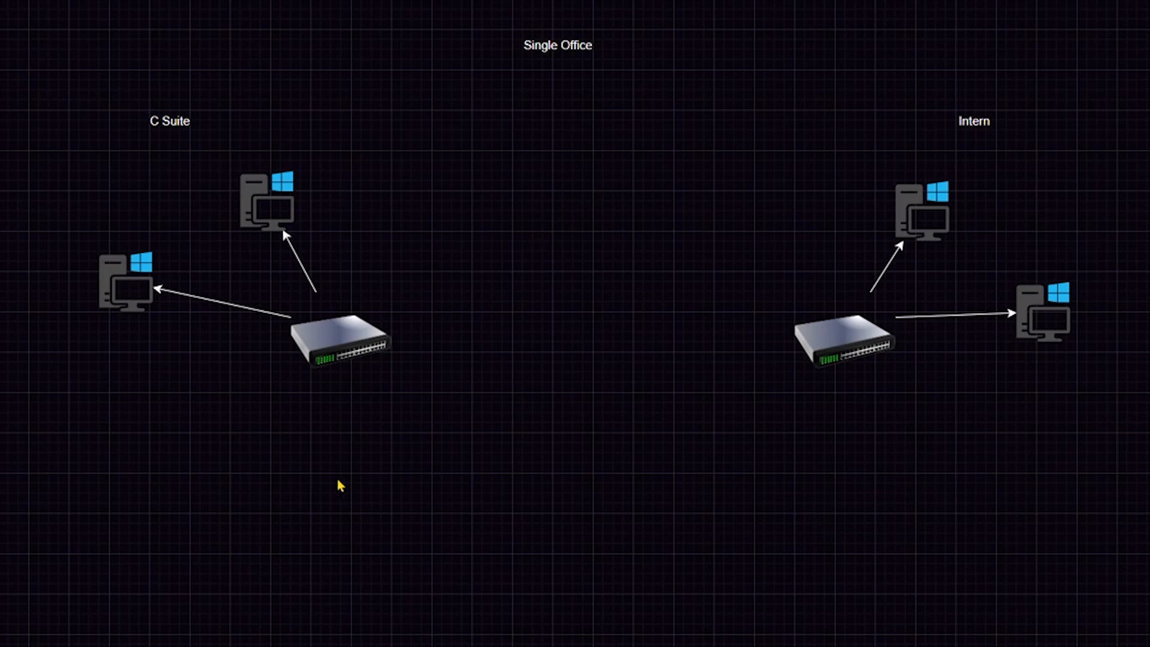
left_click(844, 353)
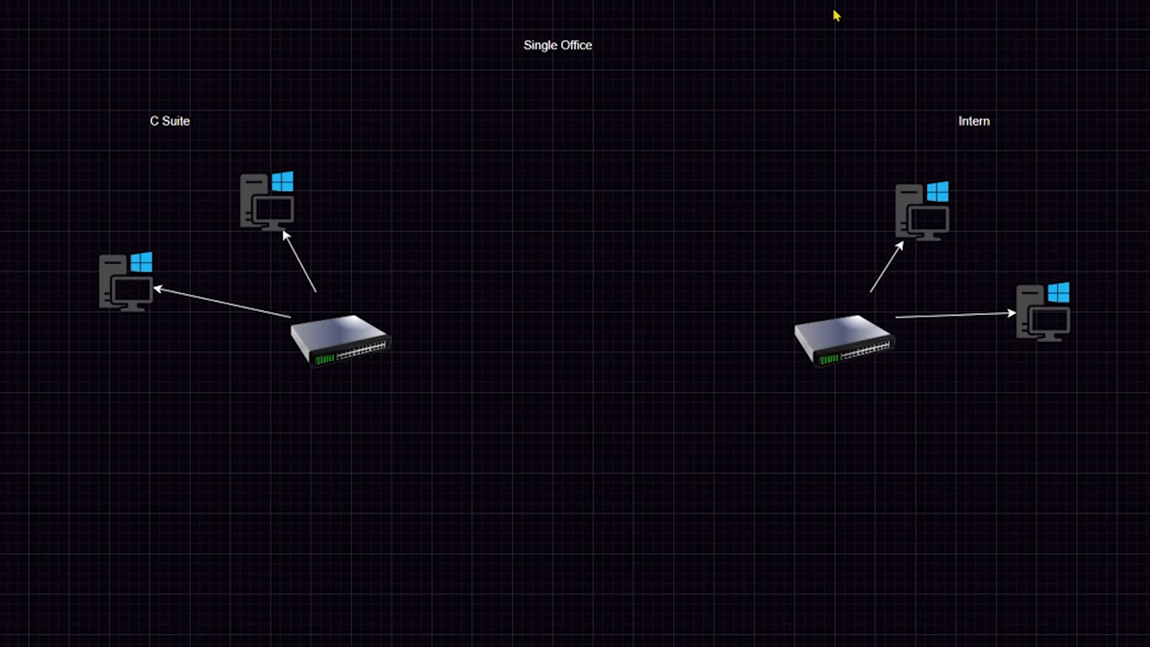
left_click(341, 353)
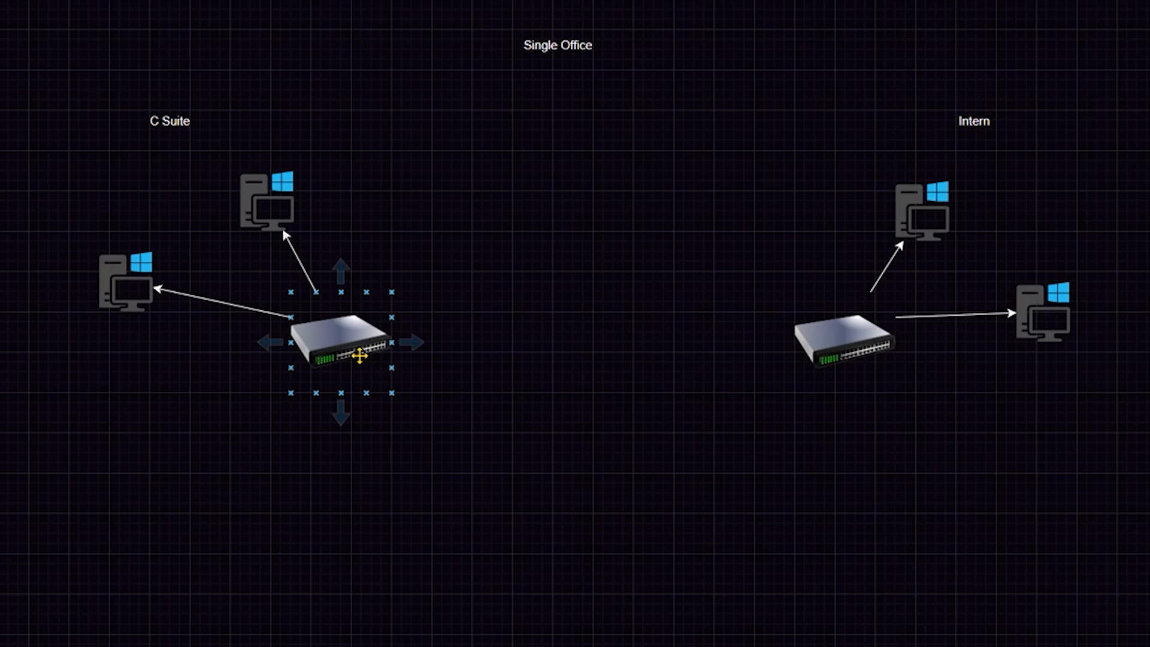
left_click(554, 319)
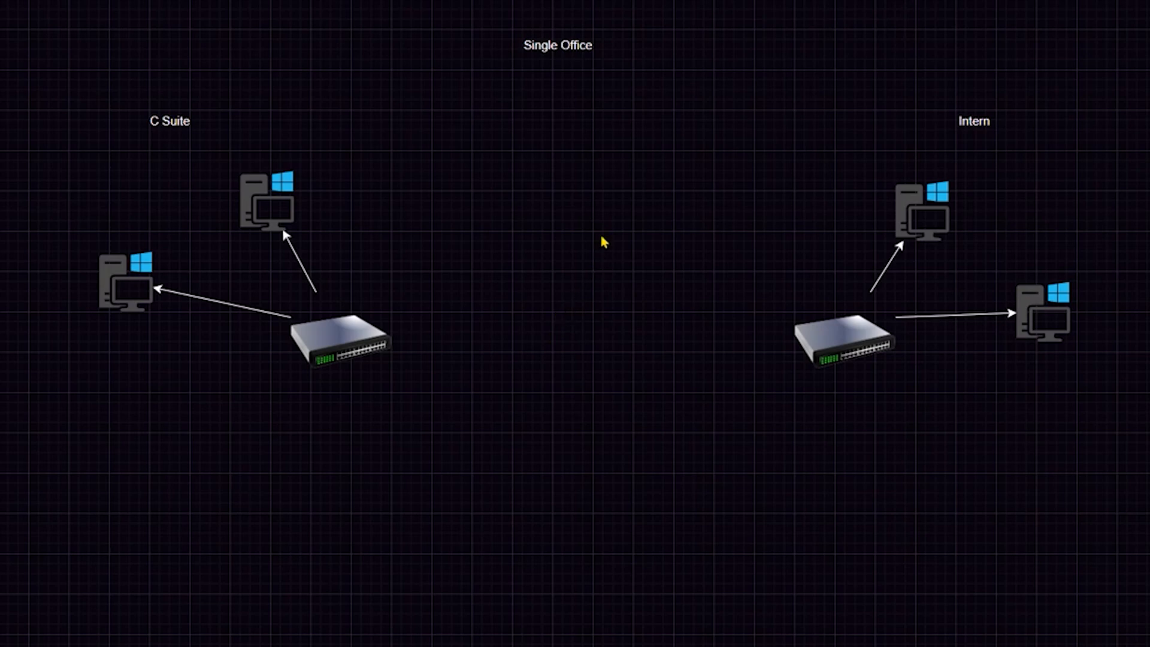
mouse_move(597, 221)
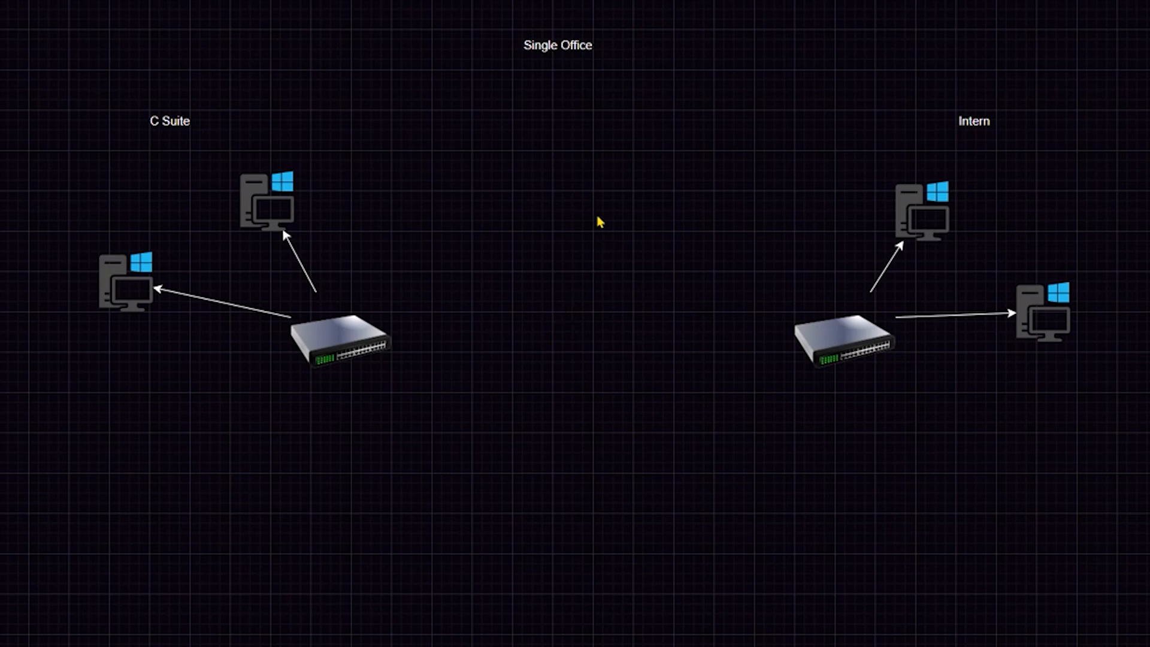
mouse_move(590, 217)
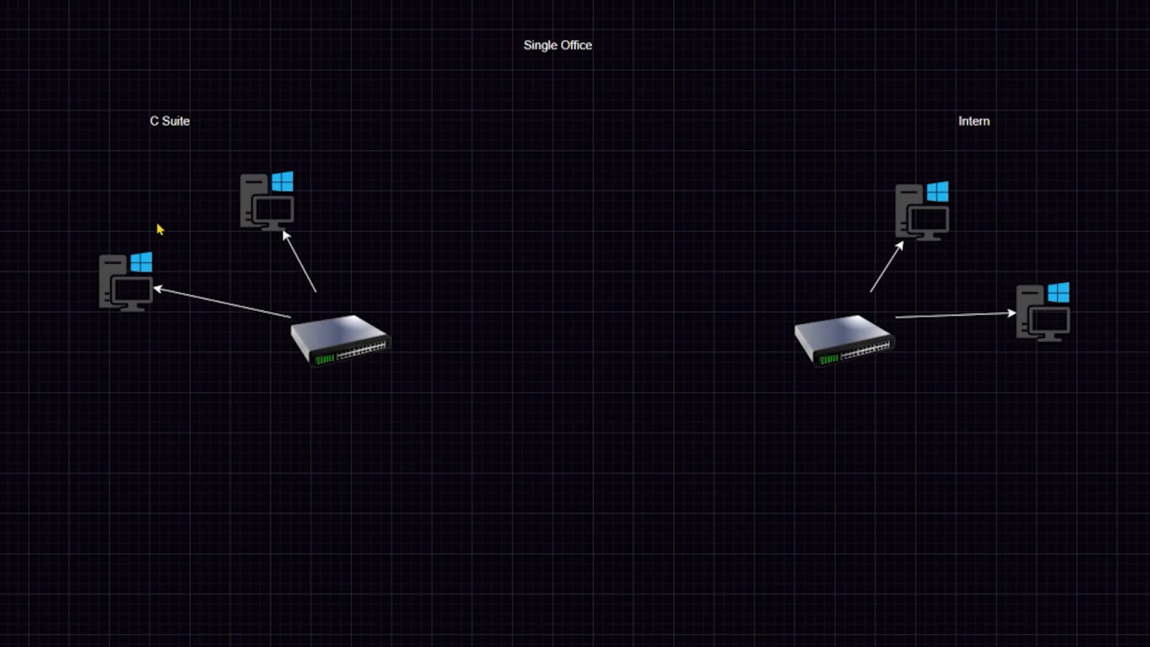
mouse_move(104, 198)
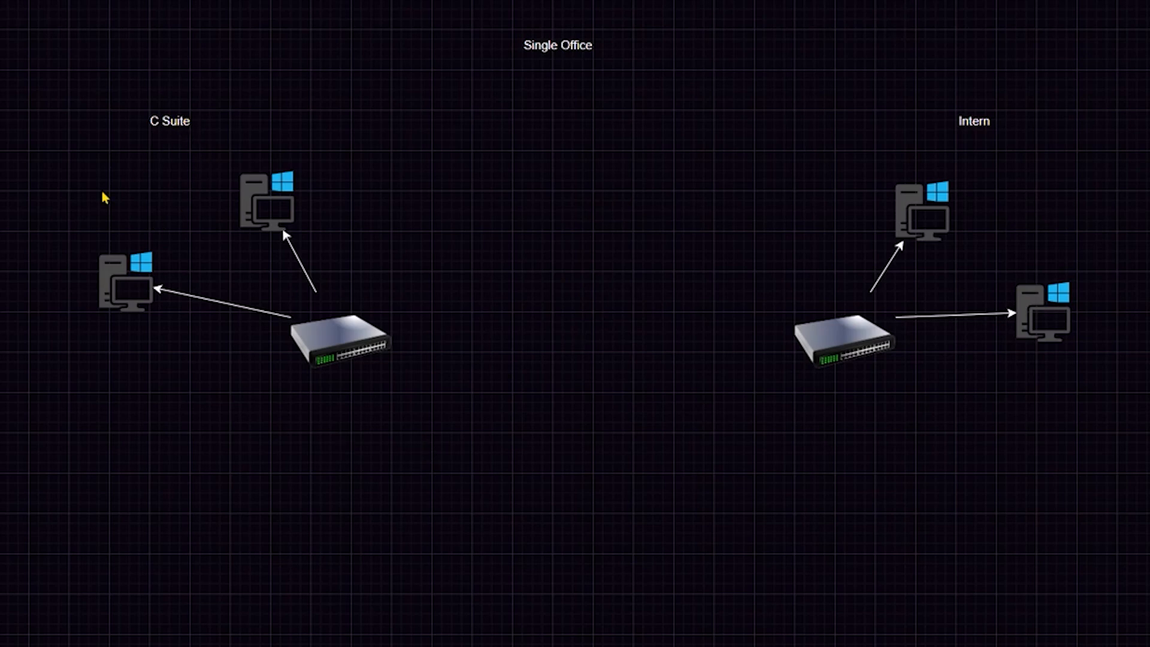
mouse_move(1013, 201)
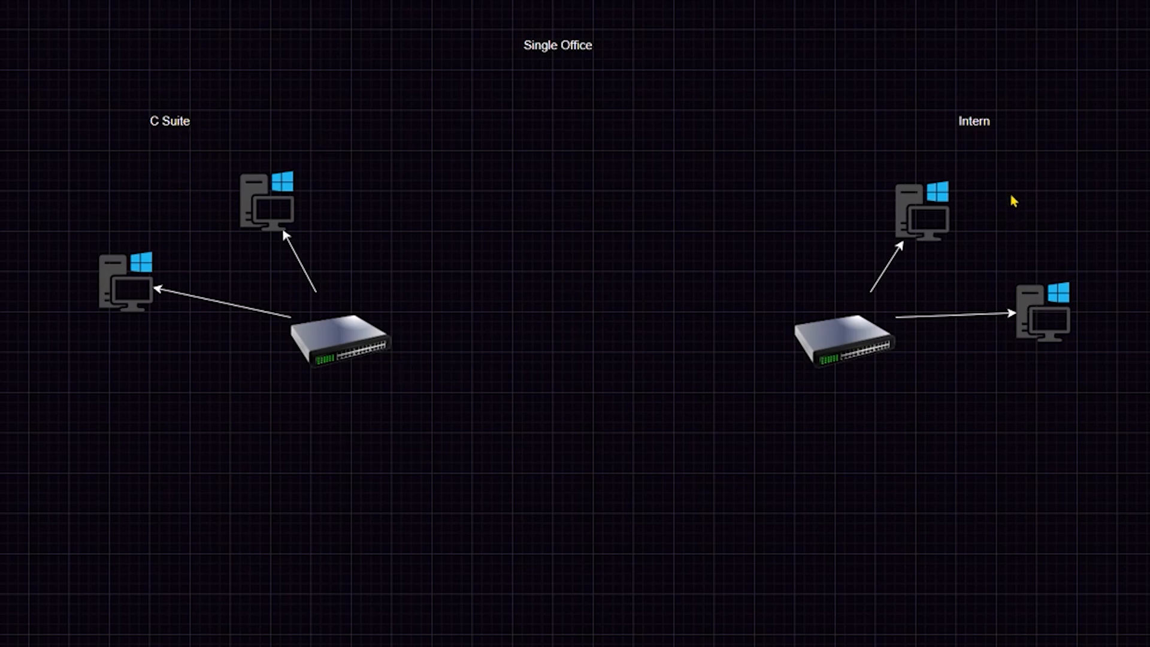
mouse_move(1120, 298)
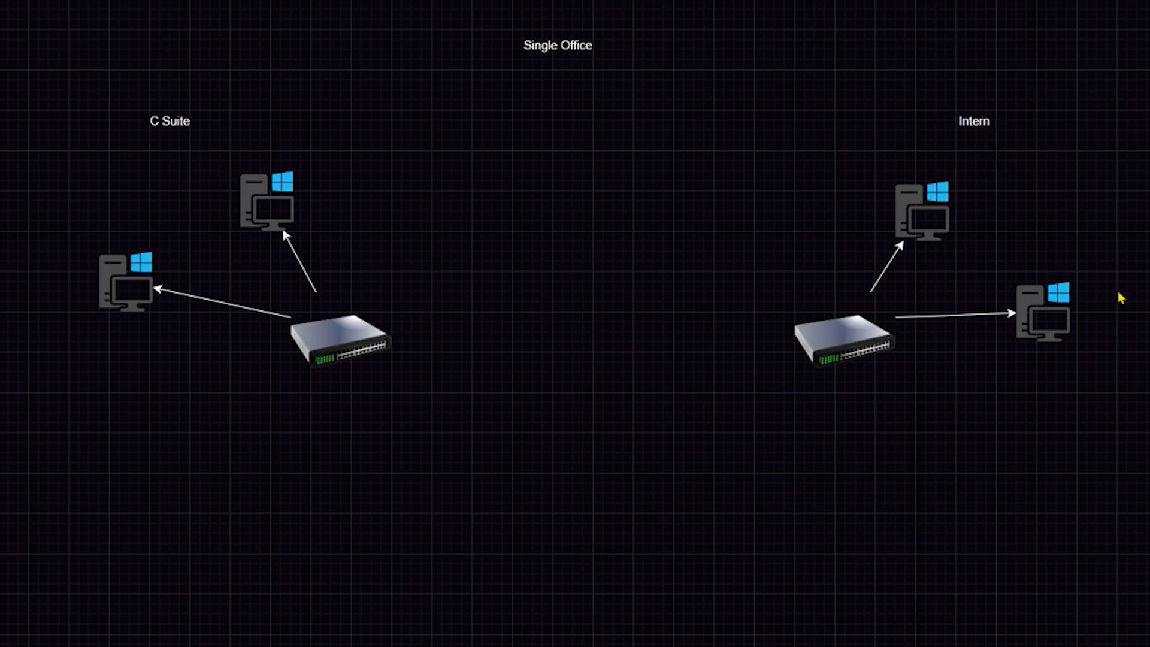
mouse_move(743, 226)
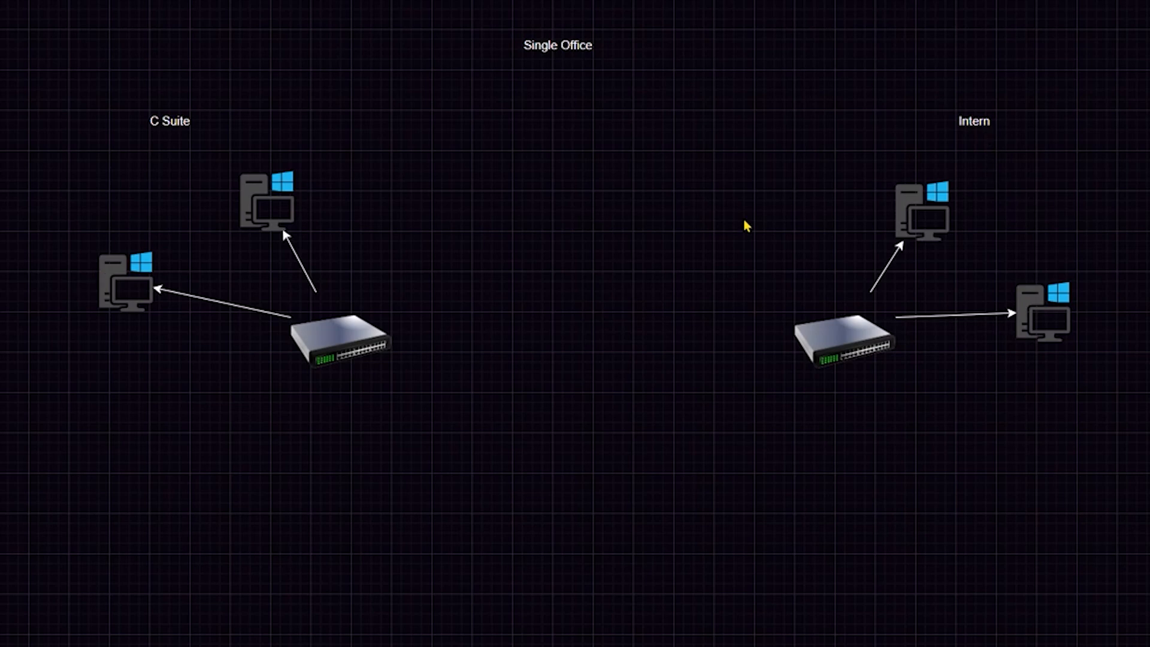
mouse_move(729, 214)
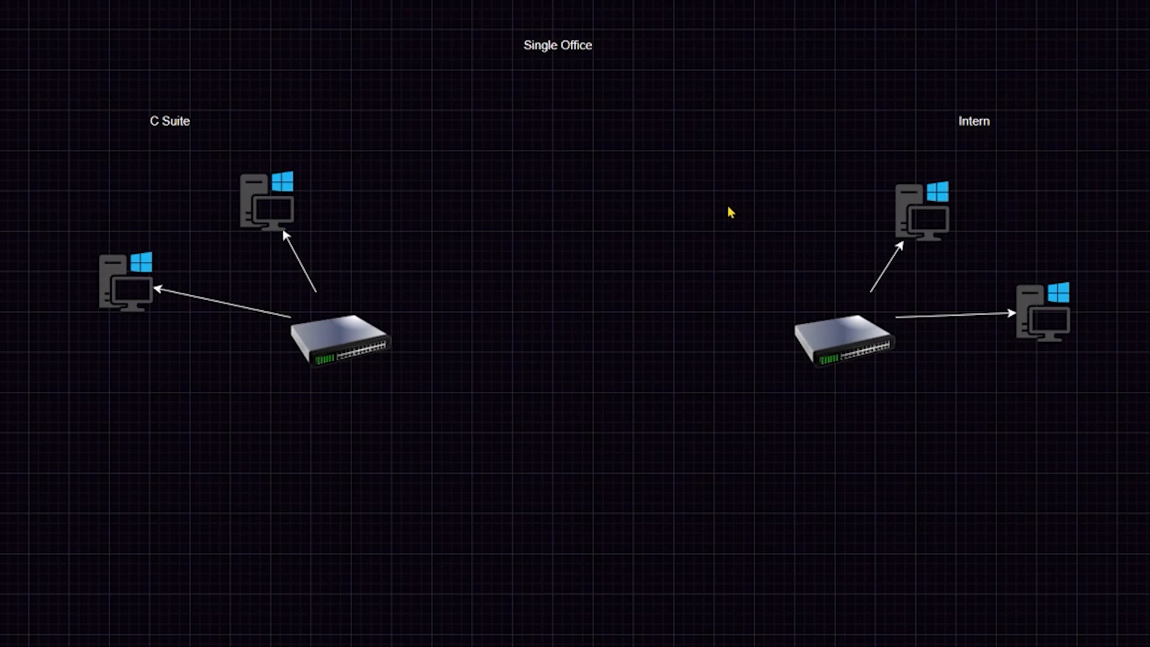
mouse_move(470, 147)
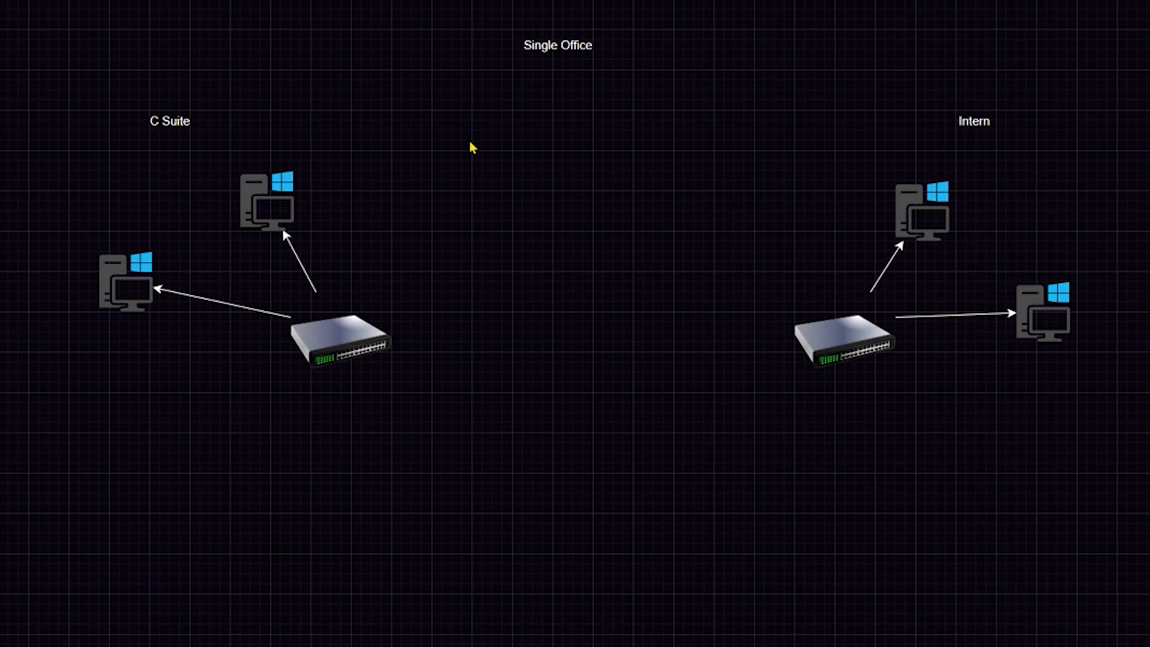
mouse_move(759, 154)
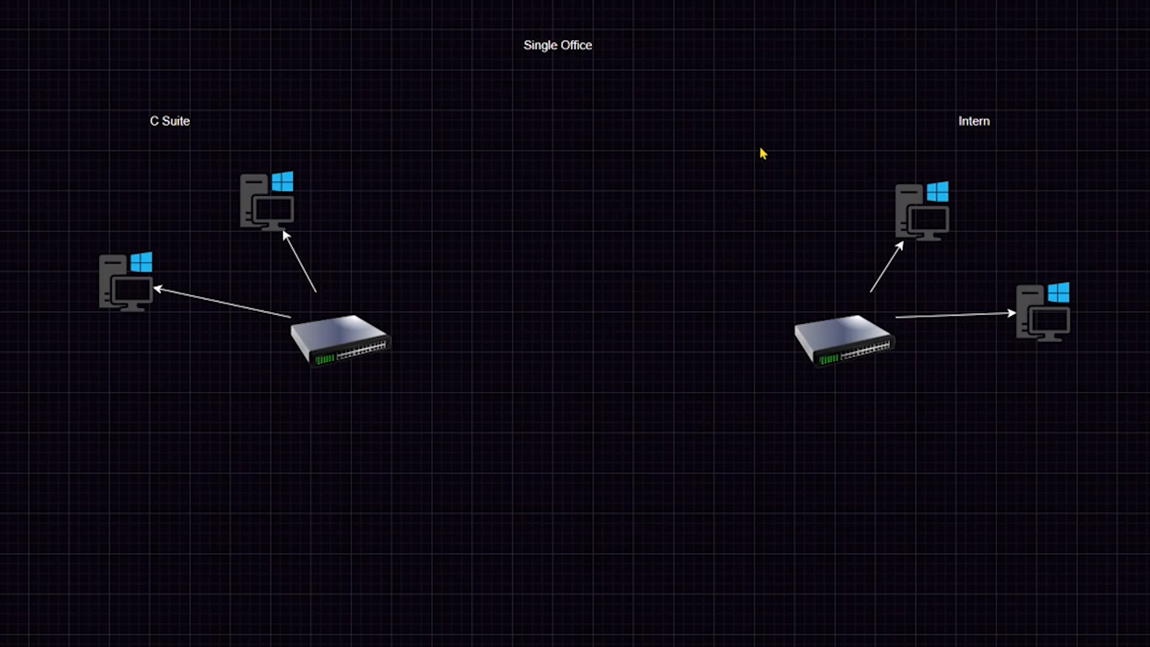
mouse_move(755, 178)
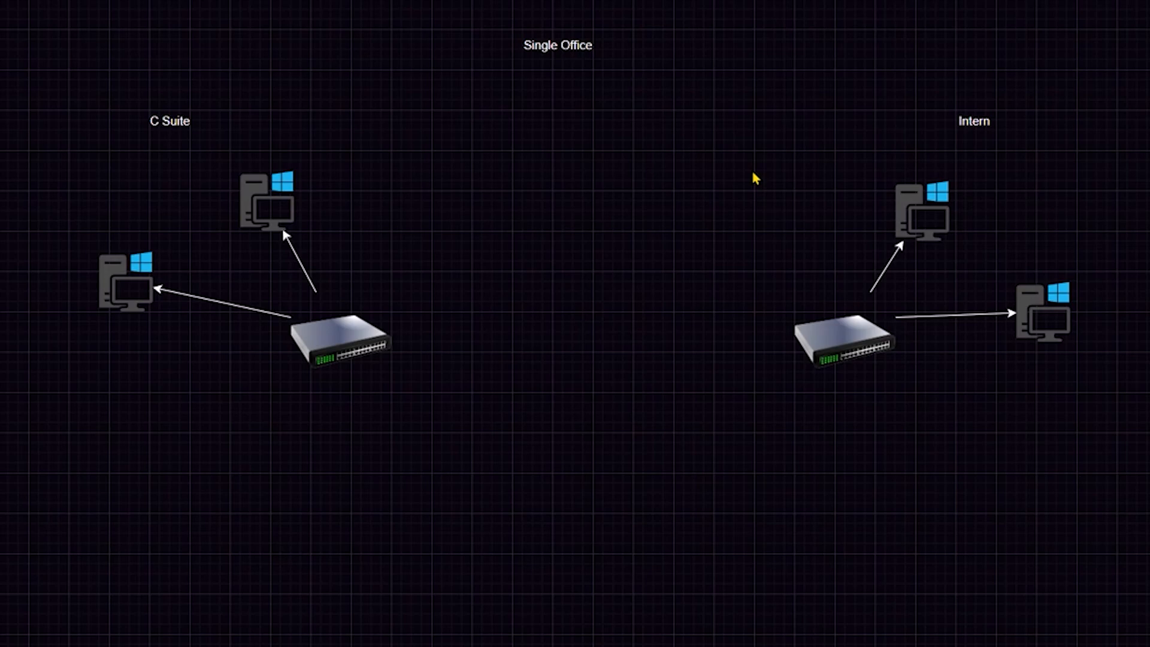
mouse_move(91, 36)
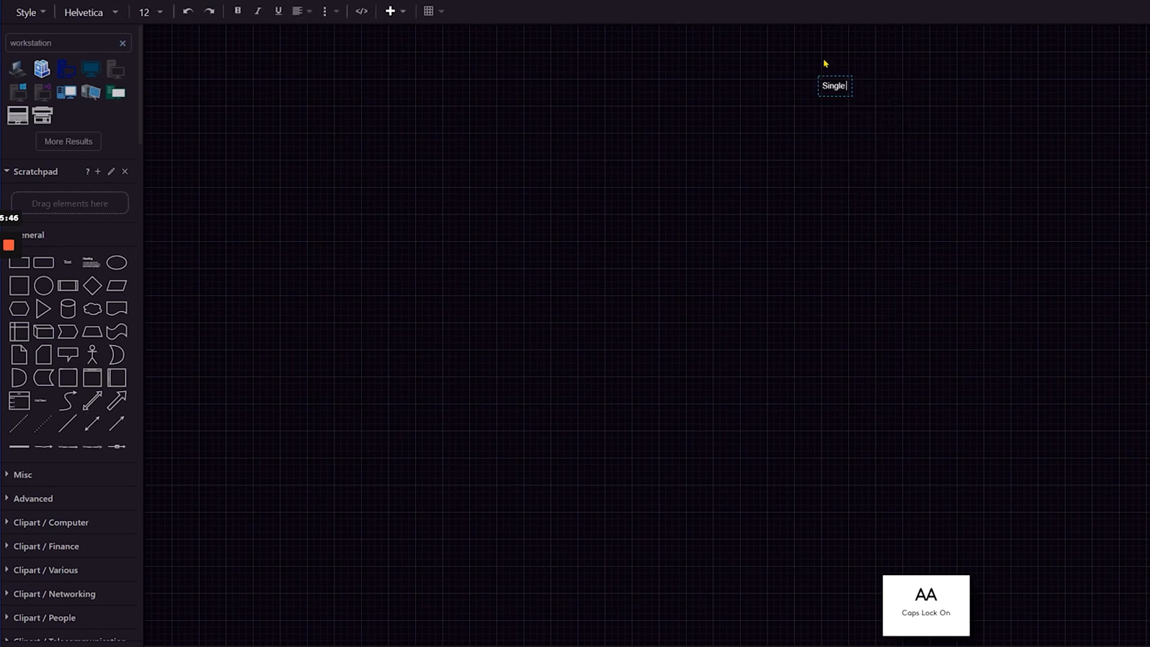
Step: Finish the 'Office' title text and enlarge the switch beneath it
type("Office")
left_click(69, 43)
type("switch")
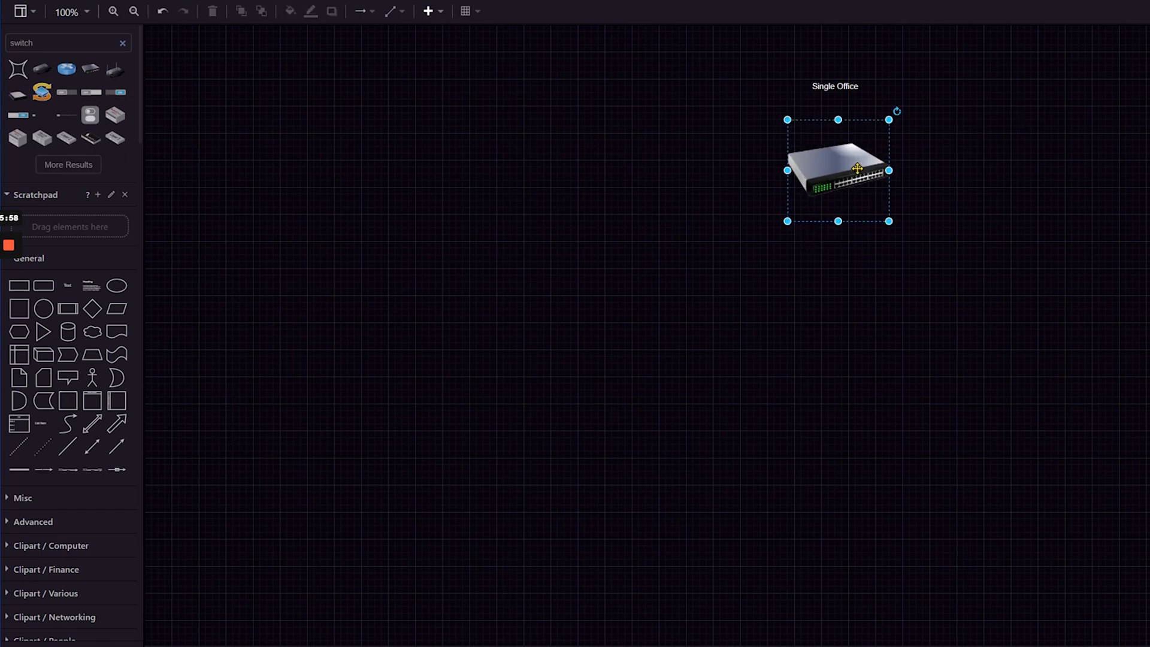
left_click_drag(836, 170, 858, 252)
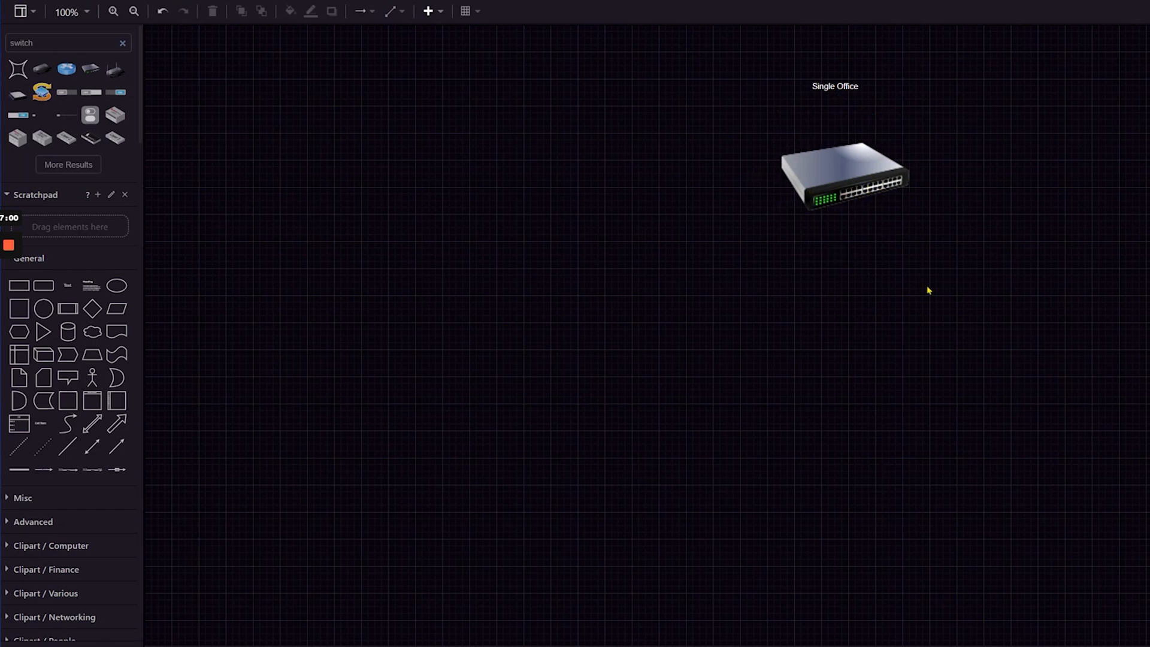
mouse_move(599, 360)
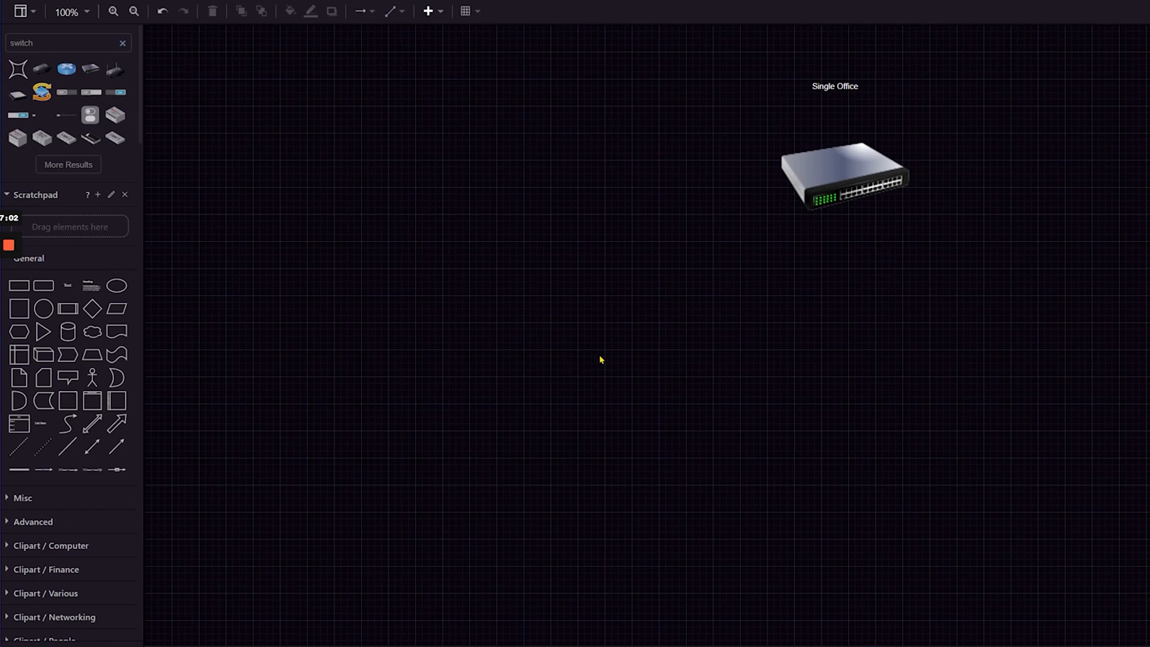
left_click(843, 180)
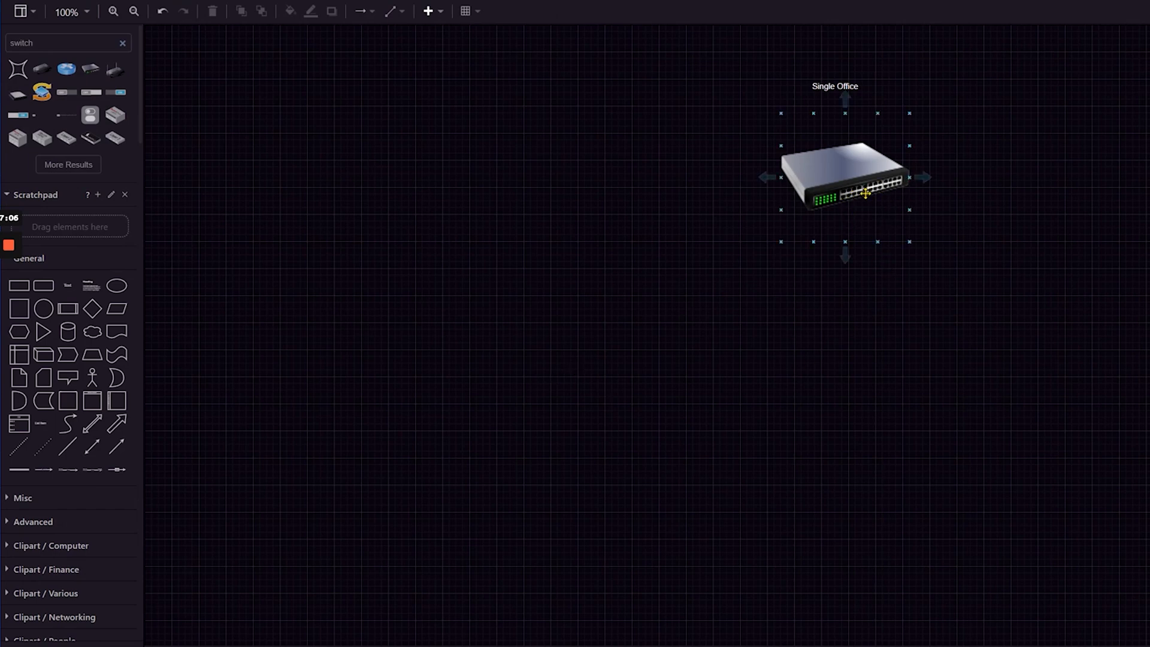
left_click(887, 267)
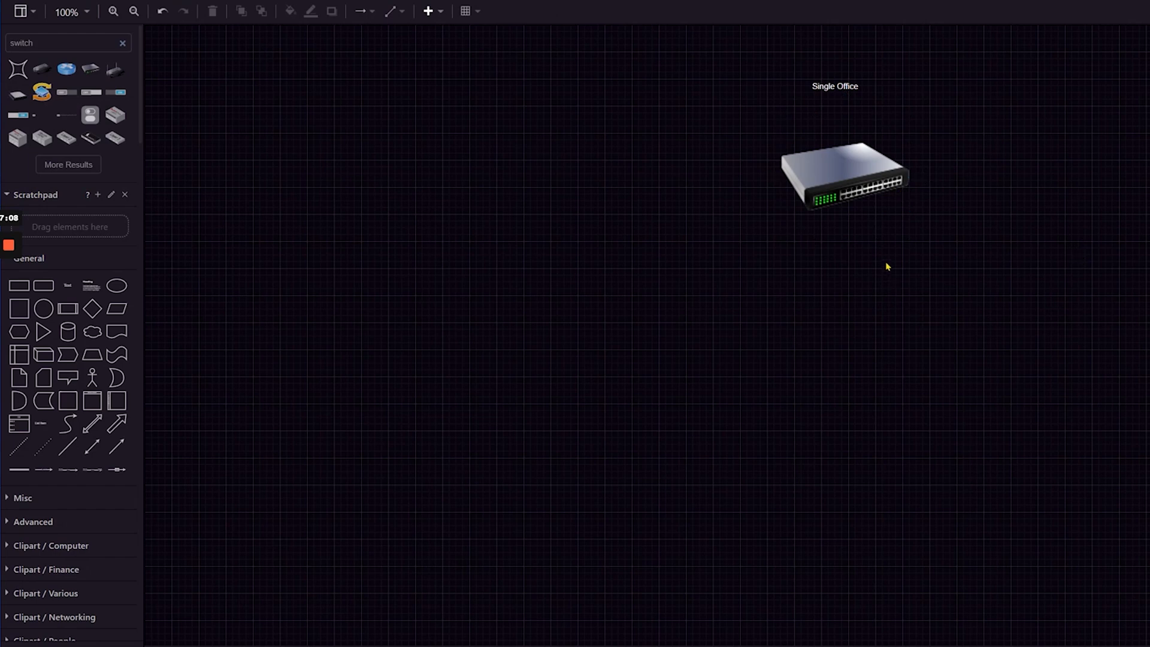
left_click(846, 183)
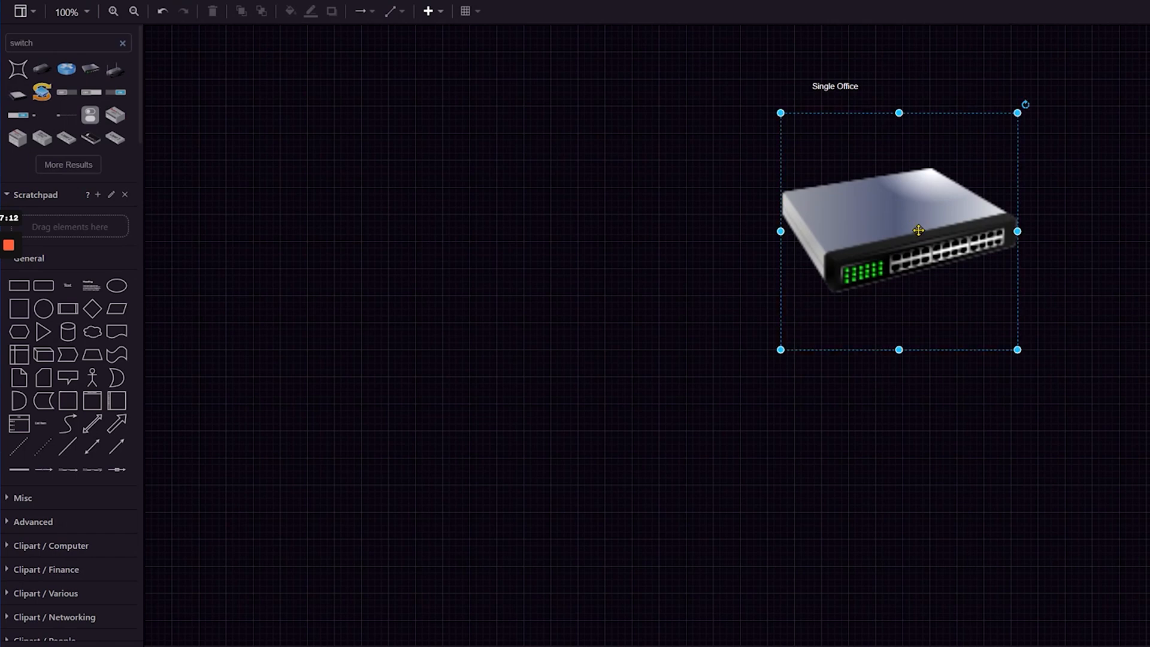
Step: Shift the enlarged switch left so it sits centered under 'Single Office'
left_click_drag(918, 230, 846, 264)
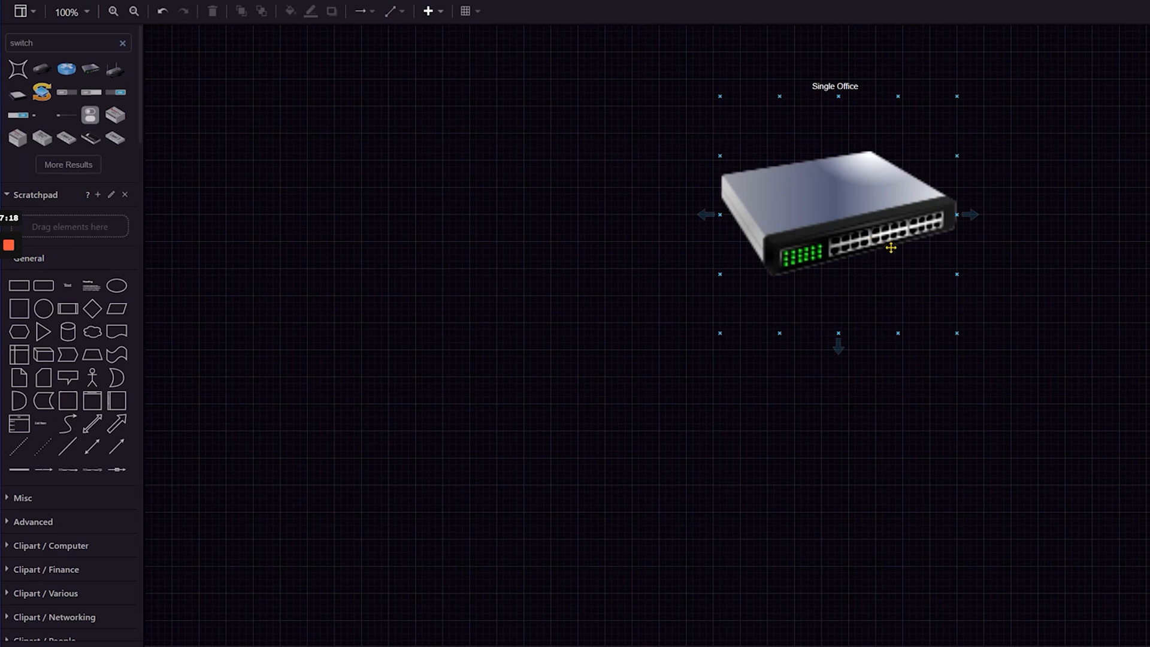
left_click(1121, 435)
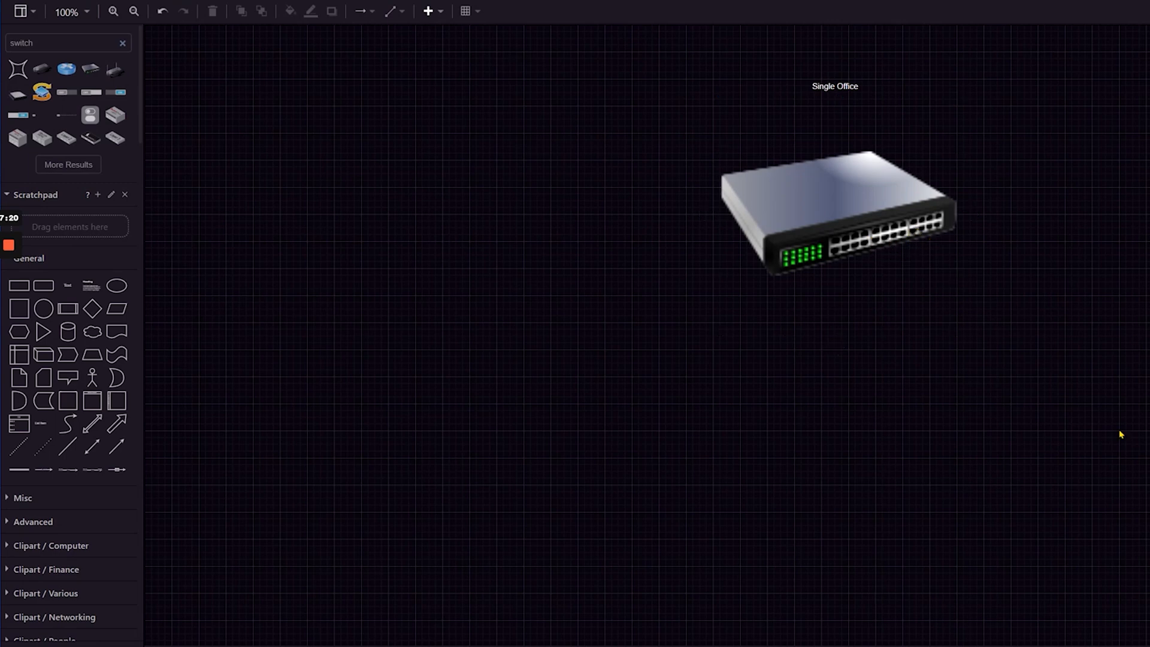
mouse_move(1073, 285)
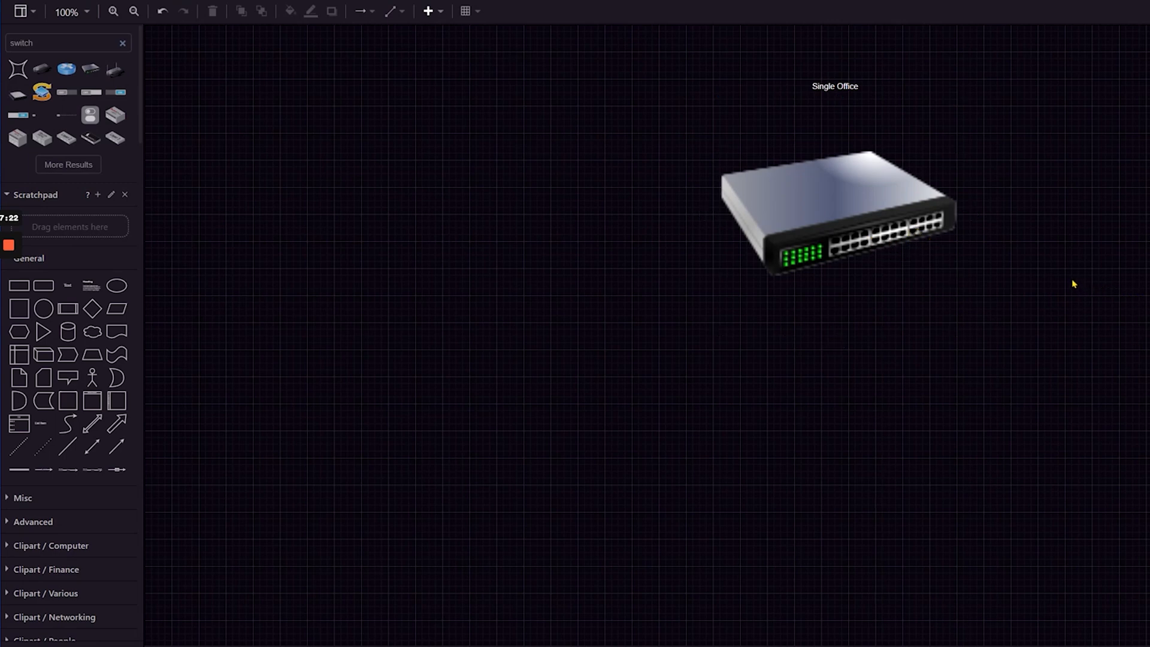
left_click(867, 237)
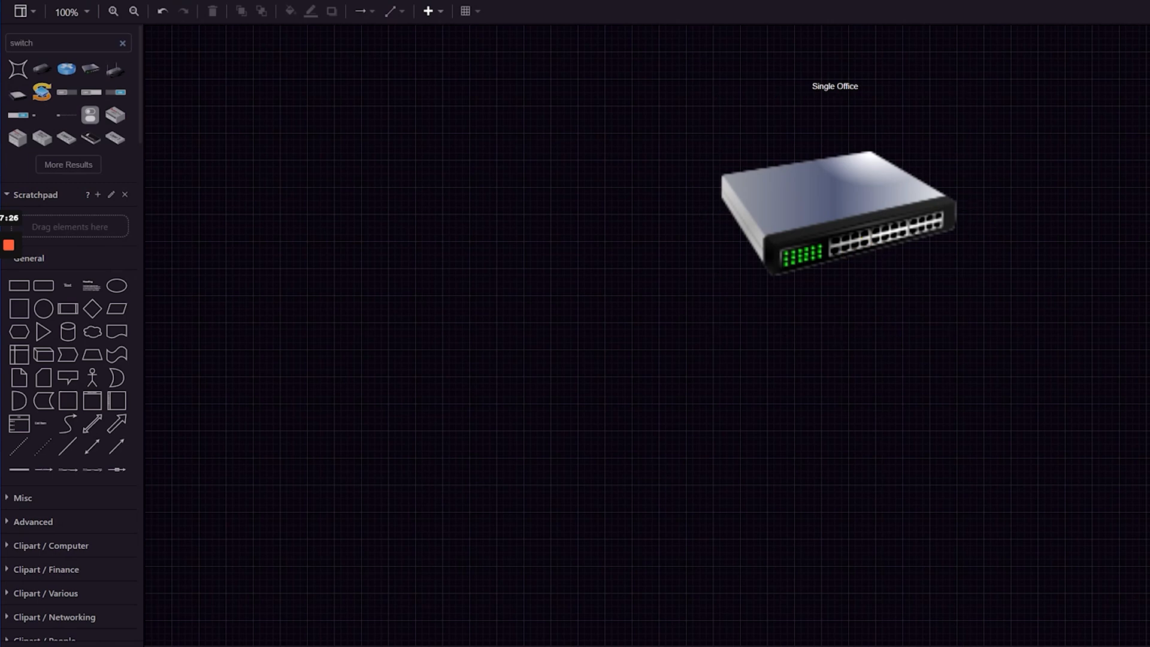
left_click(848, 216)
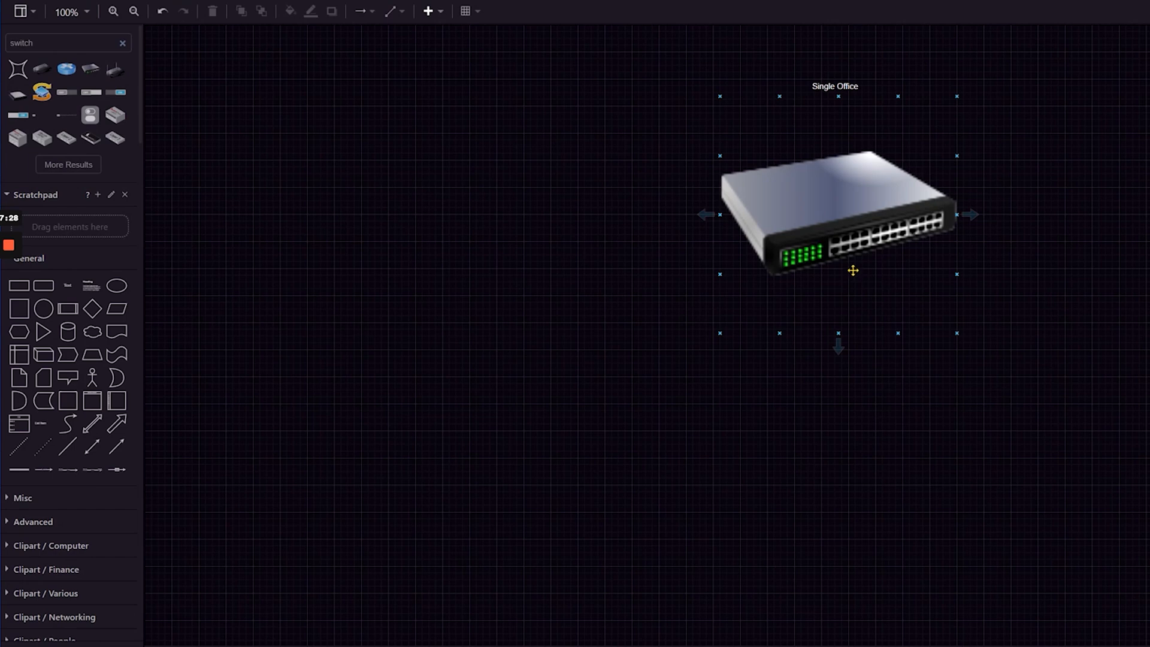
mouse_move(855, 246)
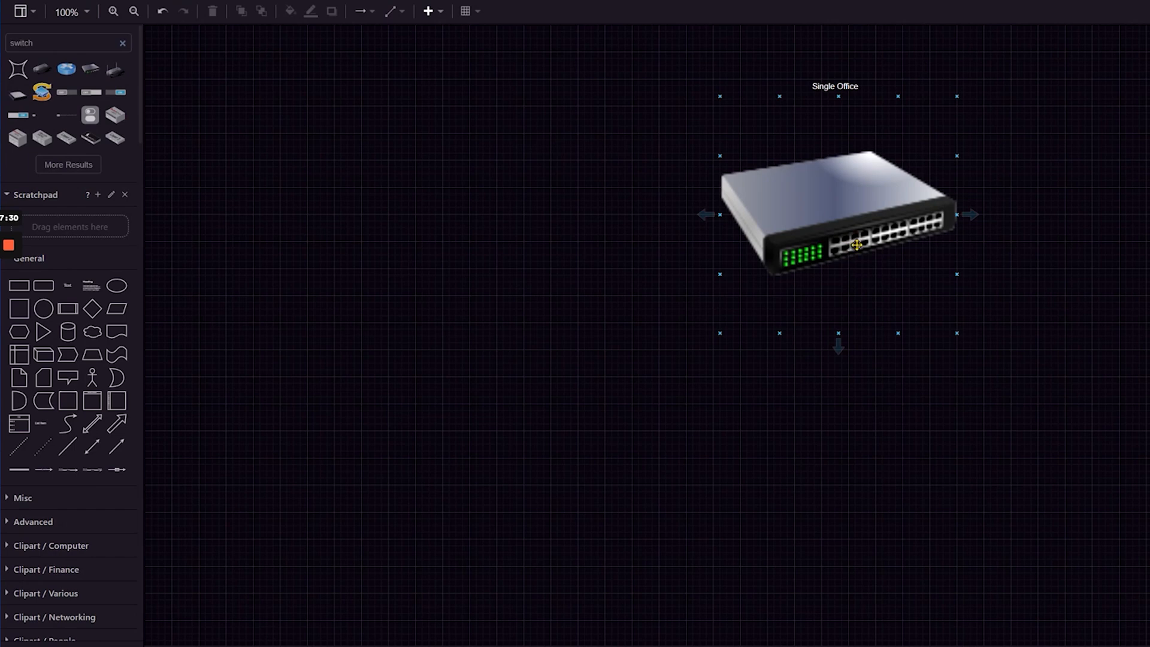
mouse_move(933, 257)
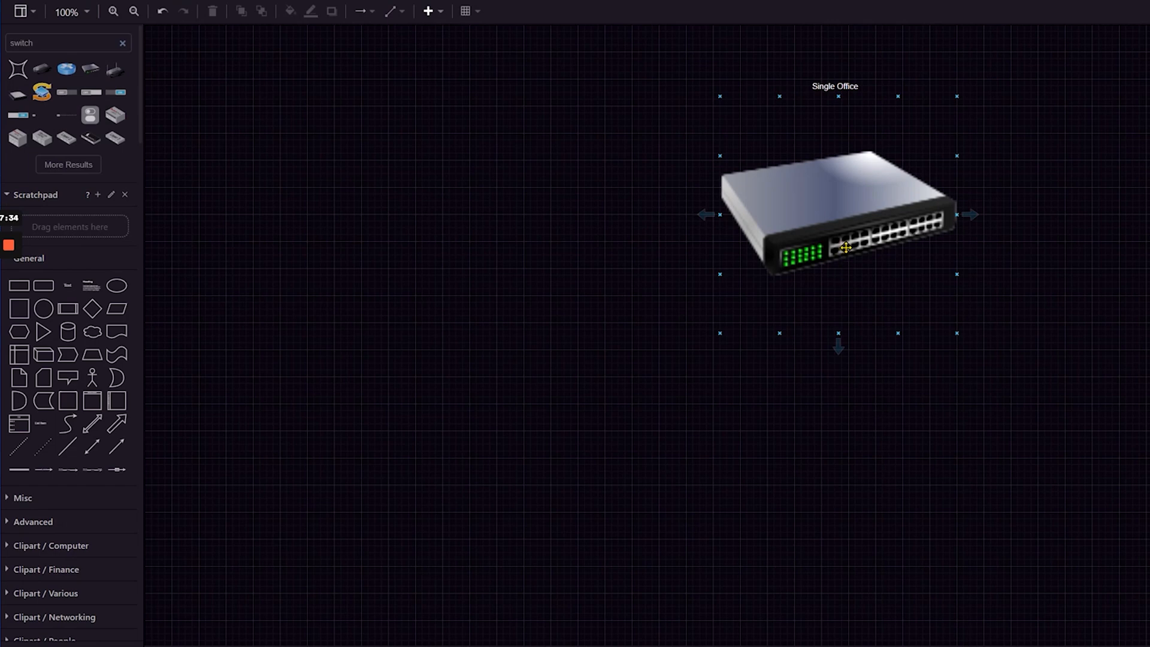
mouse_move(894, 238)
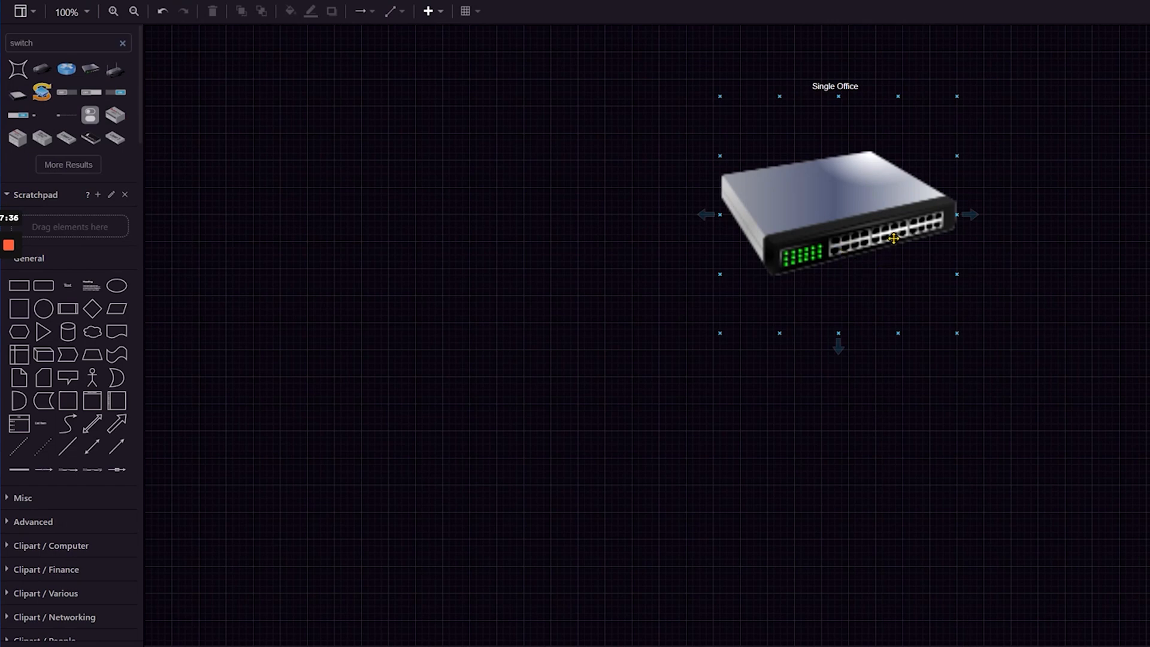
mouse_move(927, 231)
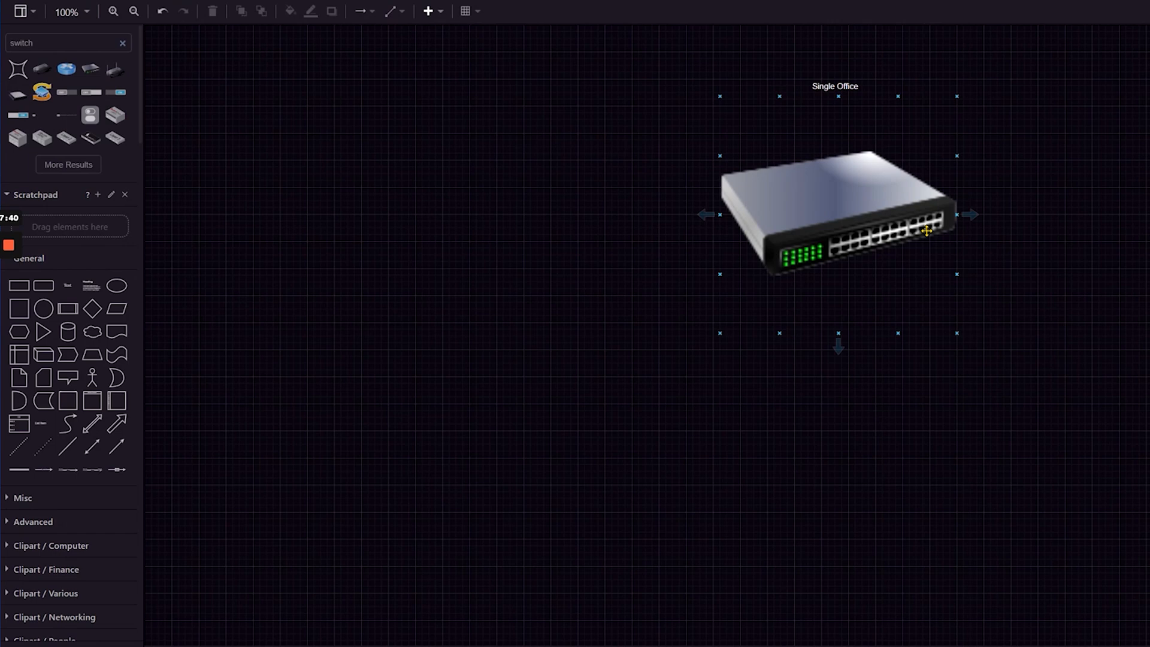
Step: Search 'workst' and place two workstations side by side below the switch
left_click(54, 43)
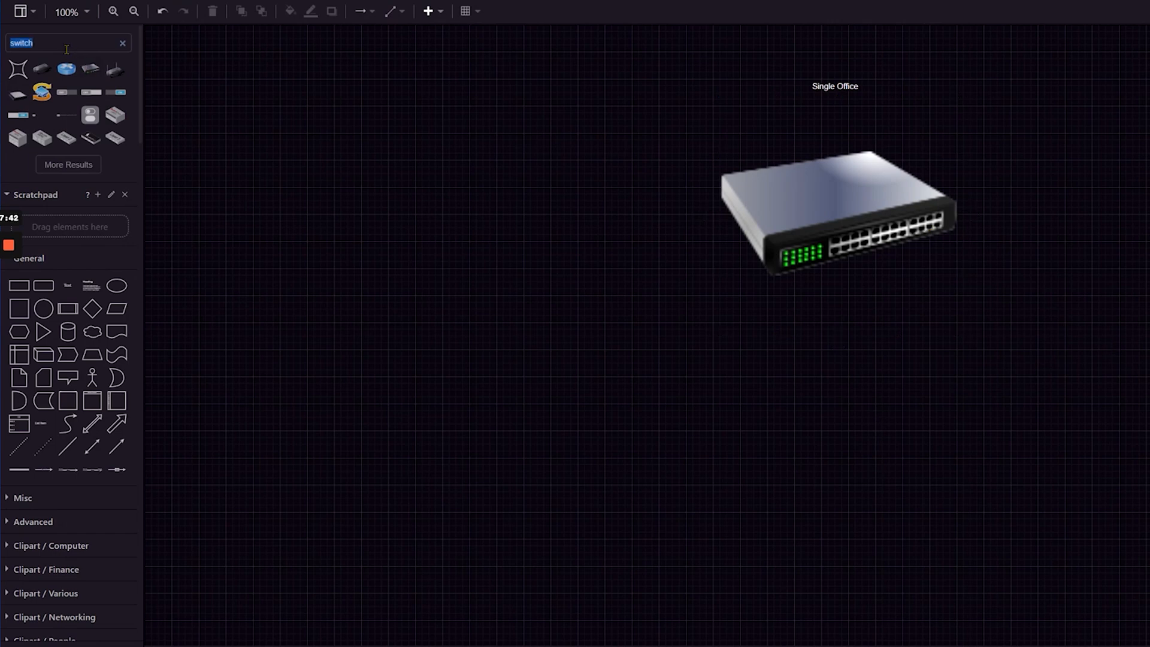
type("workstation")
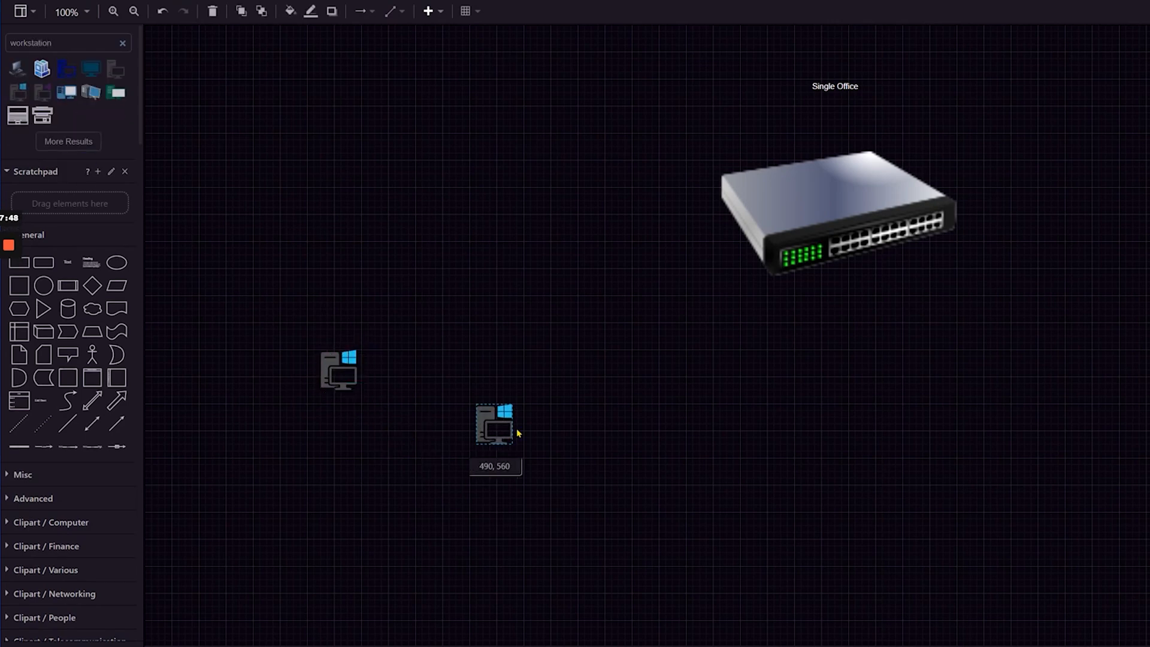
left_click_drag(495, 425, 643, 425)
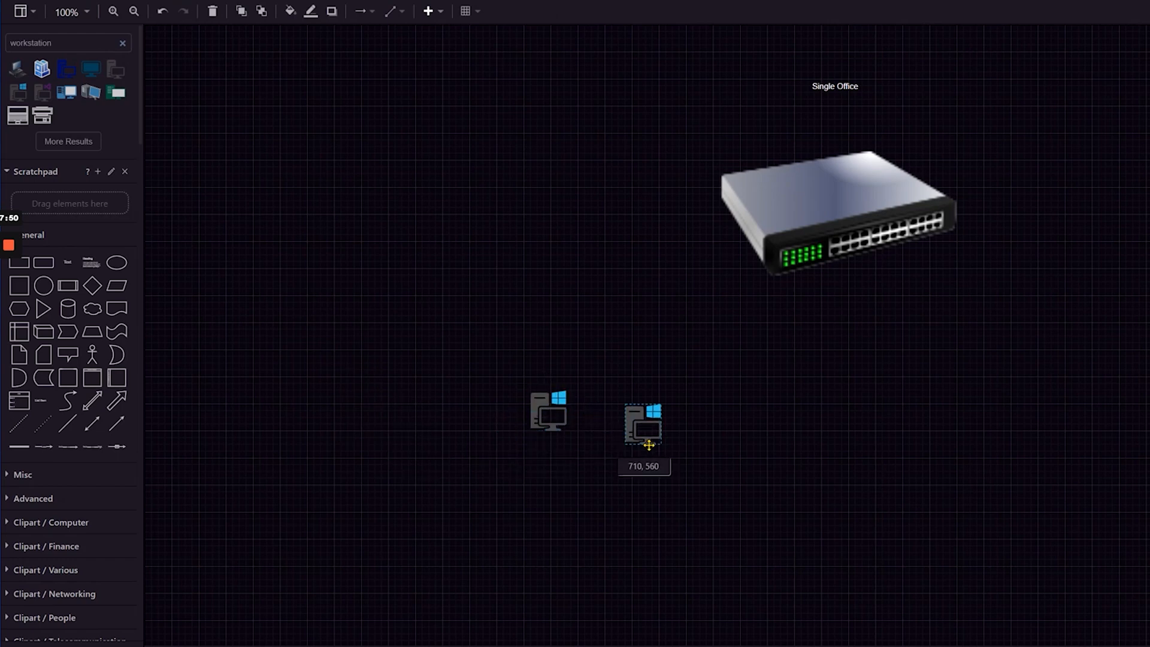
left_click_drag(644, 426, 608, 434)
type("C Suite")
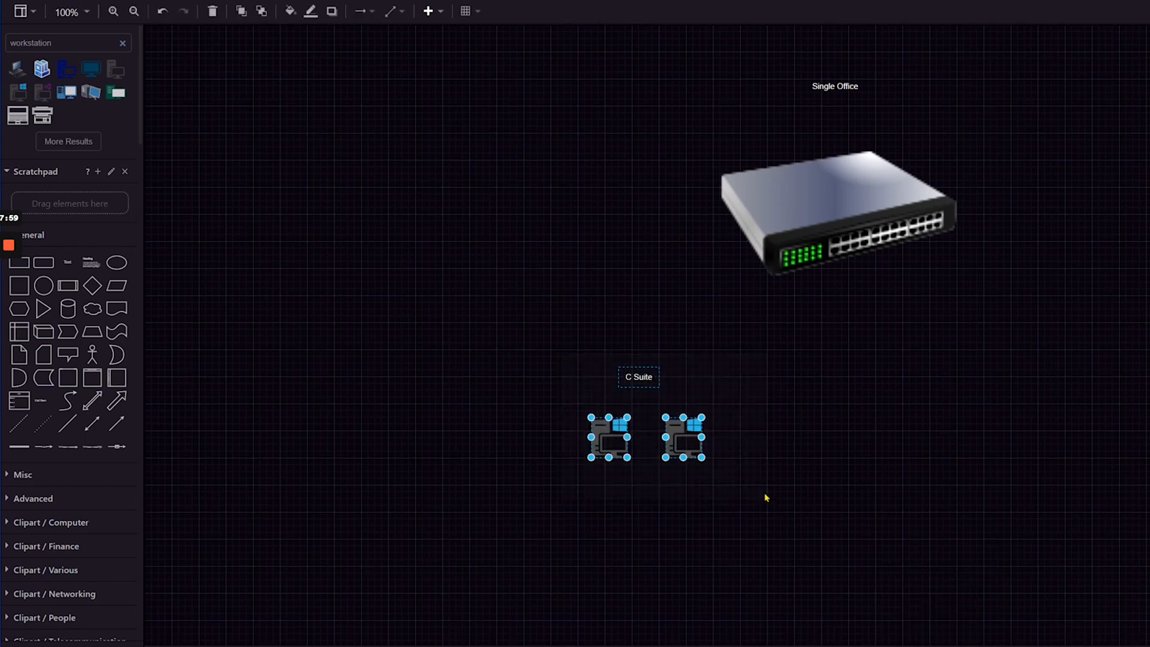
Step: Duplicate the C Suite group and relabel the copies 'Interns' and 'Managers'
left_click_drag(634, 436, 906, 436)
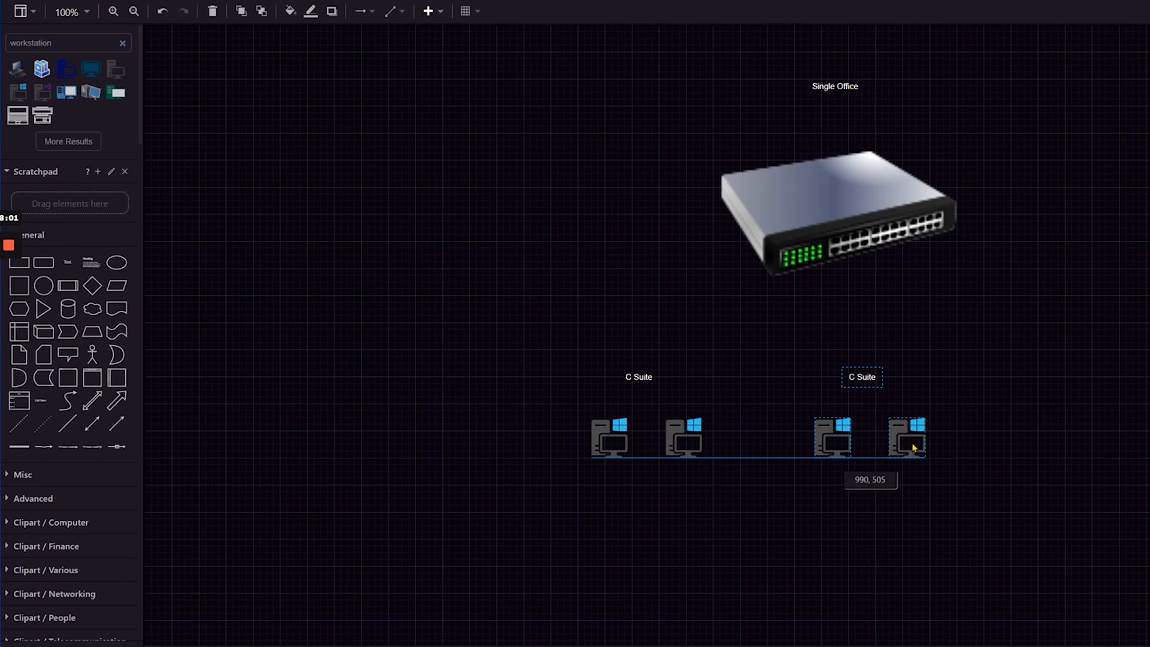
double_click(862, 377)
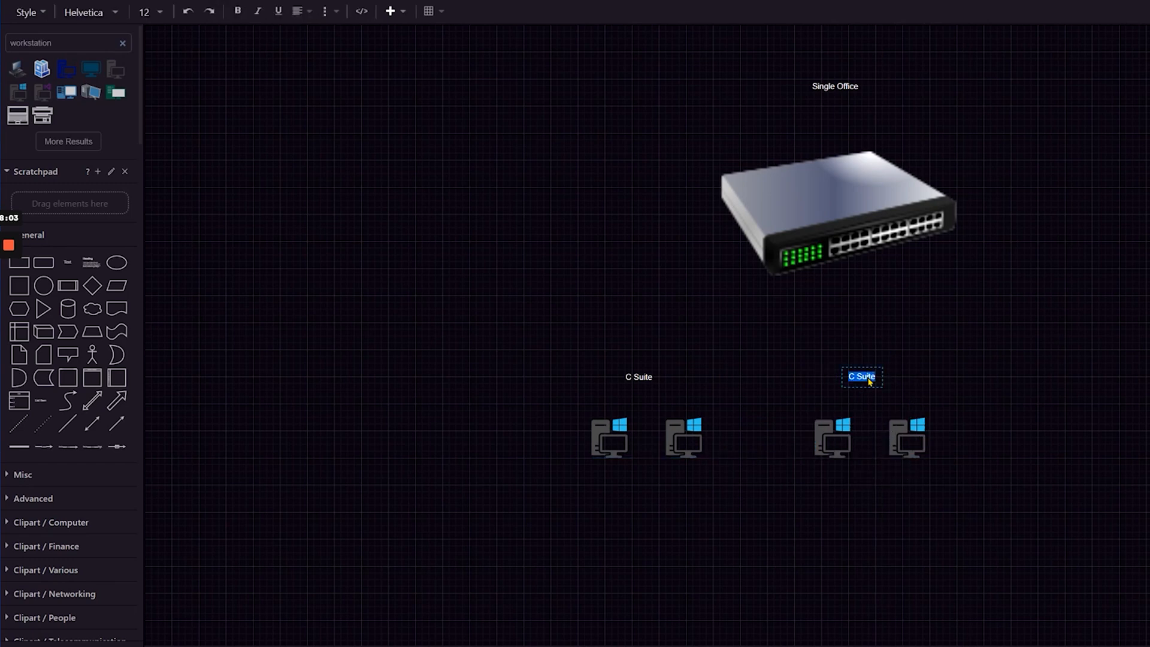
type("Interns")
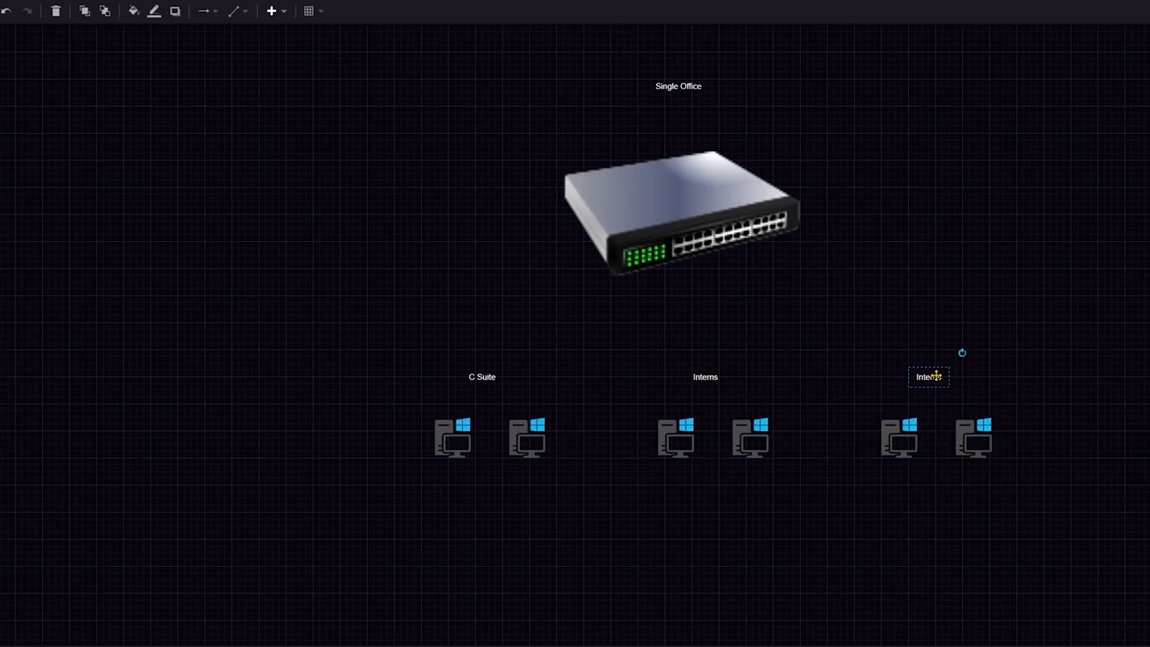
type("Managers")
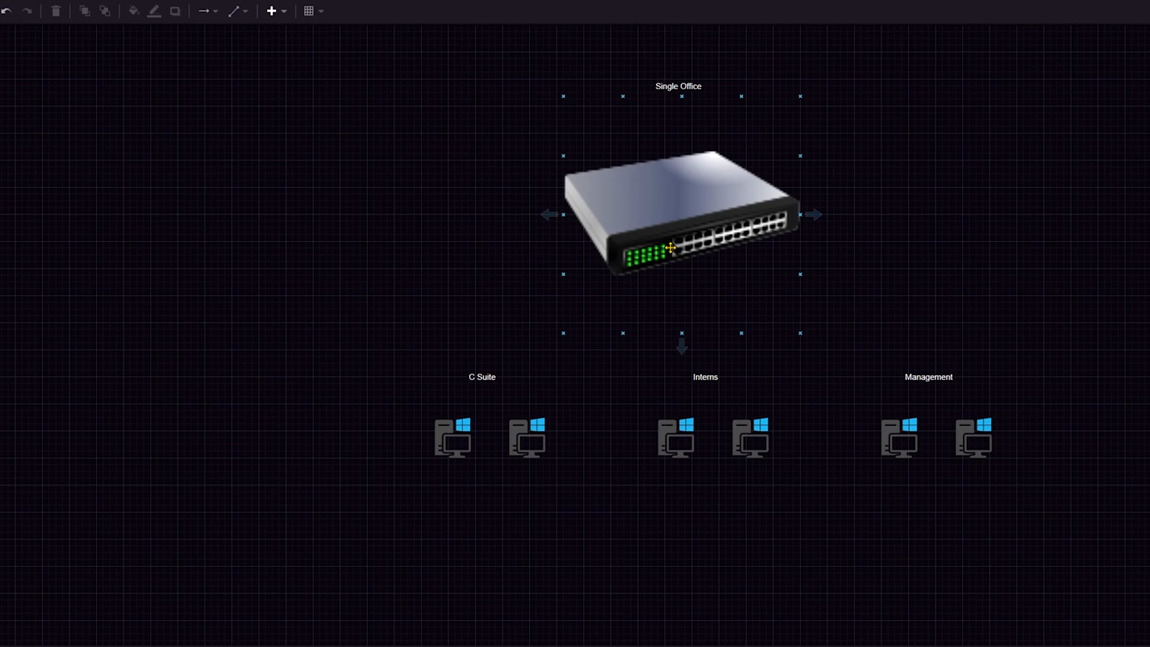
left_click(527, 438)
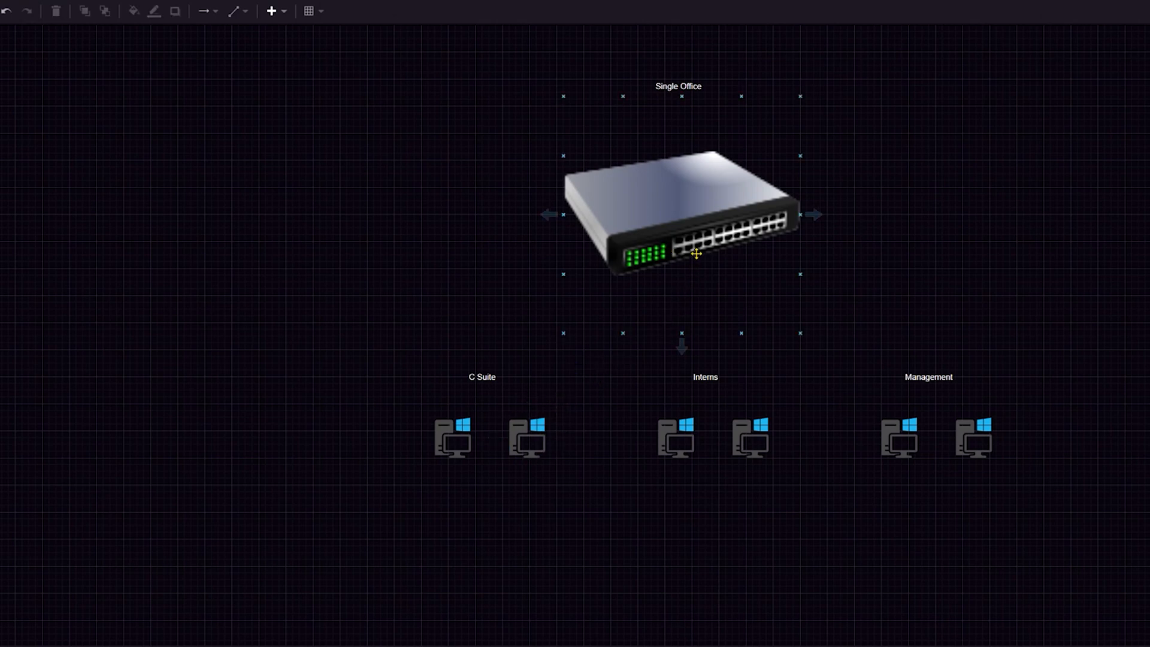
mouse_move(697, 240)
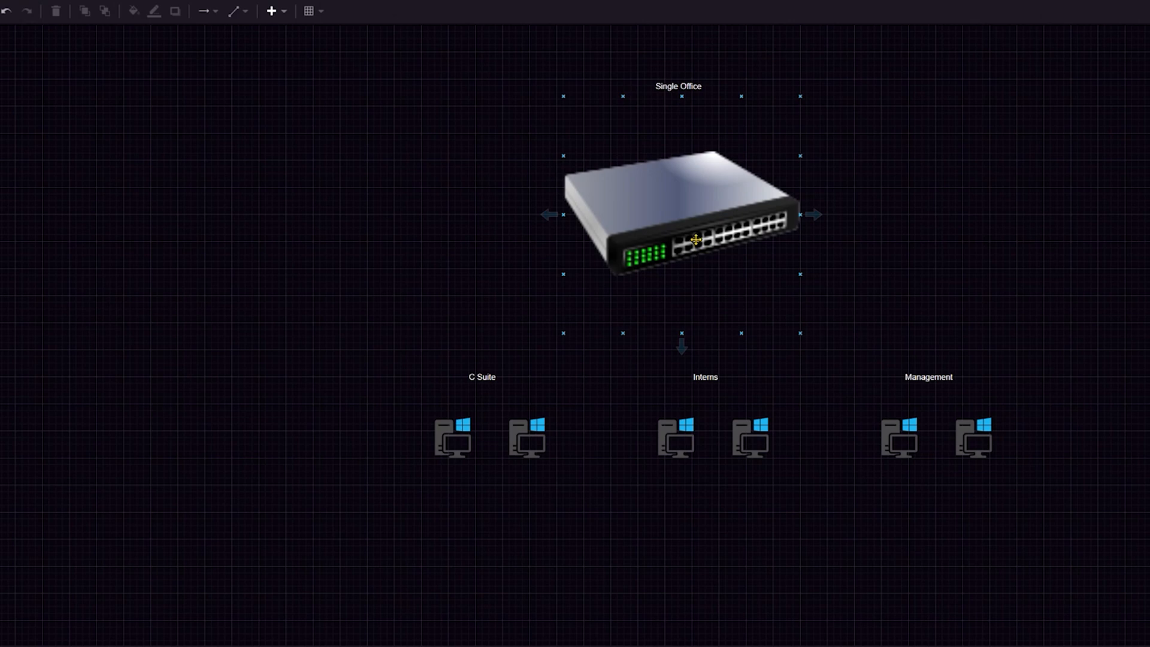
mouse_move(667, 266)
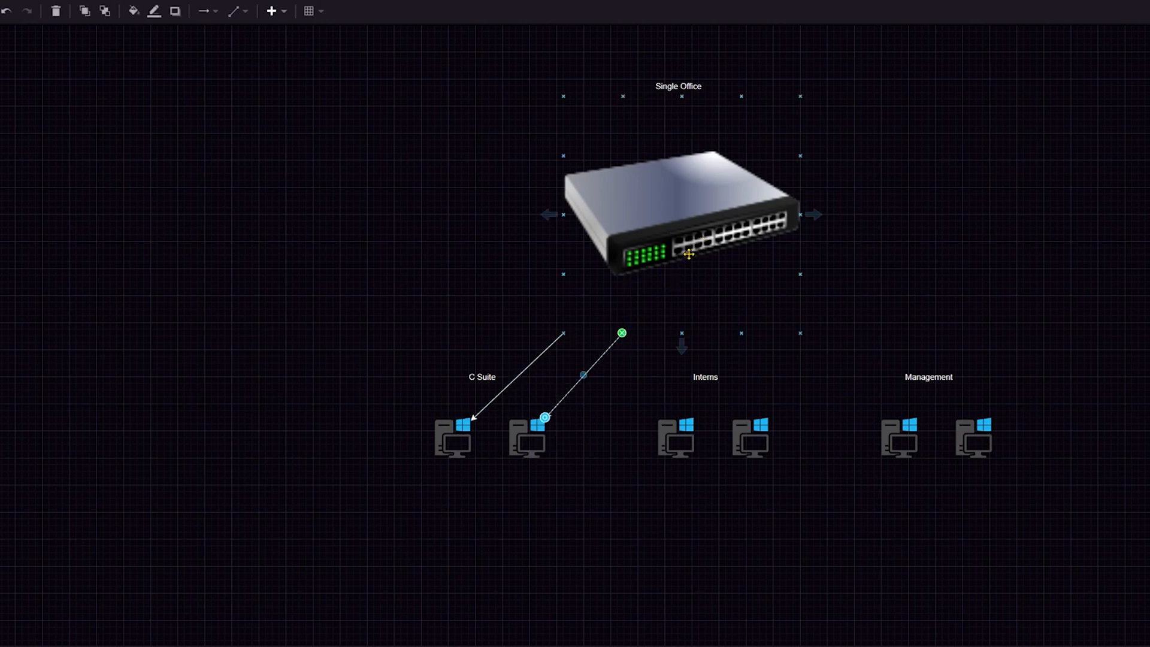
Step: Finish drawing the arrows from the switch to both C Suite workstations
left_click(456, 501)
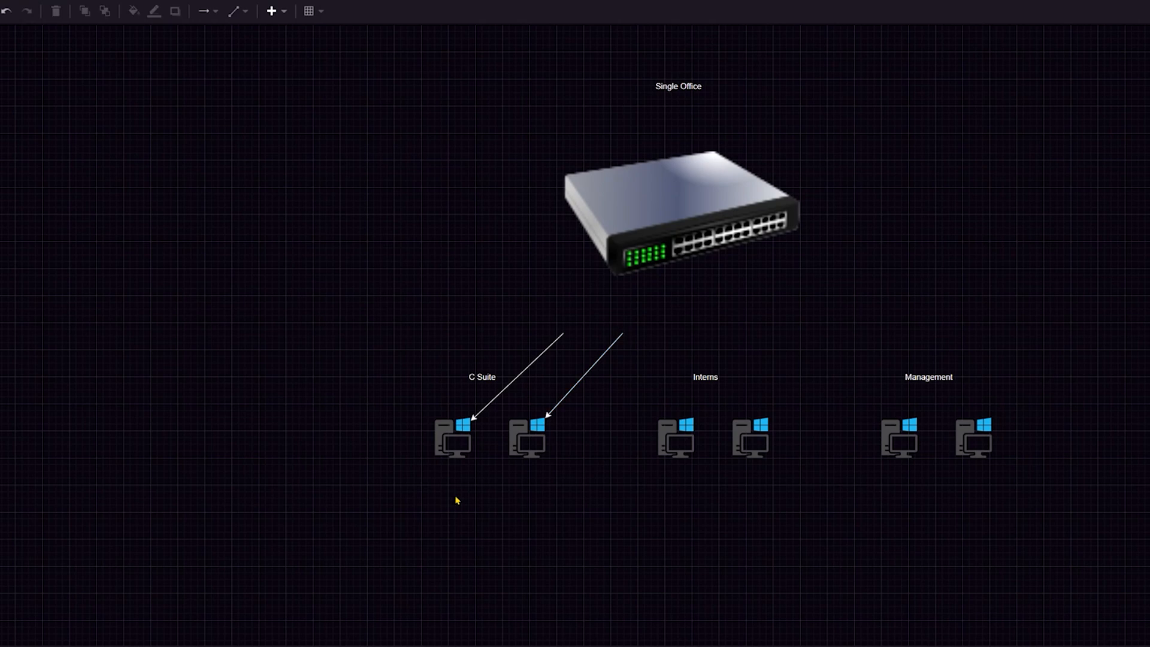
Step: Add the IP range label 192.168.20.2 - 192.168.20.70 below the C Suite workstations
double_click(455, 499)
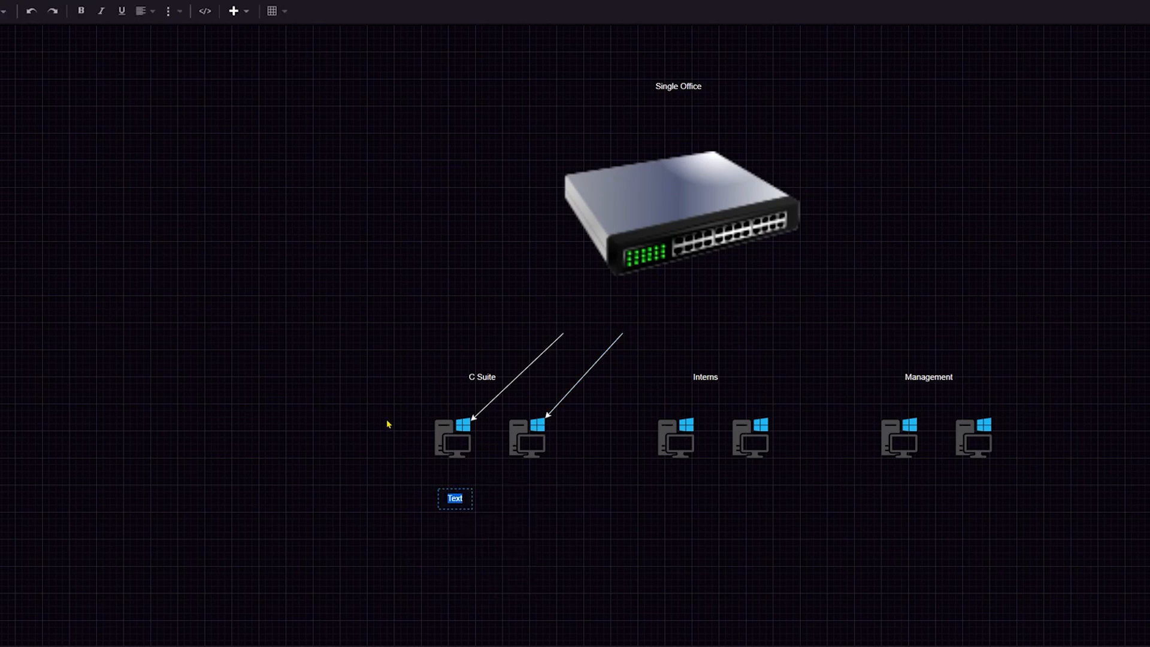
type("192.168.20.2 - 192.168.20.")
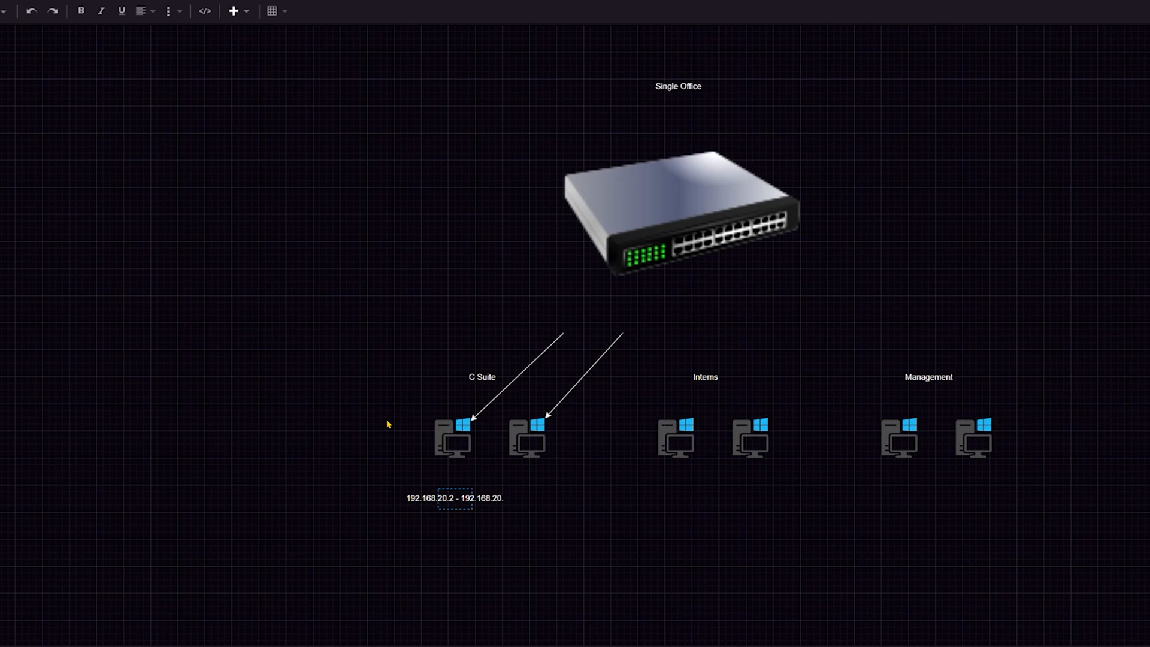
type("70")
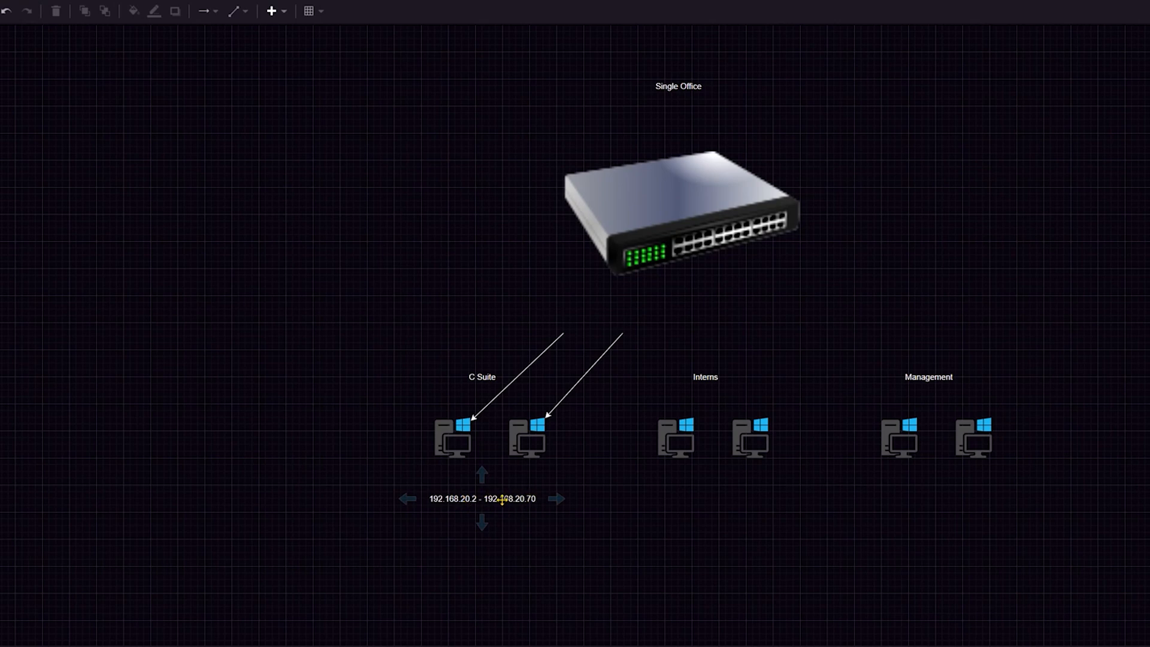
left_click(676, 500)
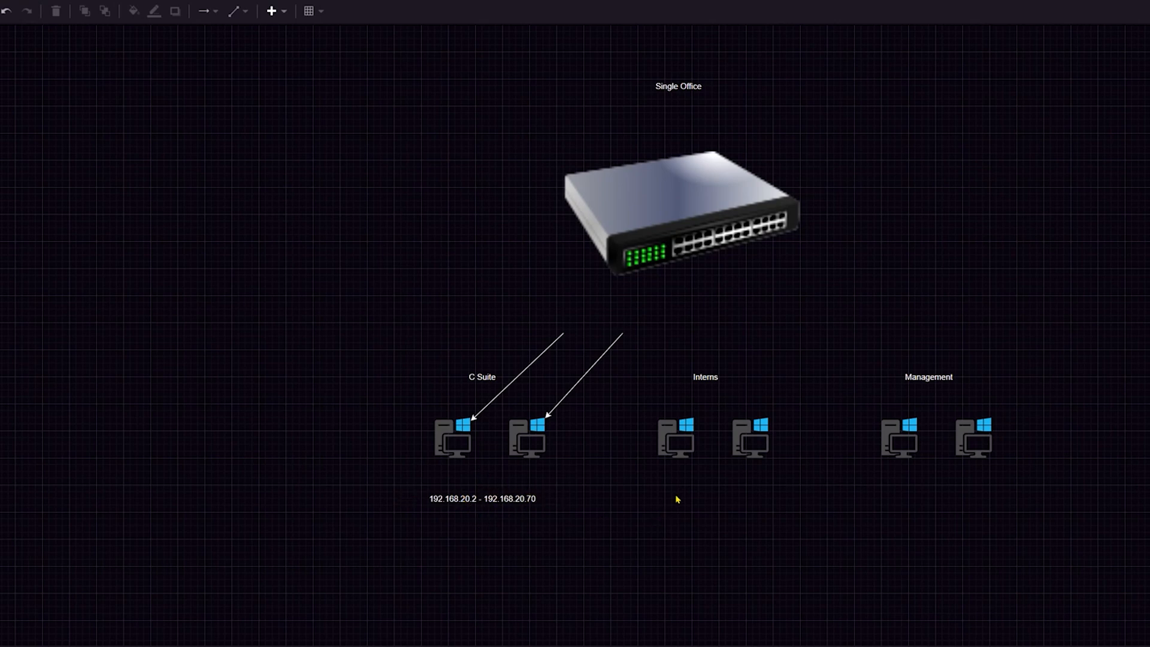
Step: Add the IP range label 192.168.30.2 - 192.168.30.70 below the Interns workstations
double_click(706, 492)
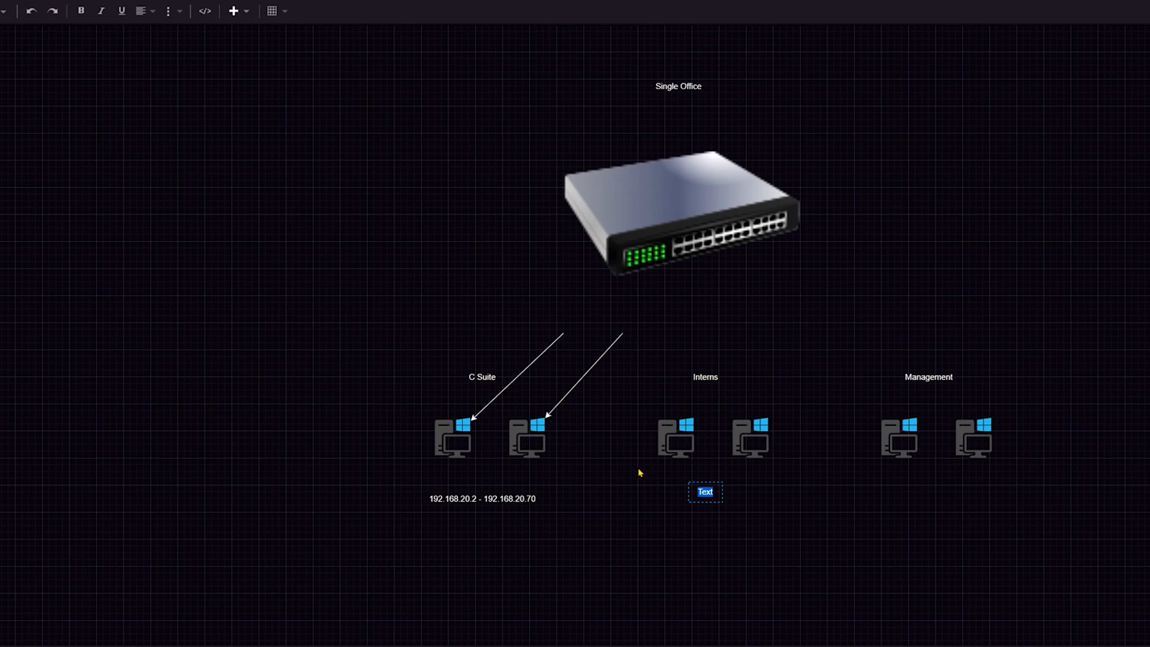
type("192.168.30")
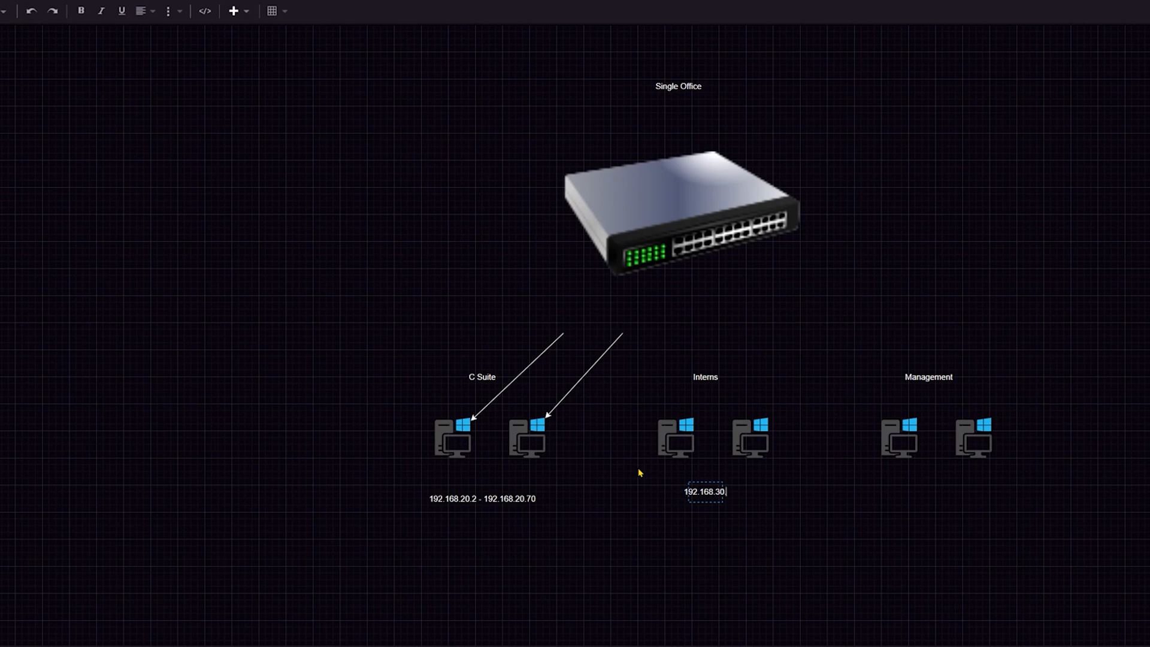
type(".2 -")
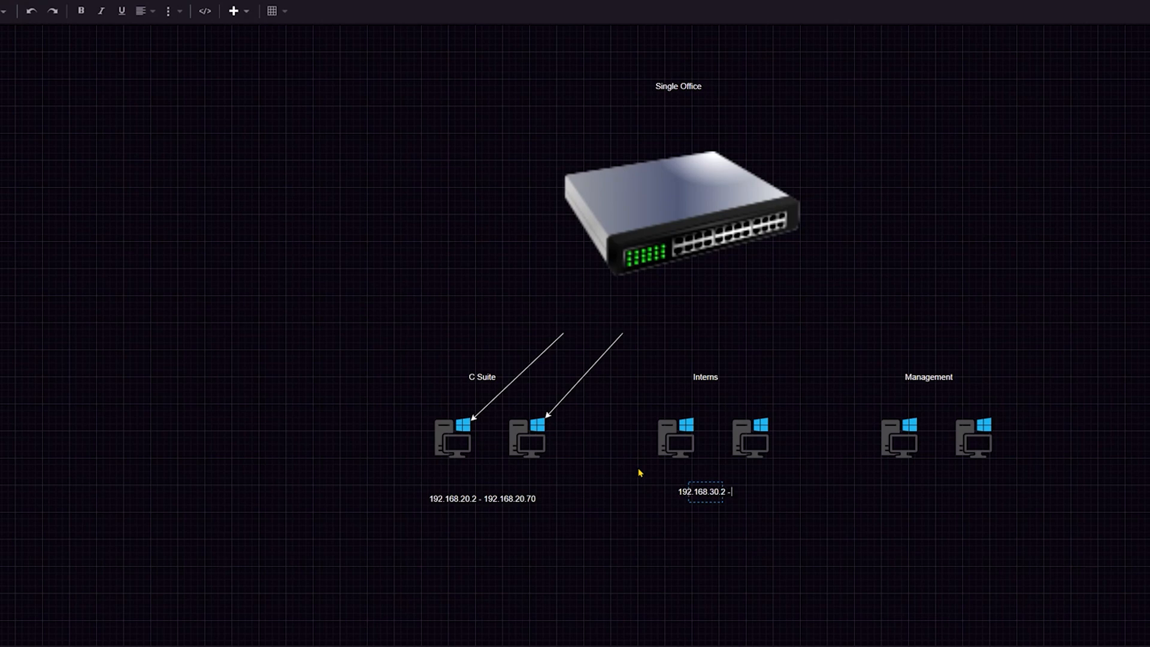
type("192")
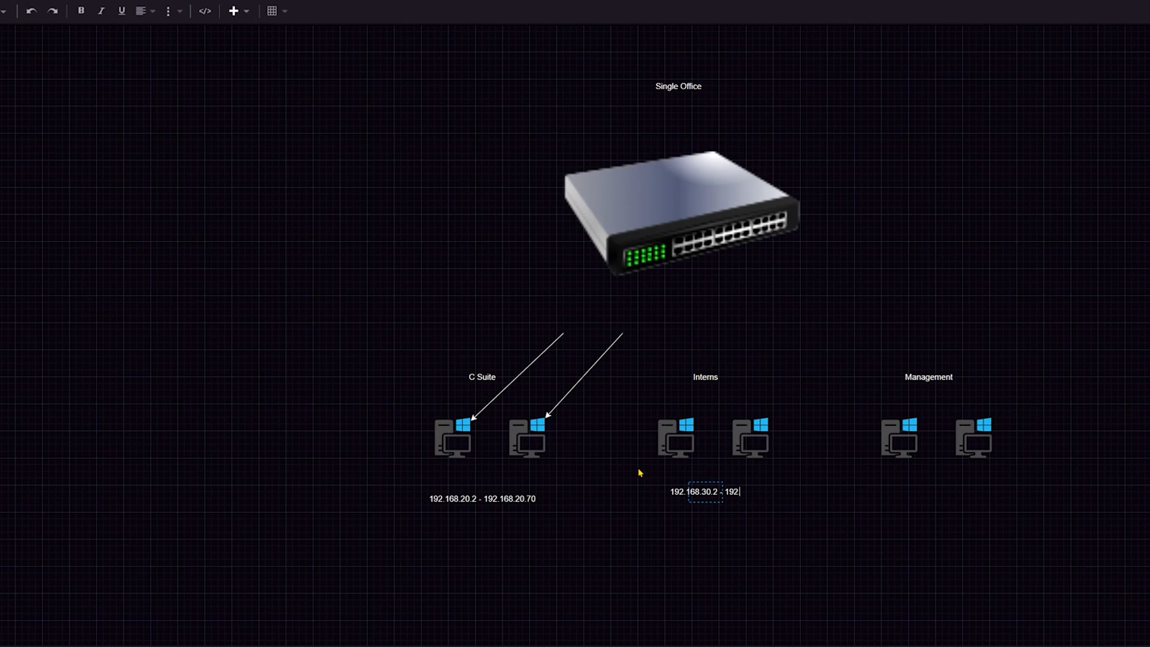
type(".168.30.70")
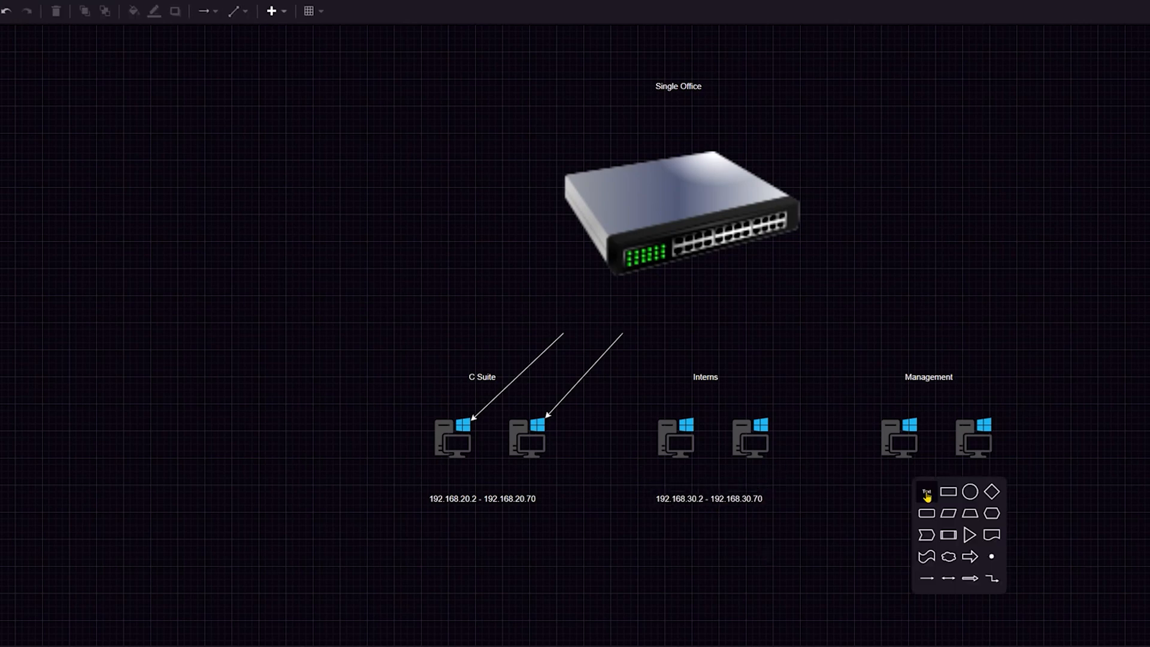
type("192.168.40.2 - 192.168.40")
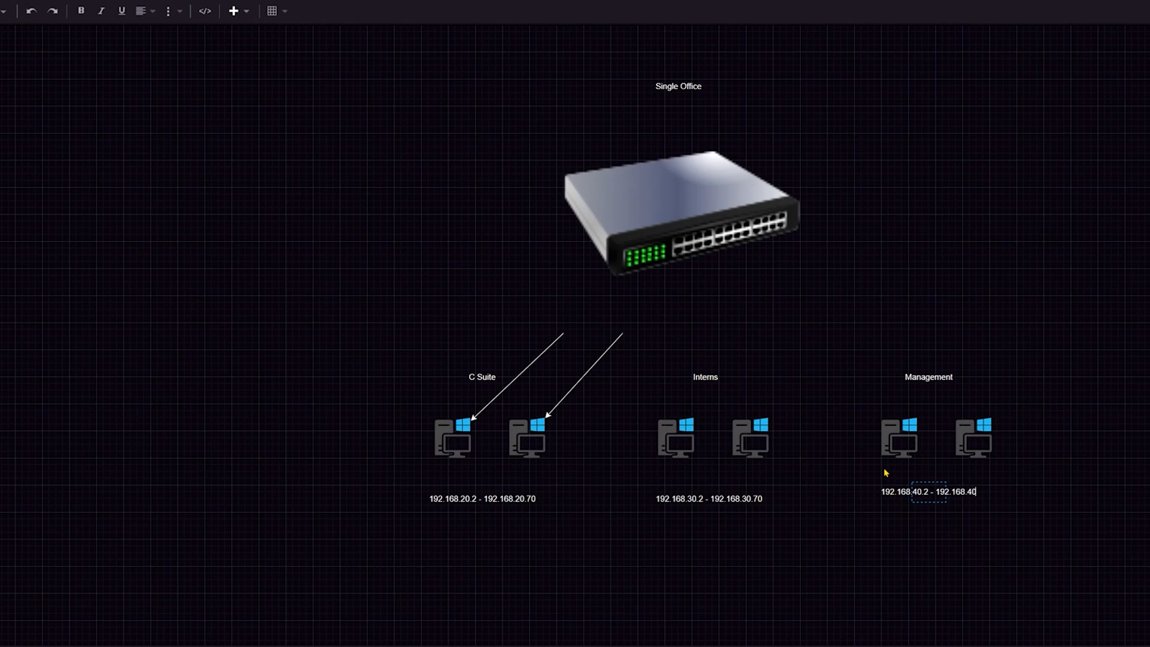
type(".70")
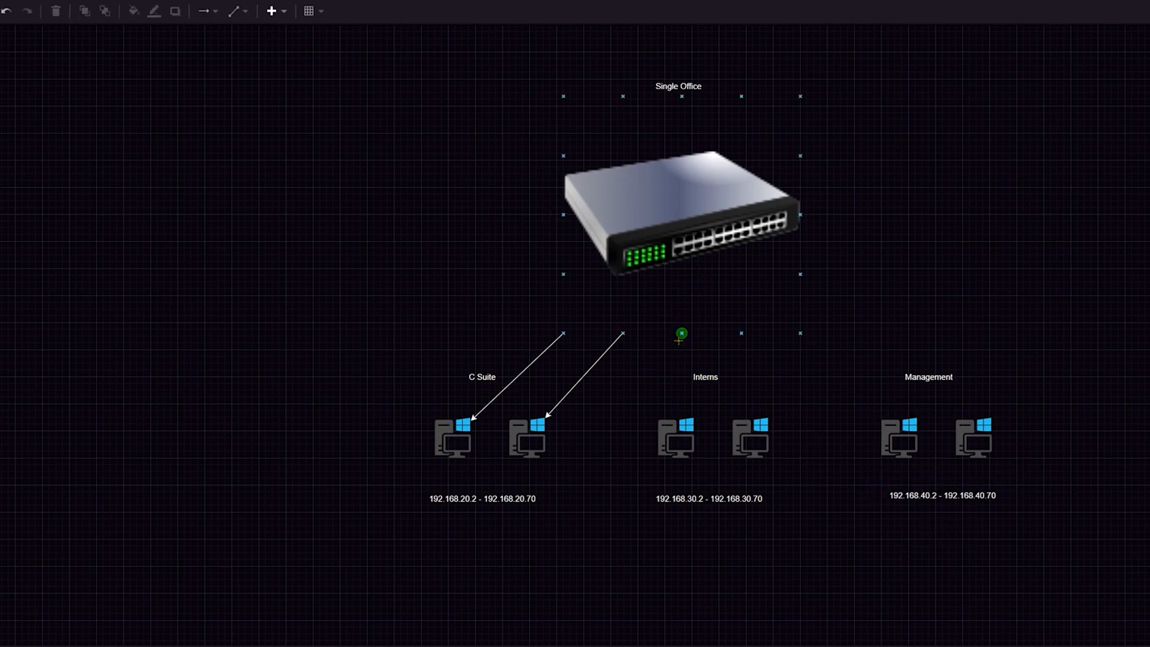
Step: Draw arrows from the switch to the Interns and Management workstations
left_click_drag(681, 334, 676, 417)
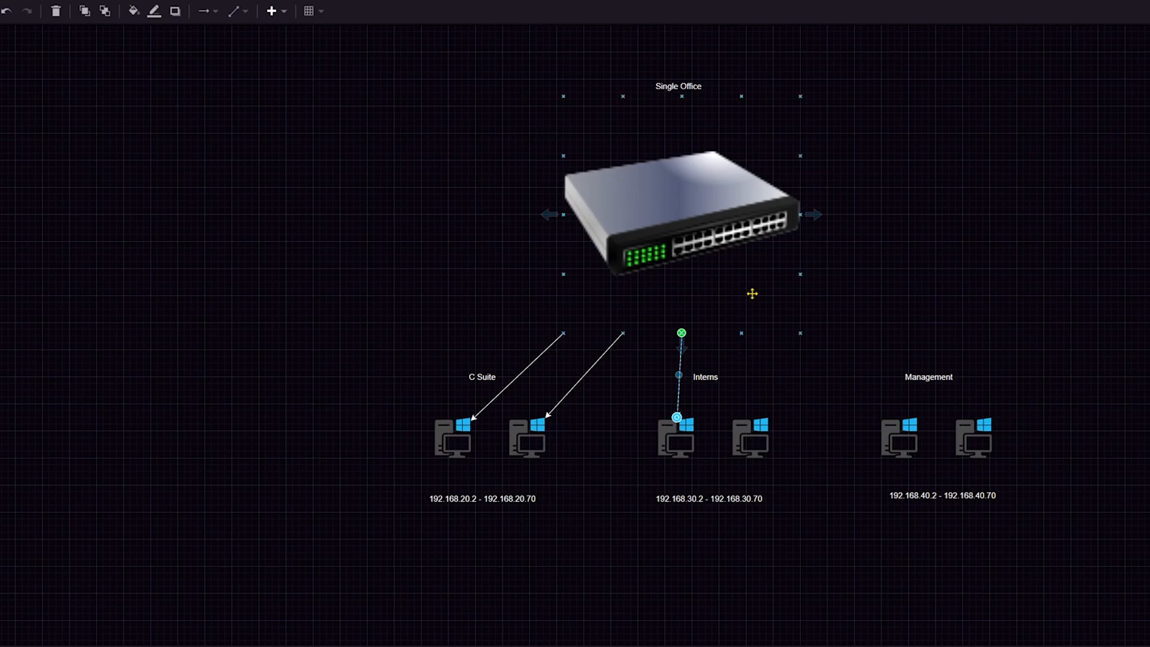
left_click(747, 441)
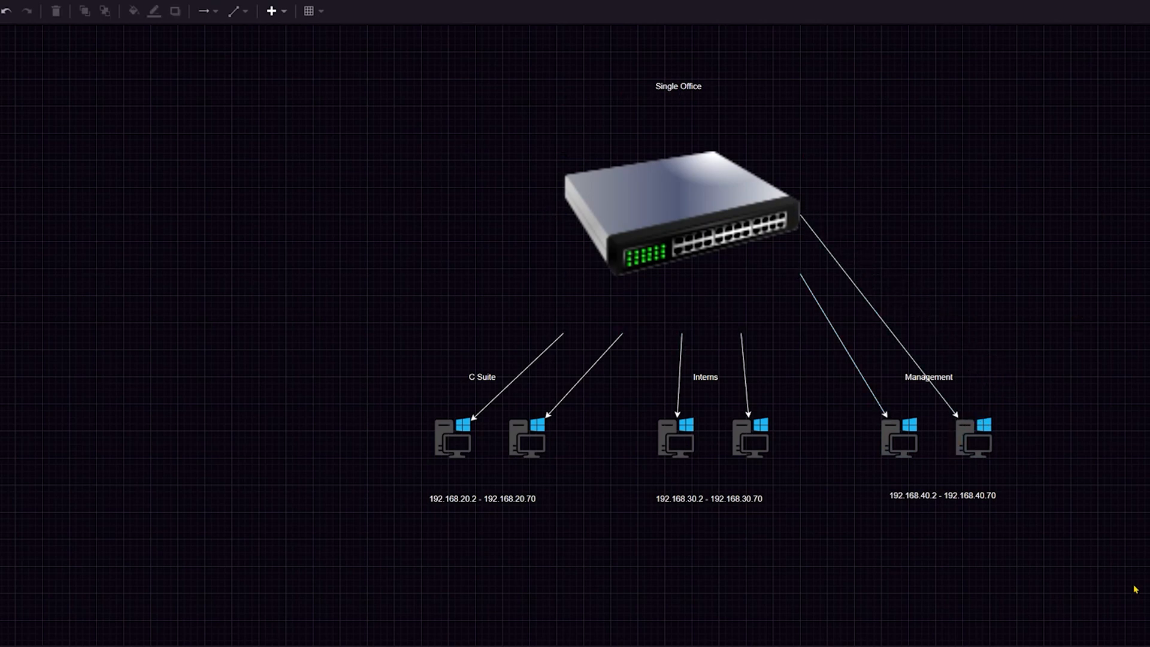
mouse_move(621, 364)
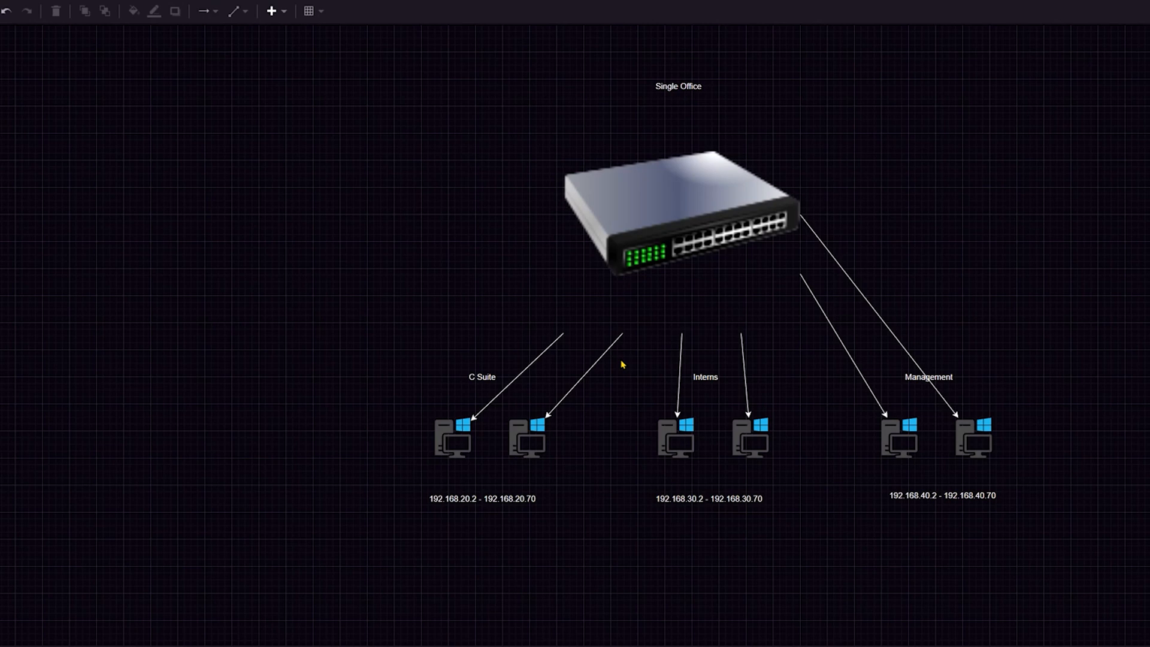
mouse_move(194, 290)
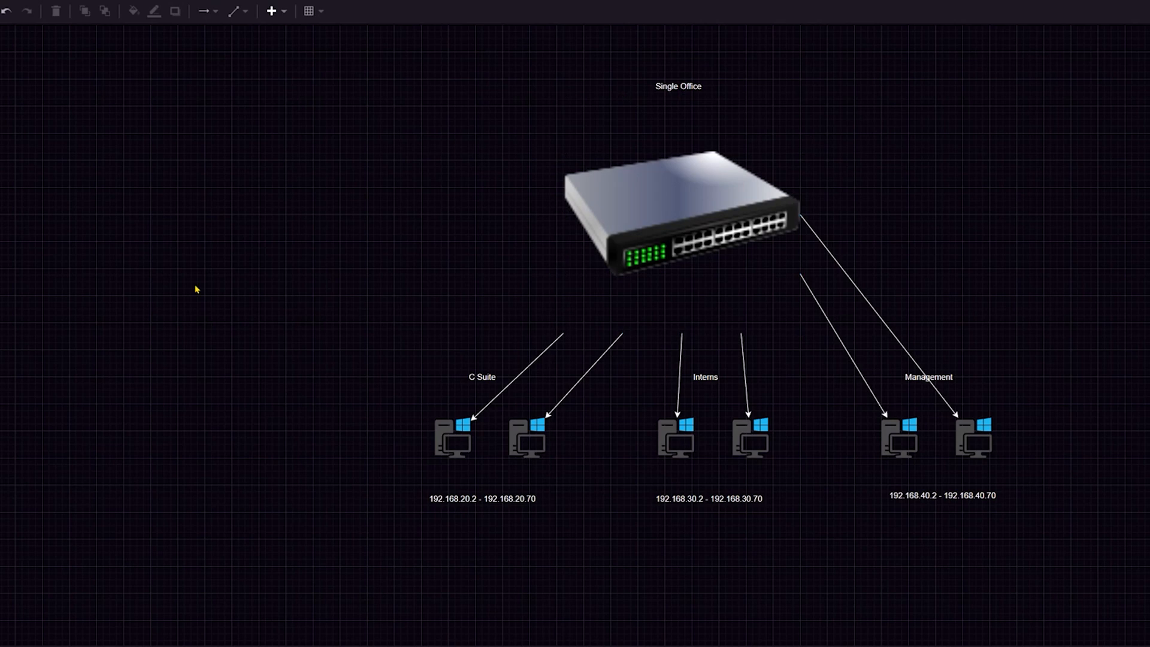
mouse_move(446, 591)
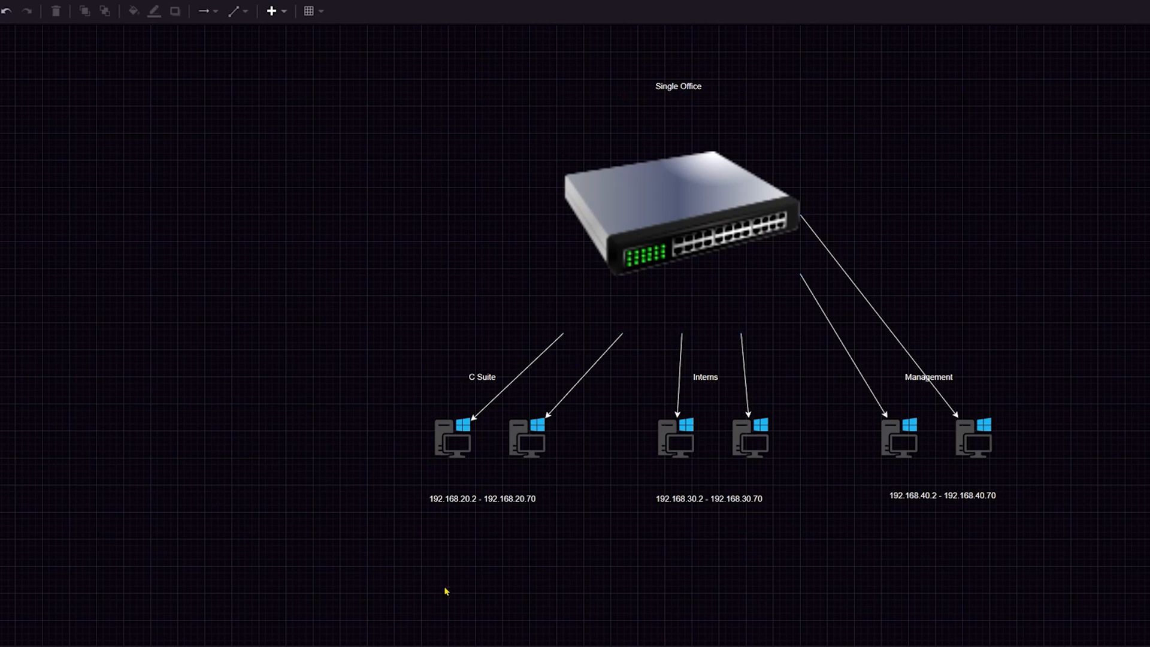
mouse_move(374, 172)
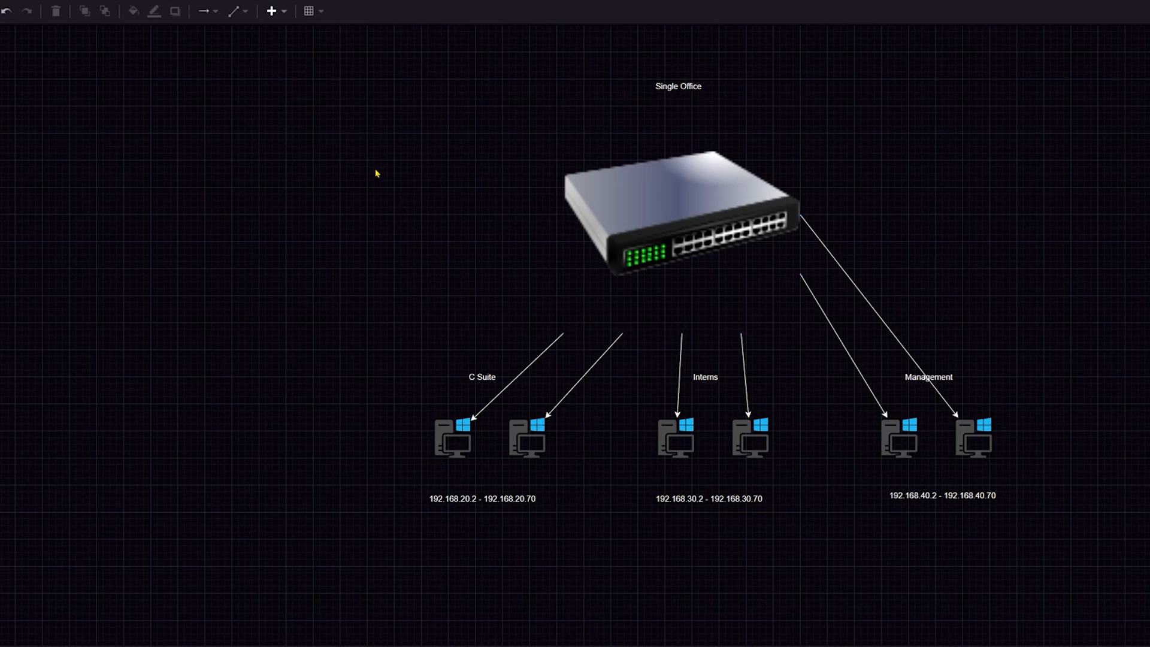
mouse_move(483, 402)
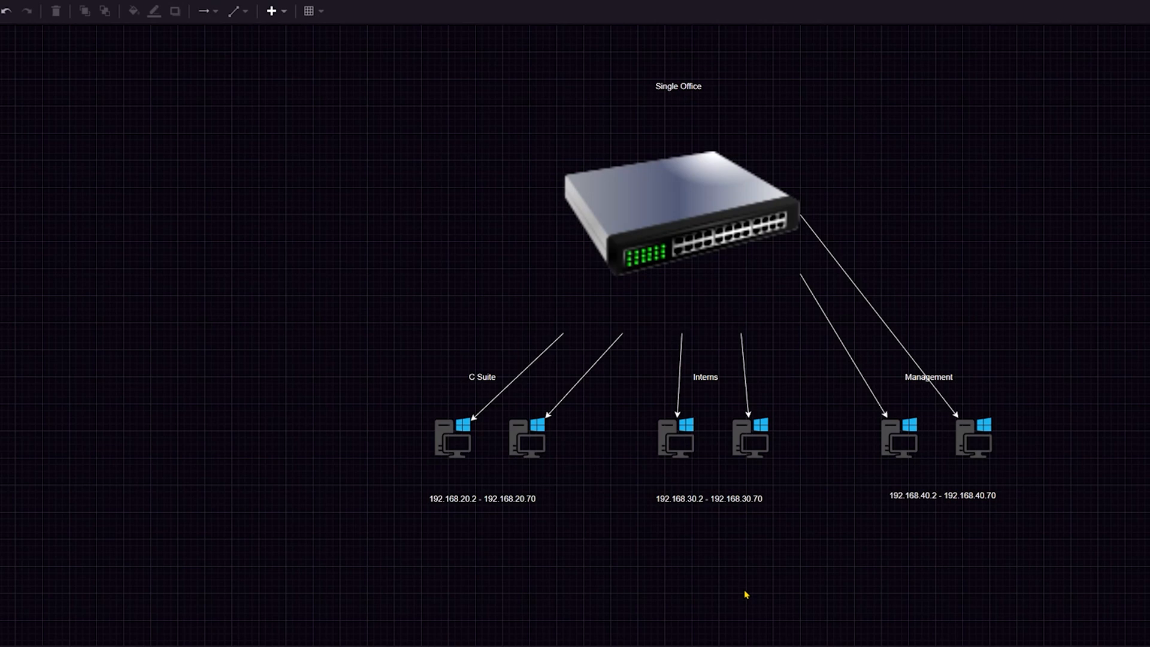
mouse_move(752, 551)
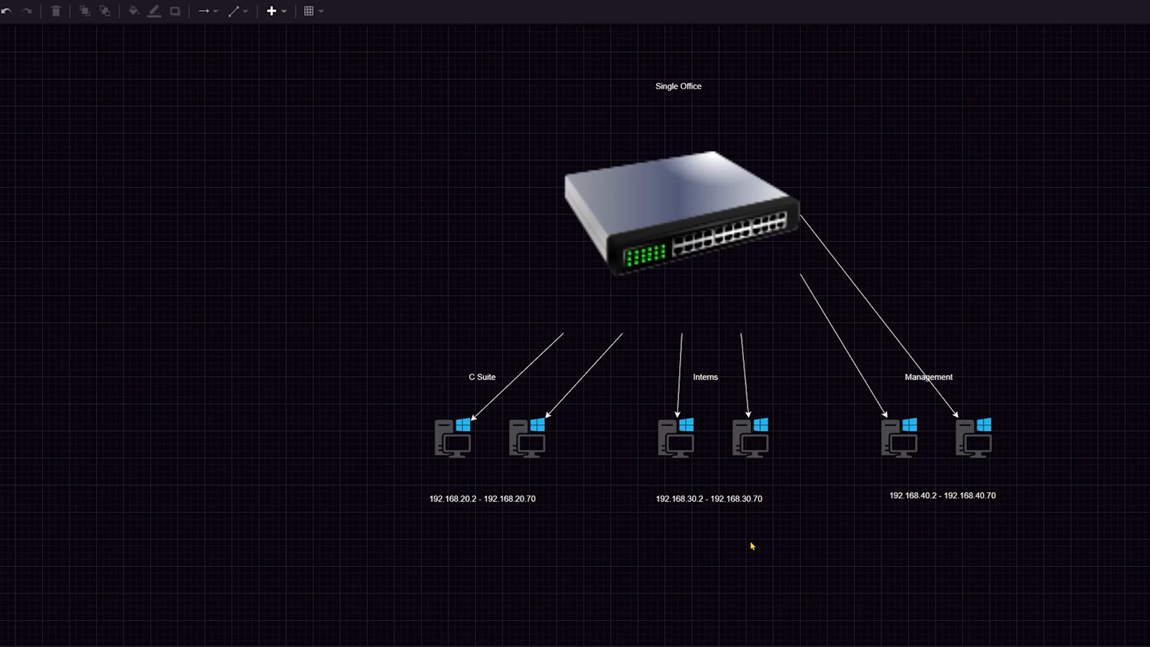
left_click(680, 216)
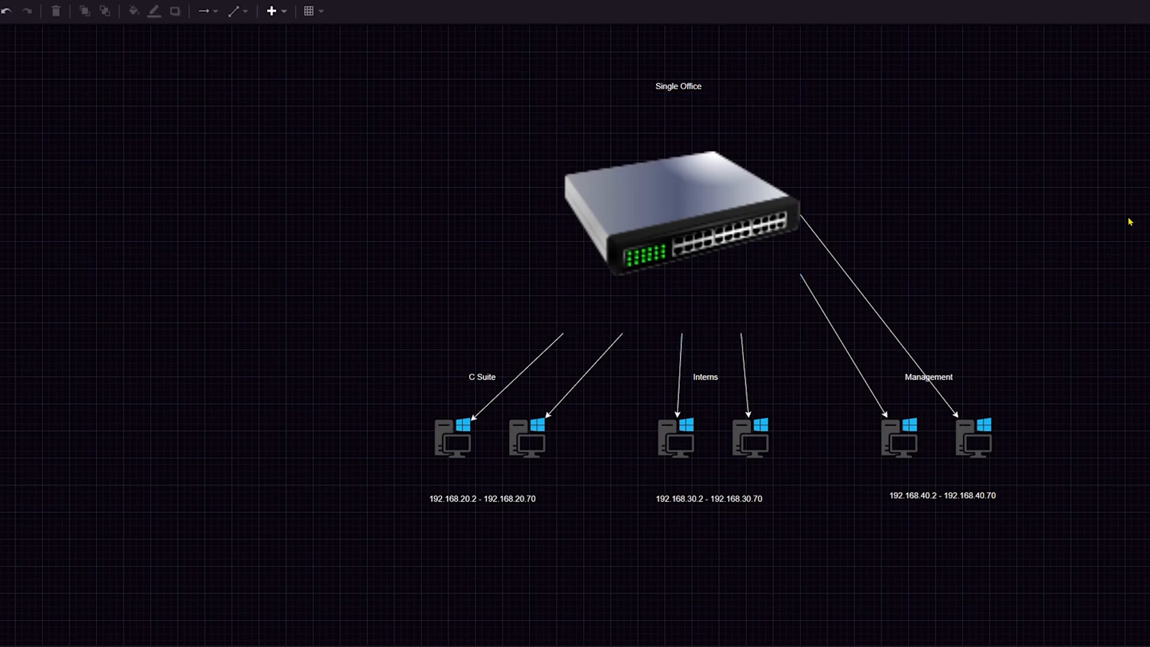
mouse_move(1104, 241)
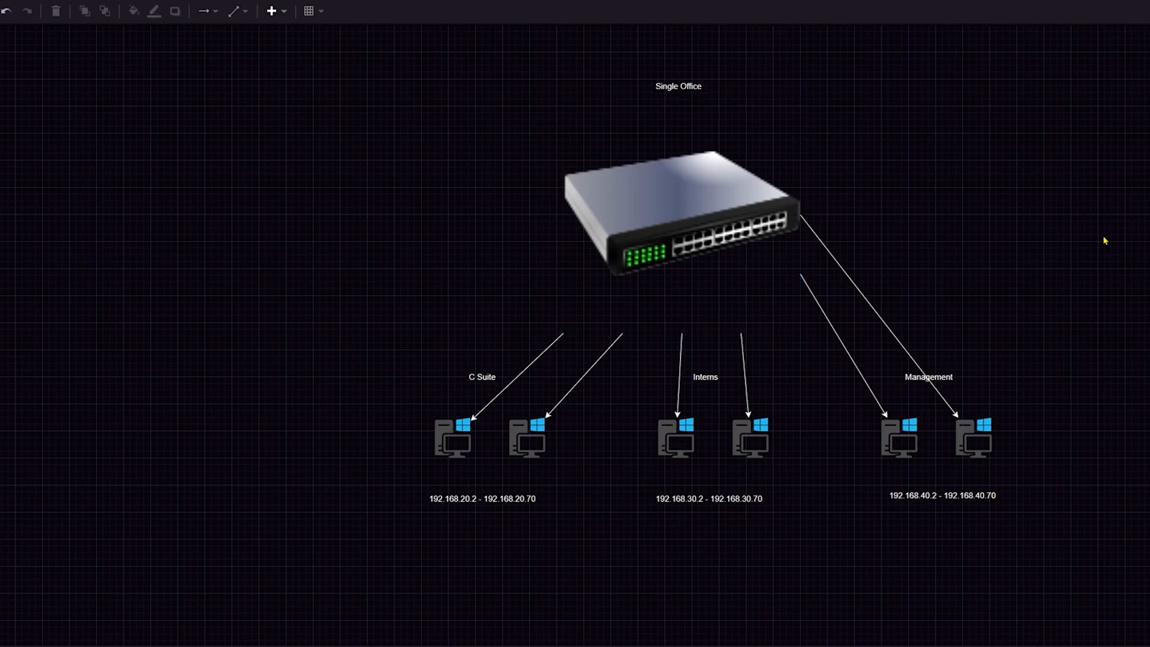
mouse_move(1099, 235)
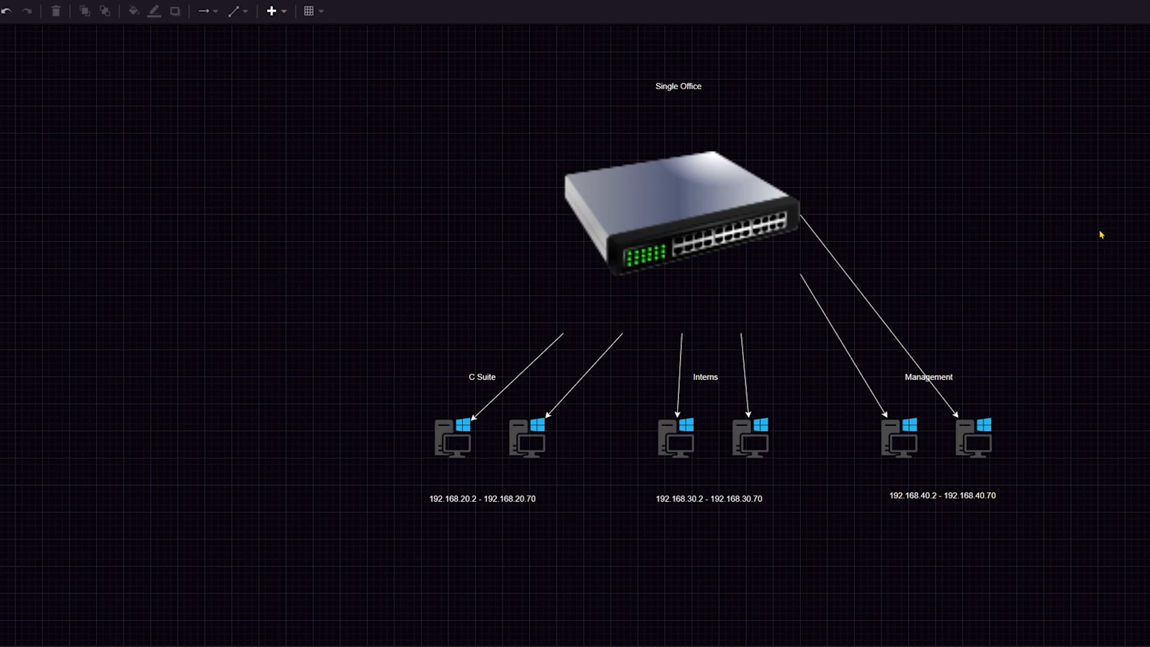
mouse_move(1005, 351)
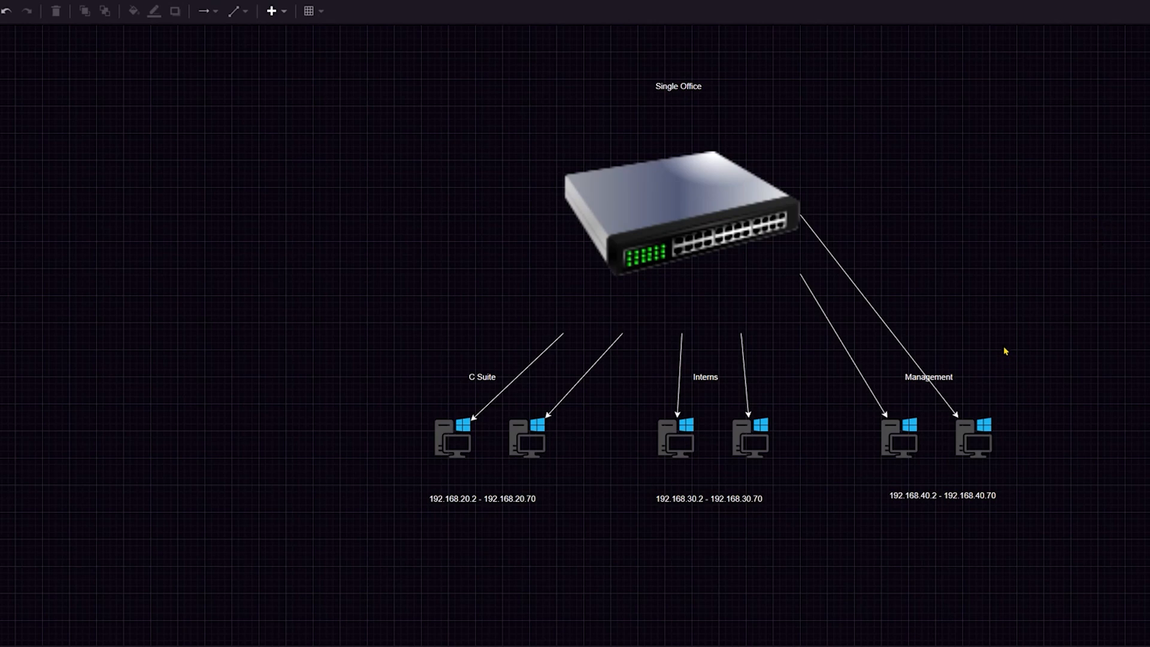
mouse_move(530, 117)
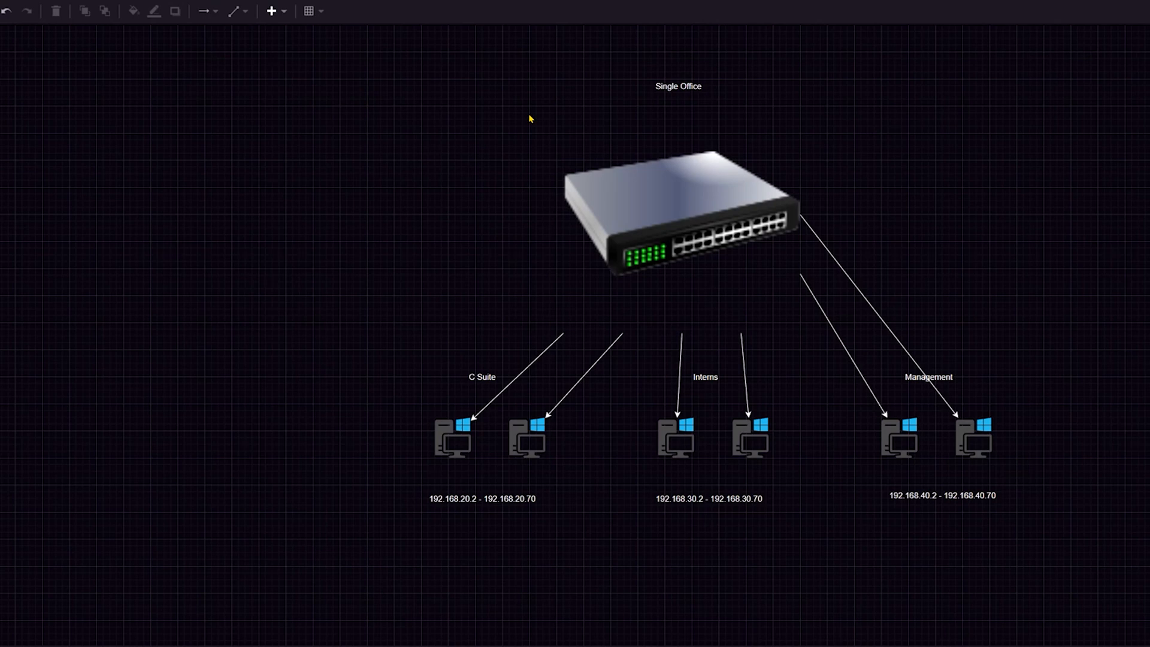
mouse_move(513, 485)
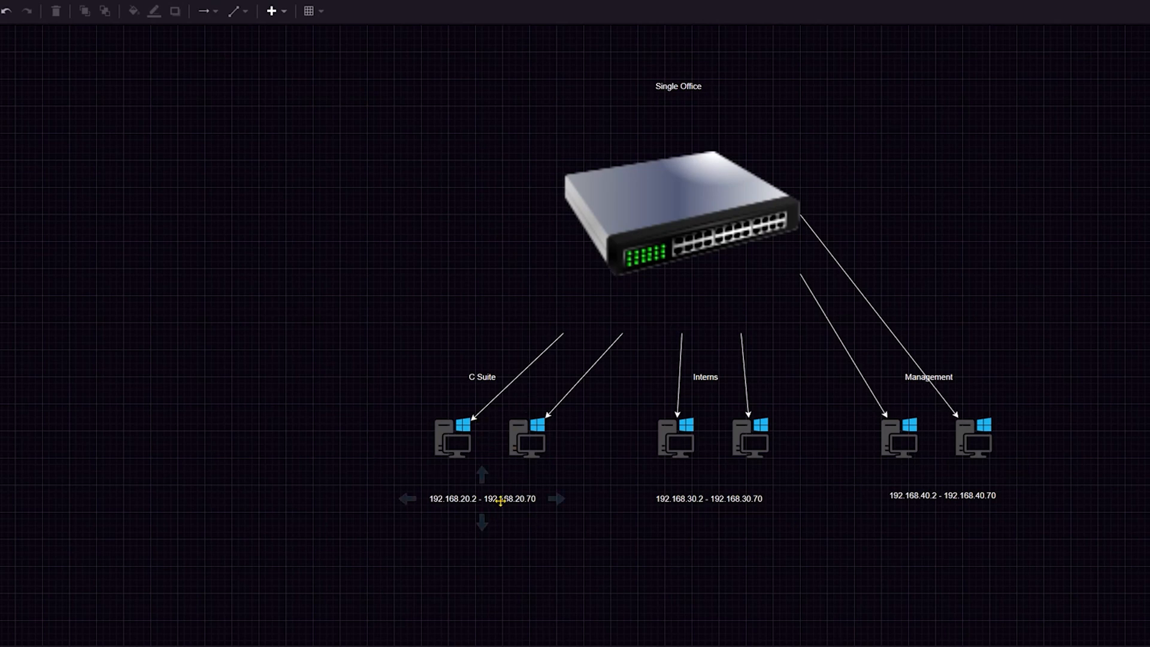
left_click(595, 536)
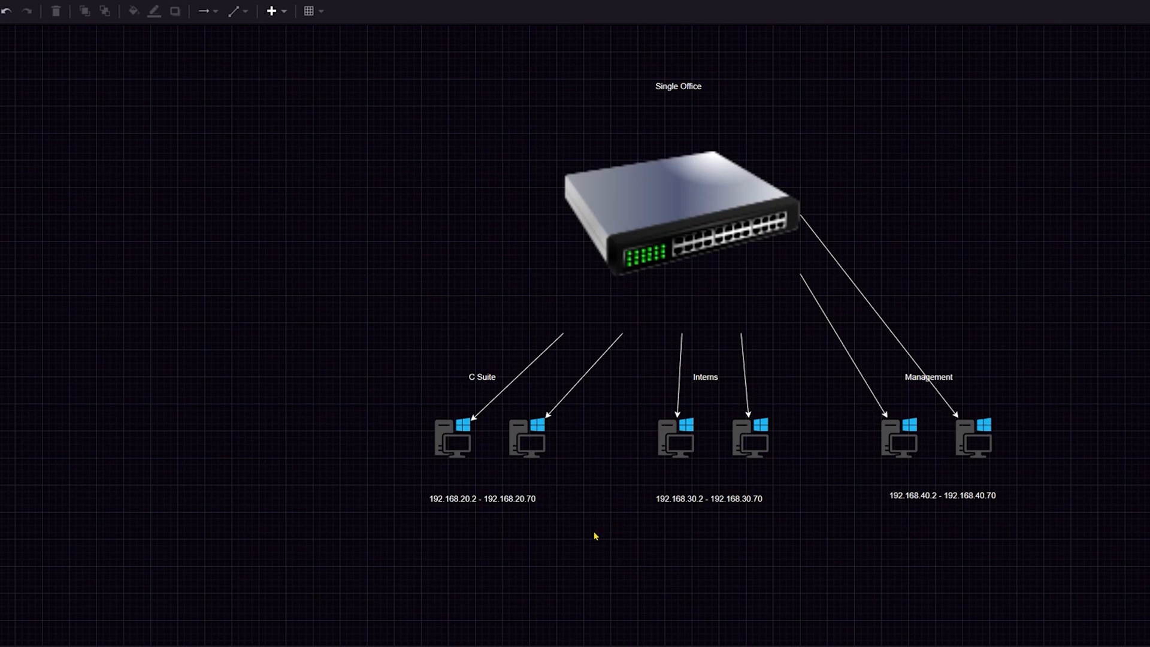
mouse_move(656, 607)
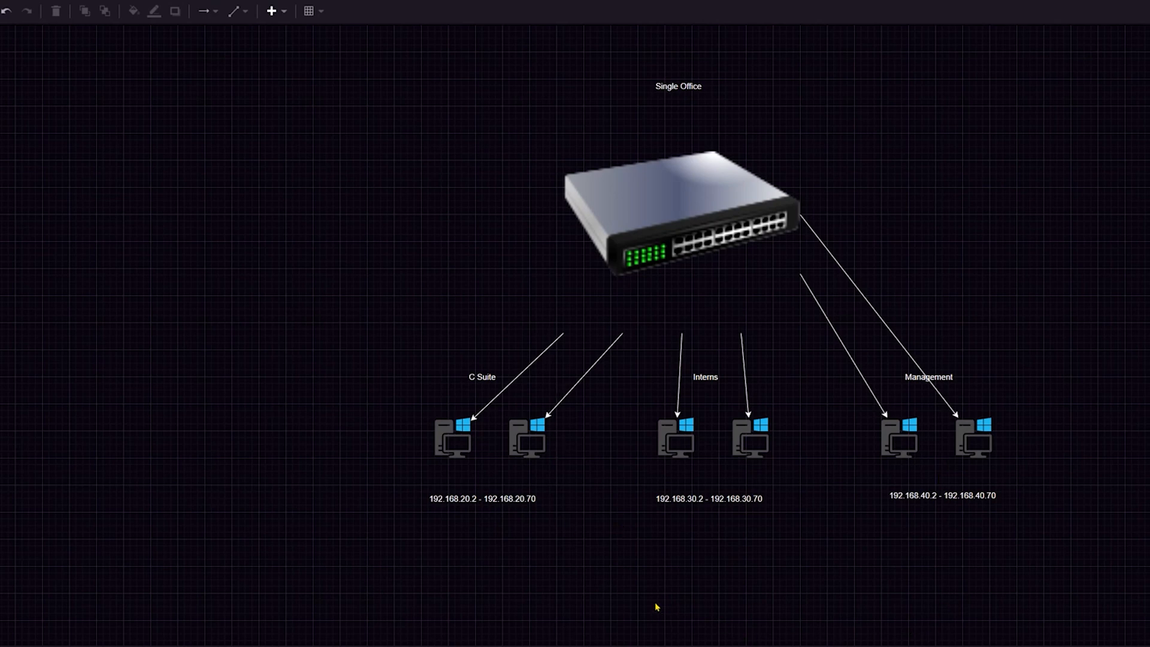
mouse_move(483, 549)
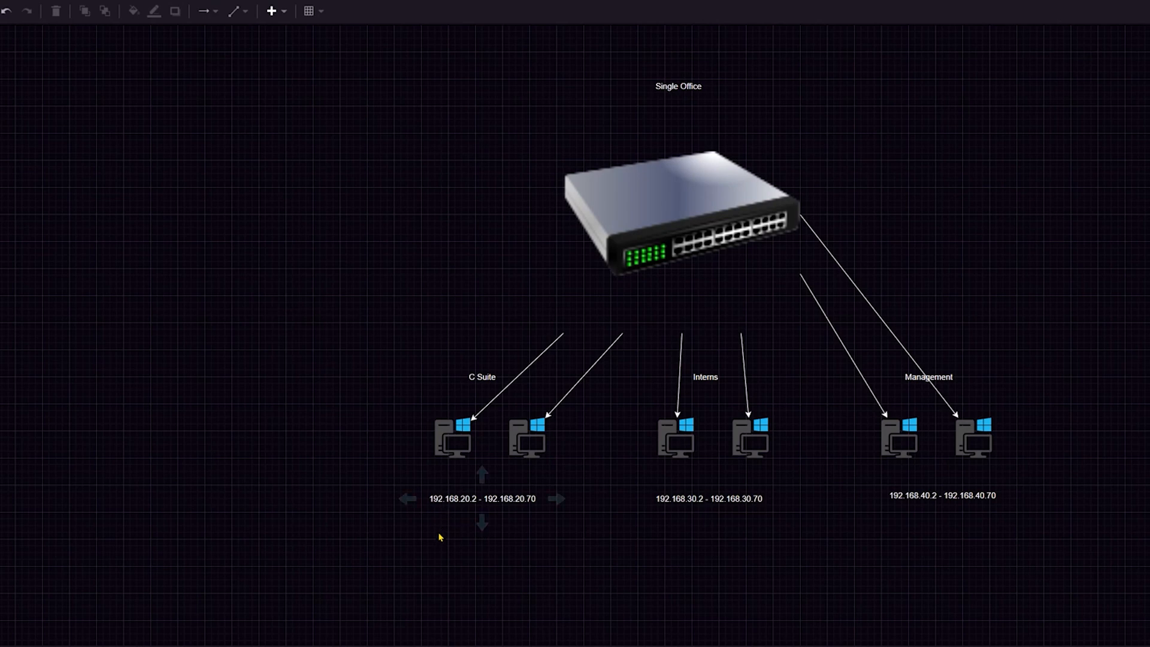
mouse_move(467, 499)
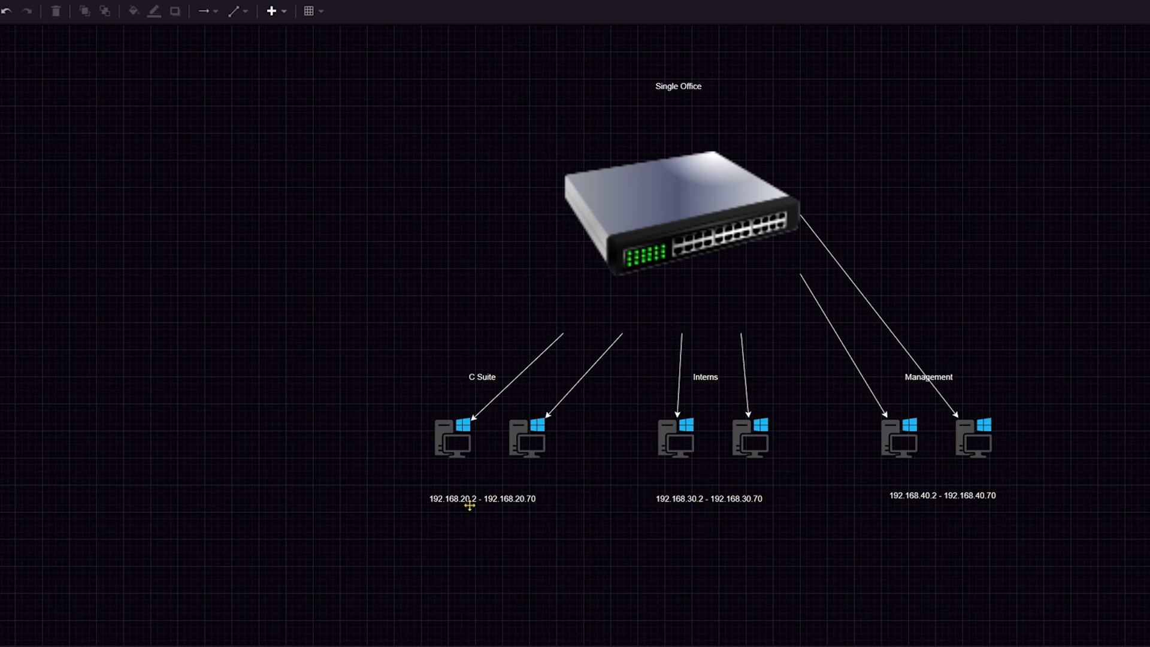
mouse_move(1040, 246)
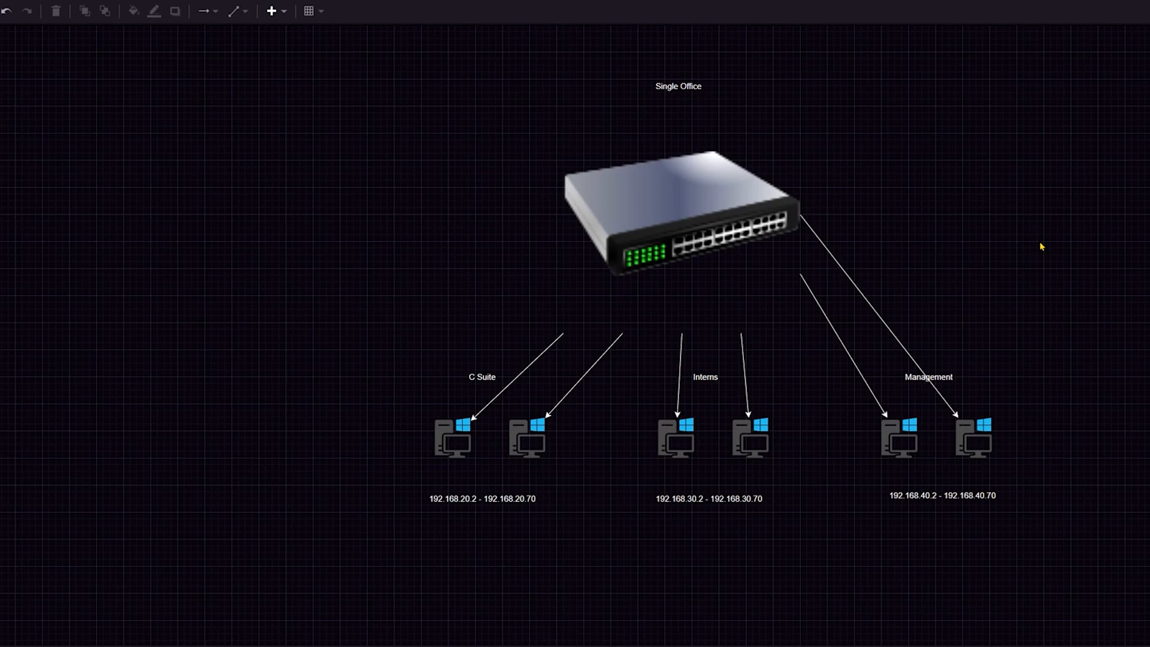
mouse_move(826, 386)
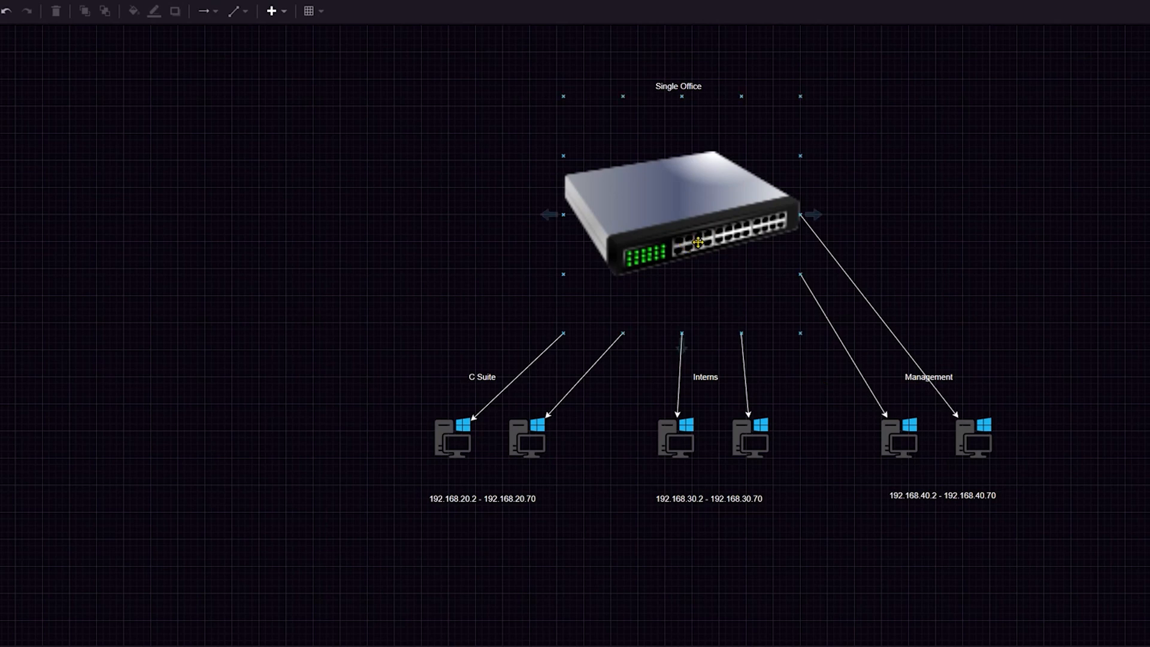
mouse_move(694, 228)
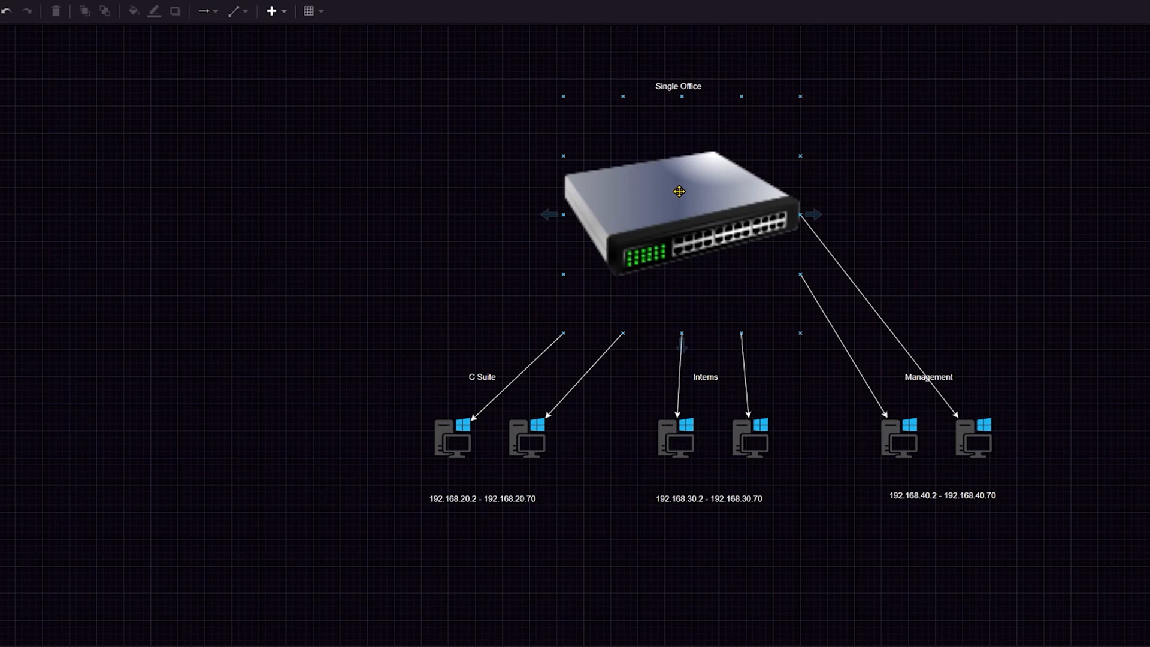
left_click(949, 253)
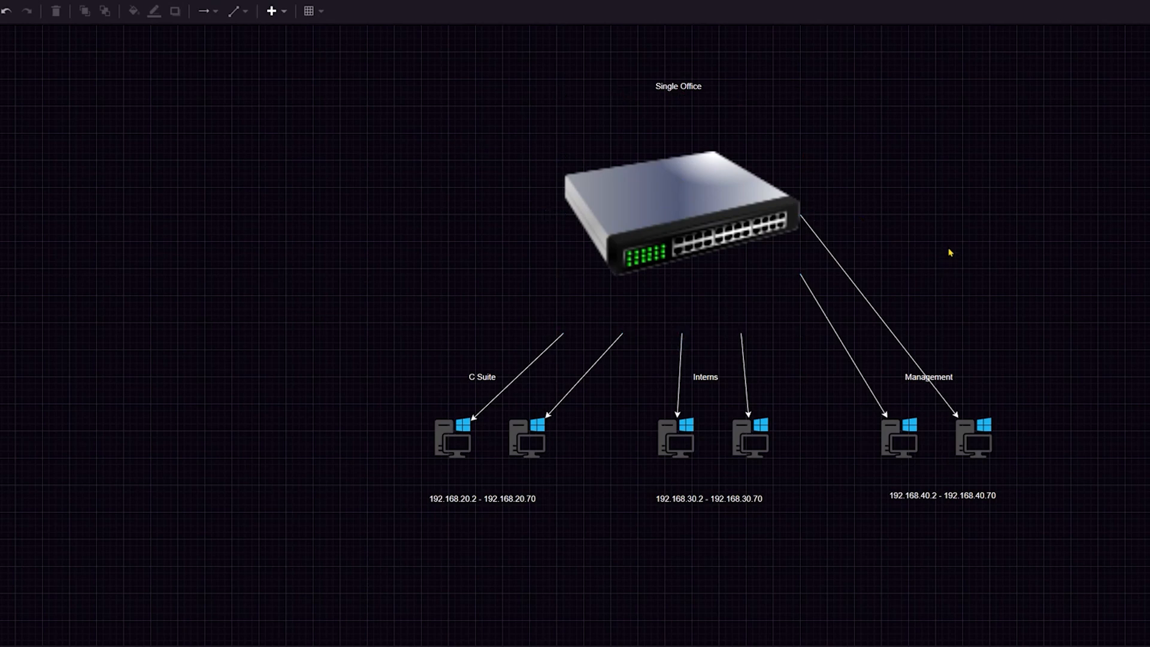
mouse_move(1106, 225)
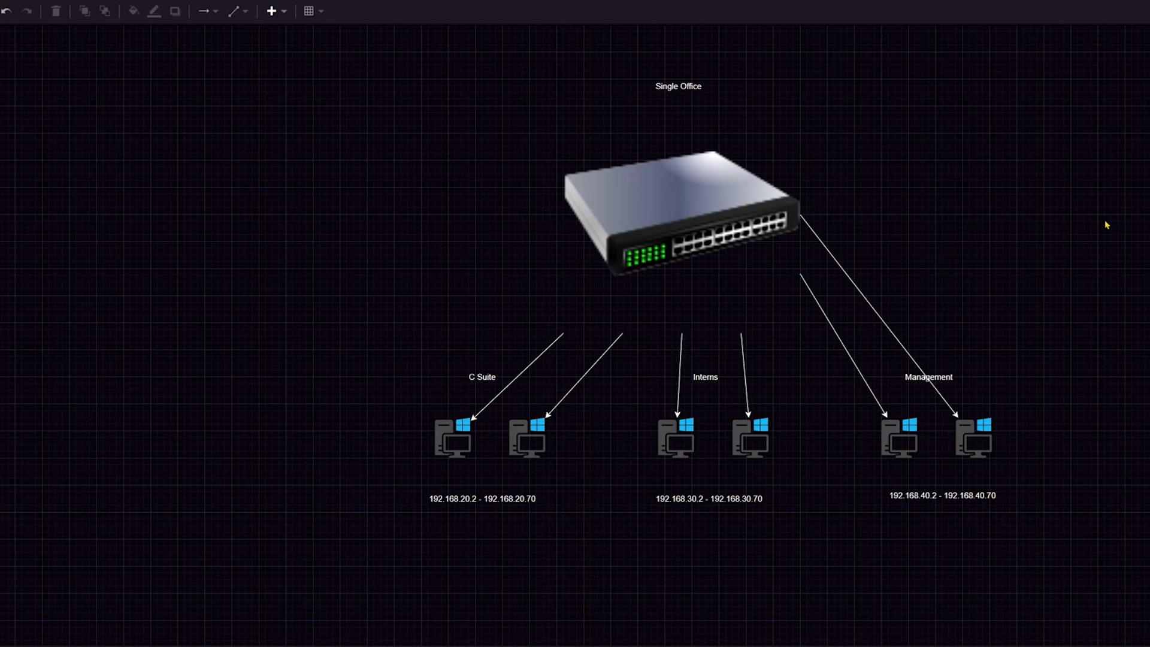